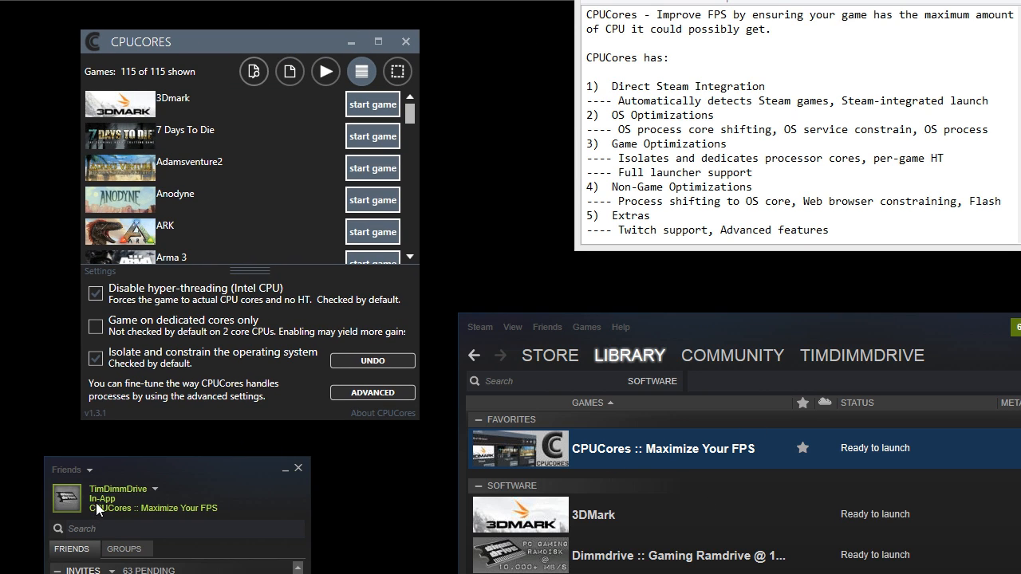
mouse_move(217, 517)
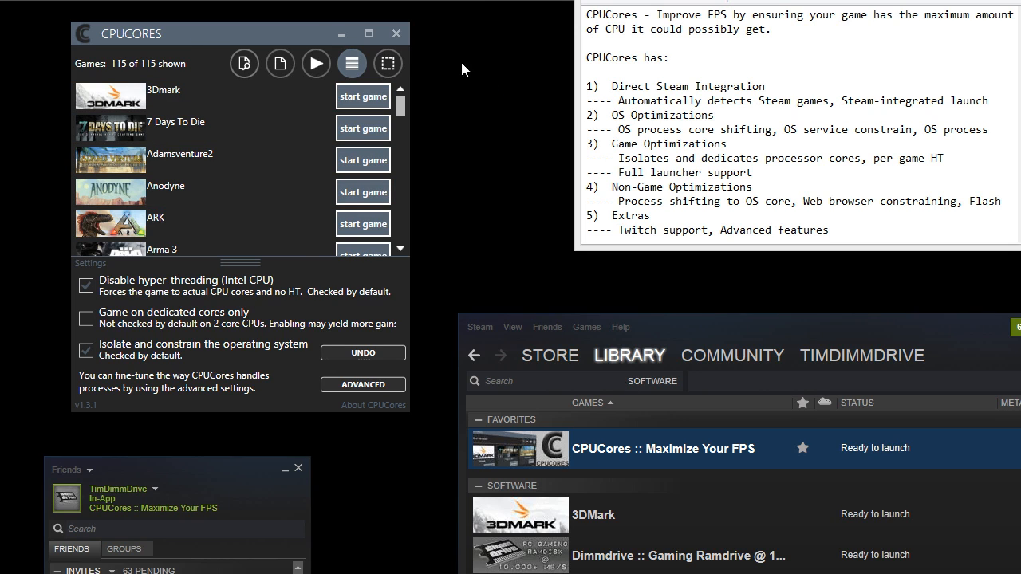
Step: Close the CPUCores window, which lists 115 detected Steam games
left_click(395, 33)
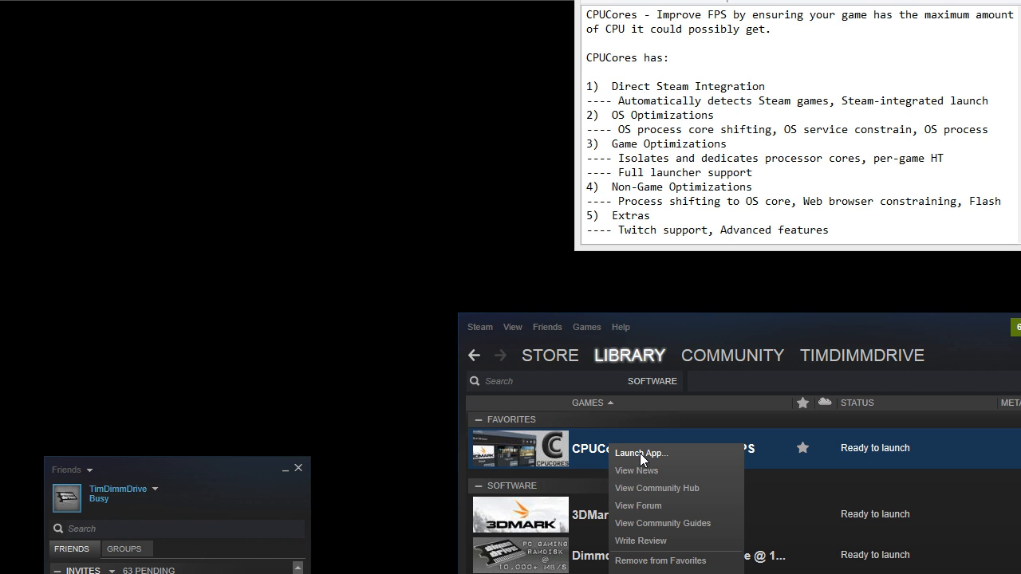
Step: Relaunch CPUCores from its entry in the Steam library
left_click(641, 453)
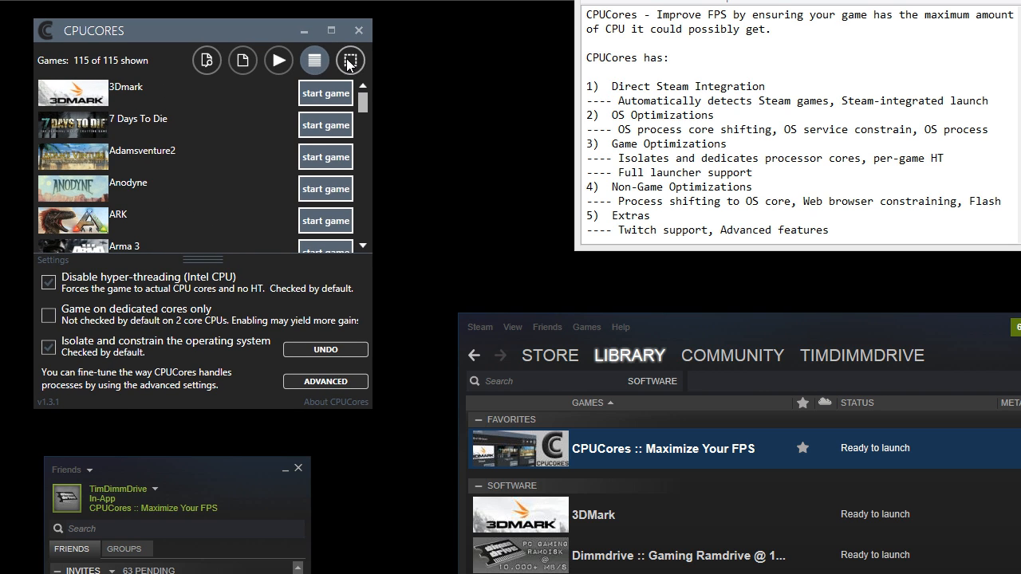
mouse_move(350, 61)
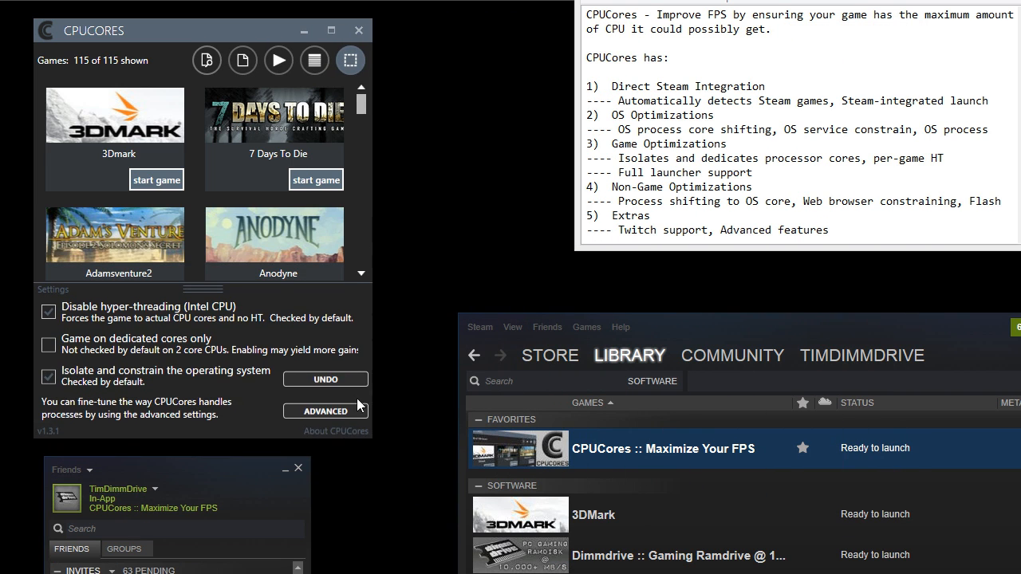
Step: Switch the games back to the compact list and try the filter with 'duk'
left_click(314, 60)
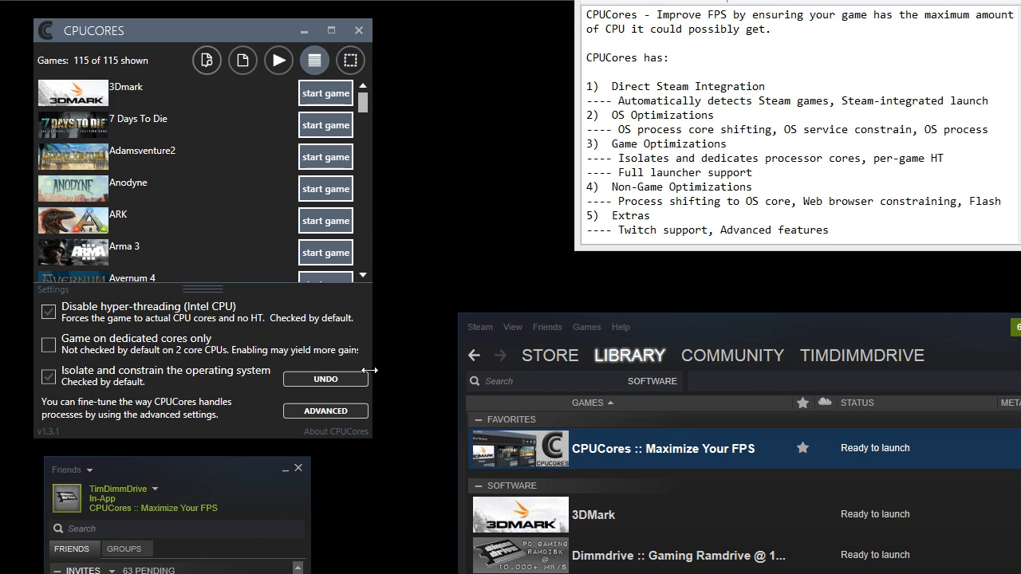
mouse_move(220, 71)
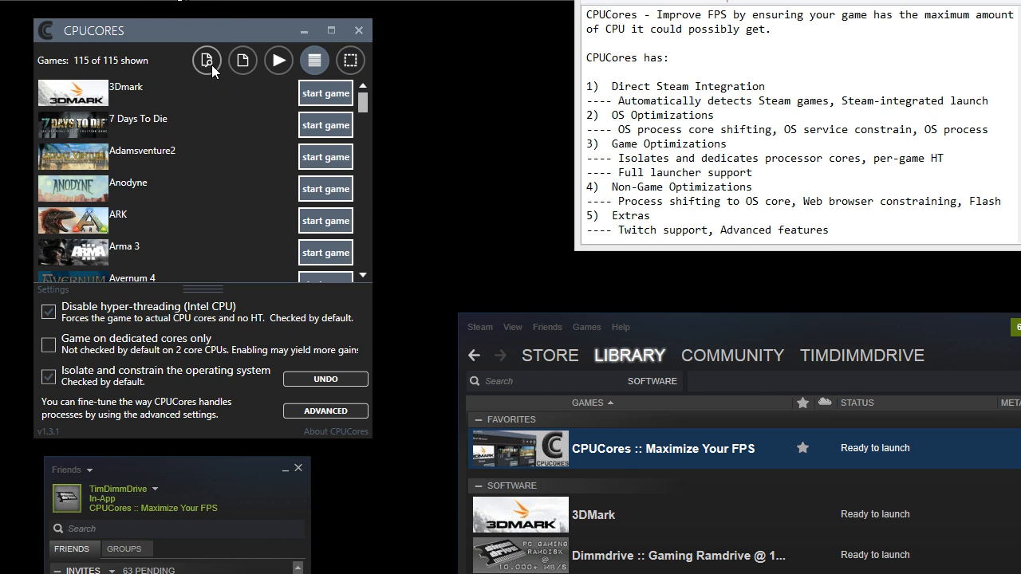
left_click(210, 60)
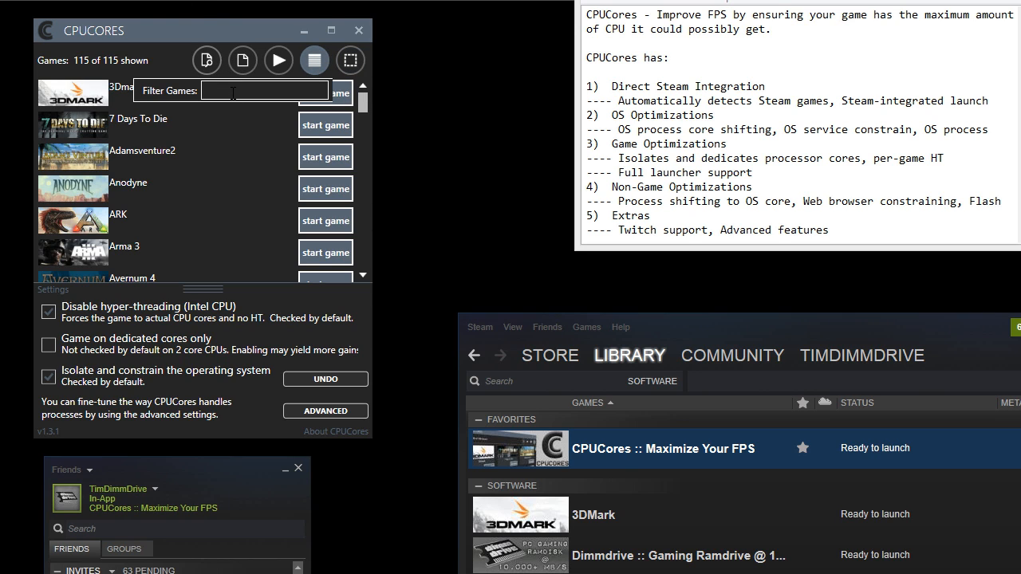
type("duk")
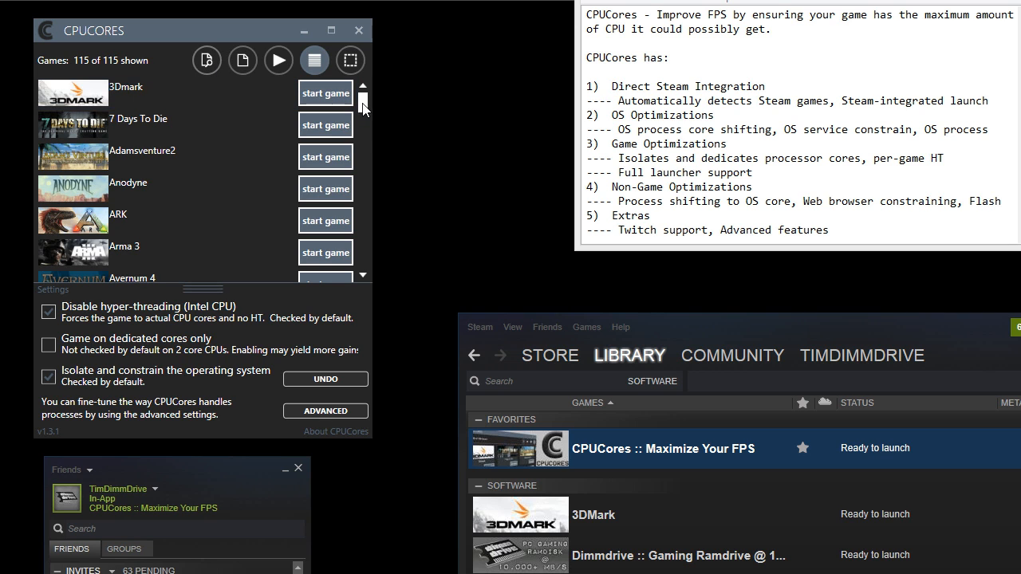
mouse_move(340, 72)
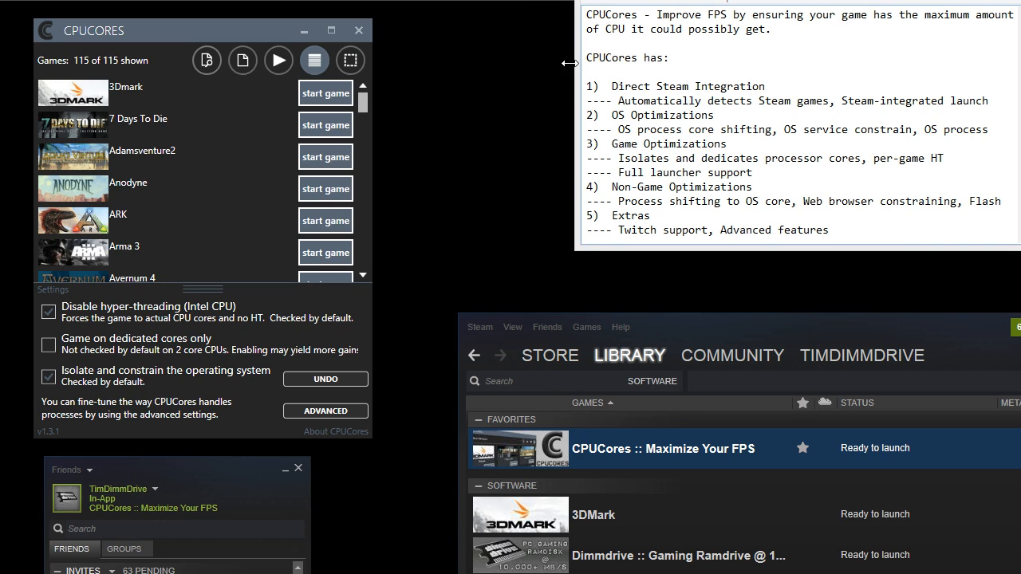
Step: Highlight Direct Steam Integration in the notes and scroll the list to Crimsonland–Deus Ex
left_click_drag(585, 58, 663, 57)
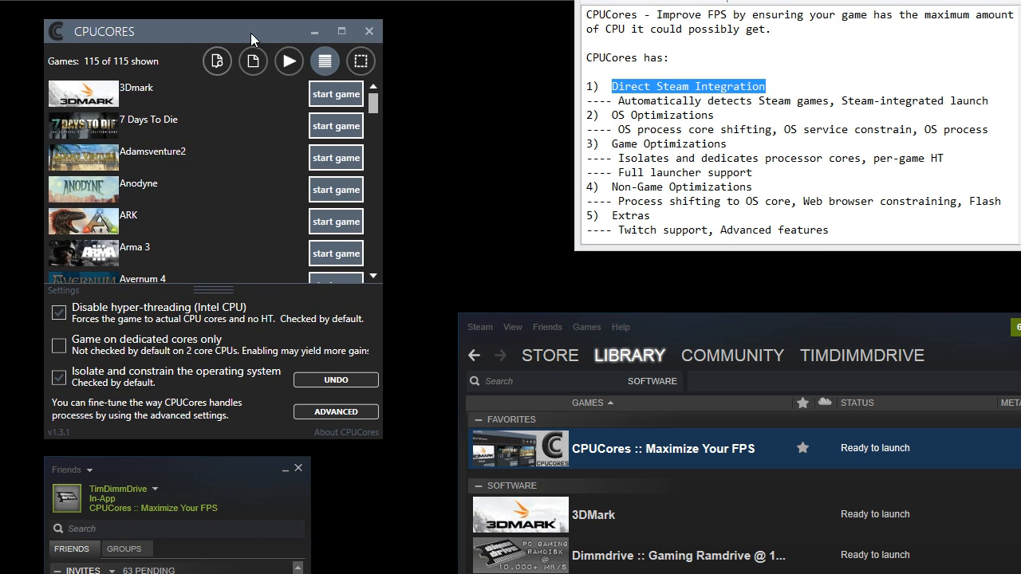
scroll("down", 3)
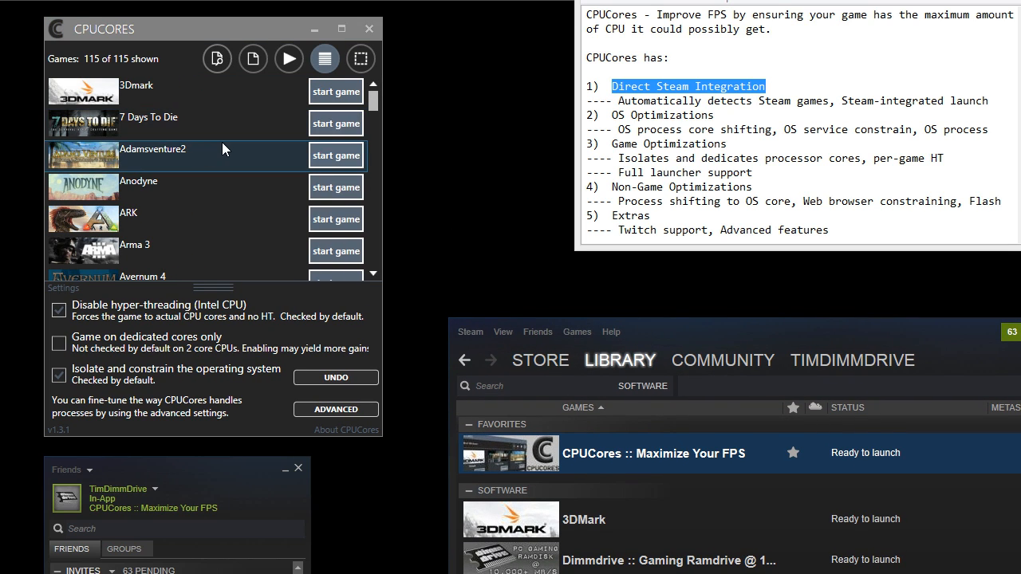
mouse_move(227, 474)
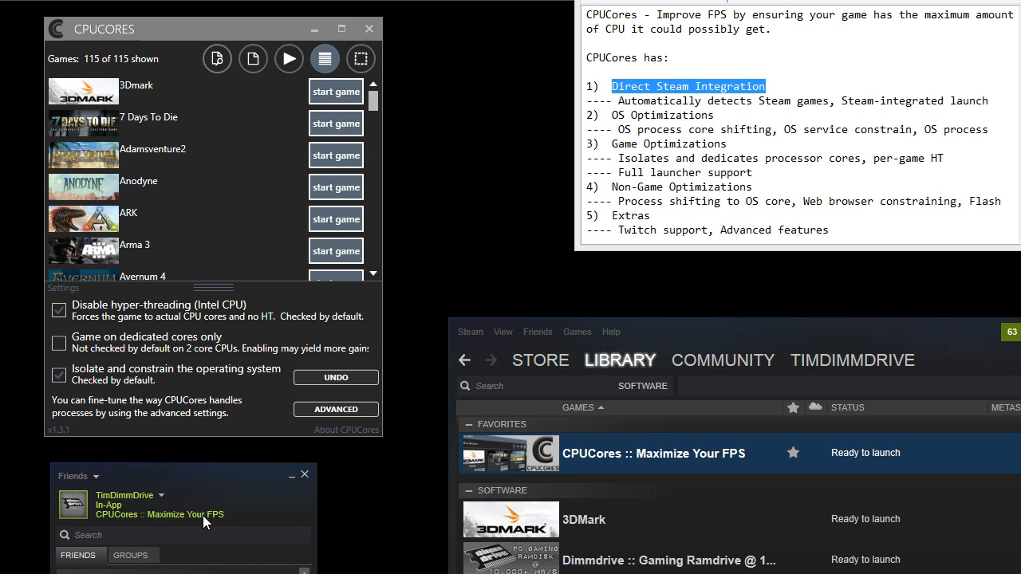
scroll("down", 3)
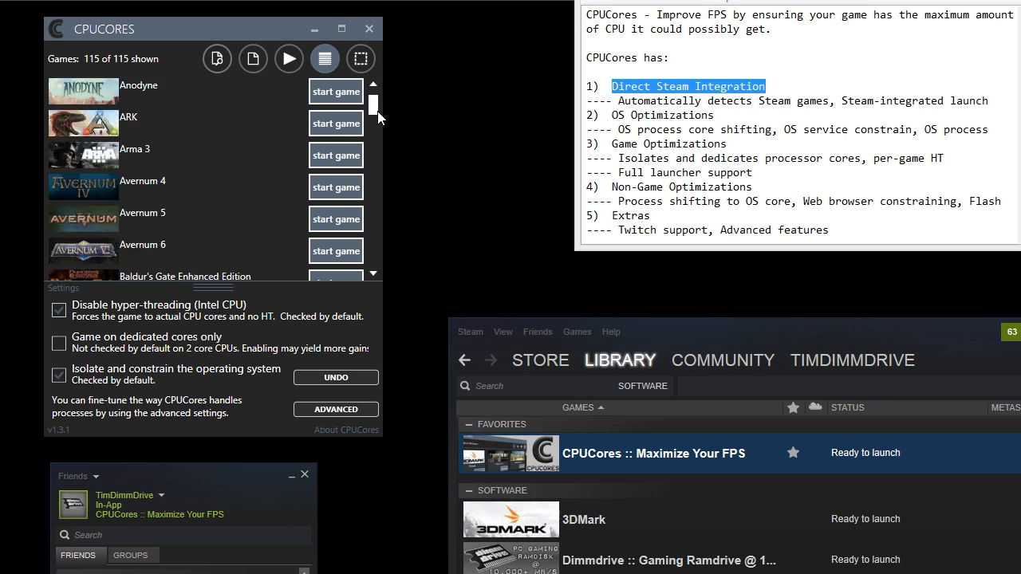
scroll("down", 3)
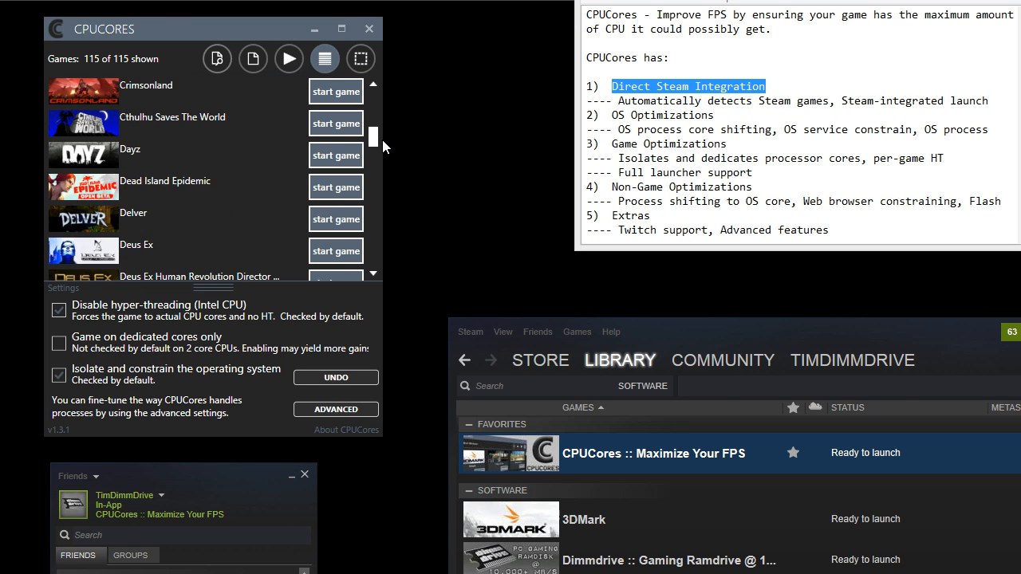
Step: Filter the library by 'duke' and start Duke Nukem 3D with optimizations
left_click(217, 60)
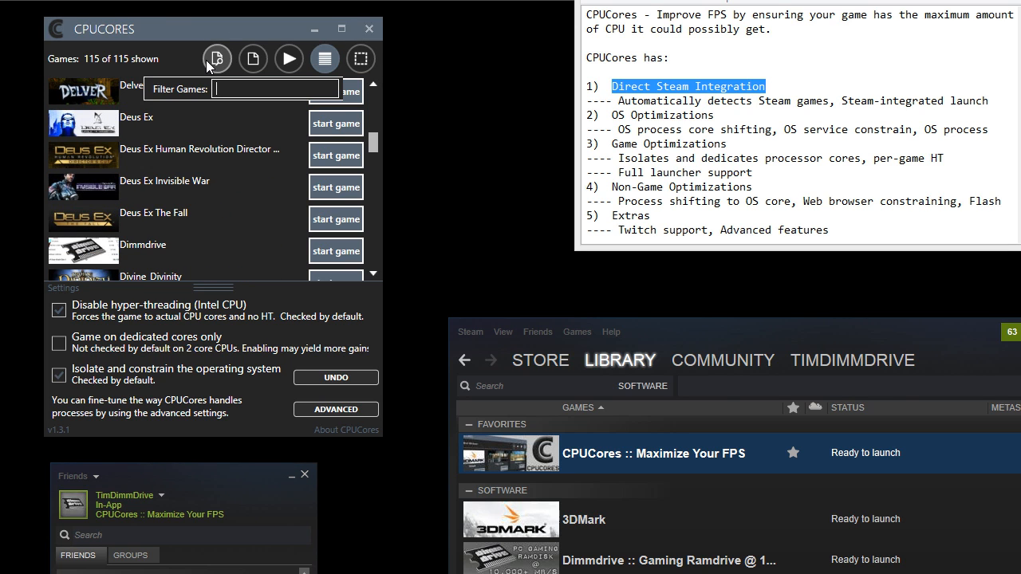
type("duke")
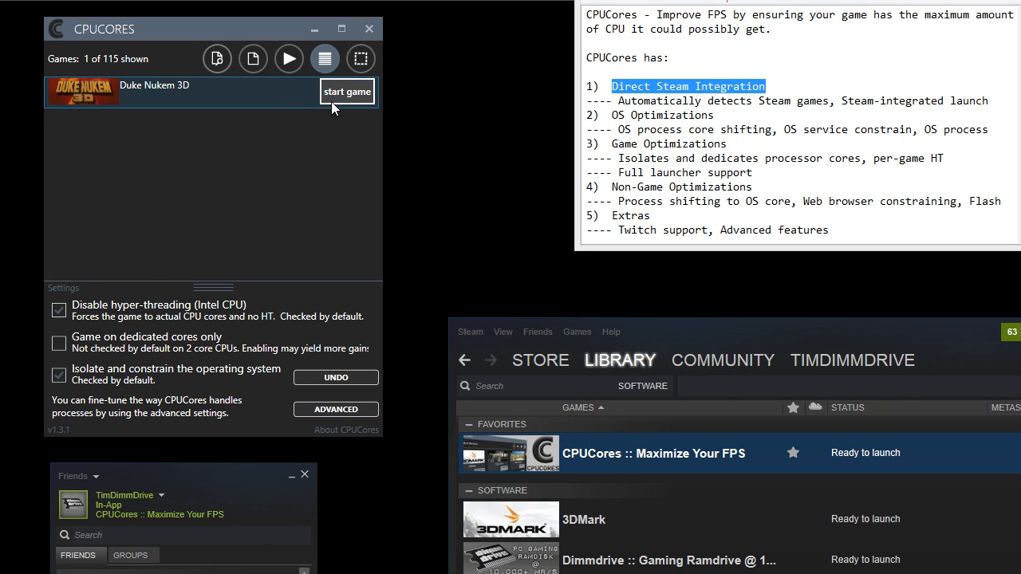
left_click(347, 91)
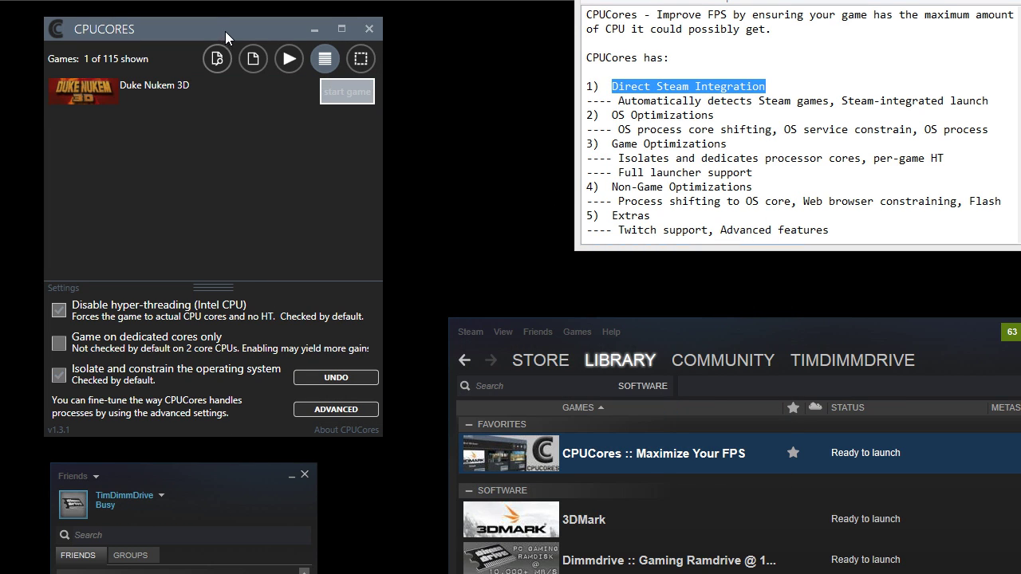
type("duke")
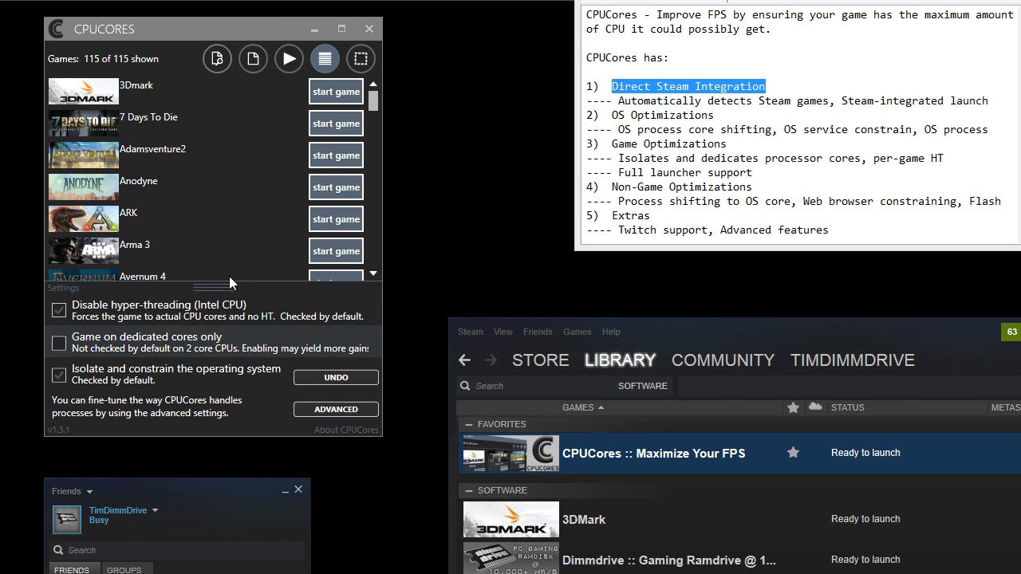
mouse_move(424, 193)
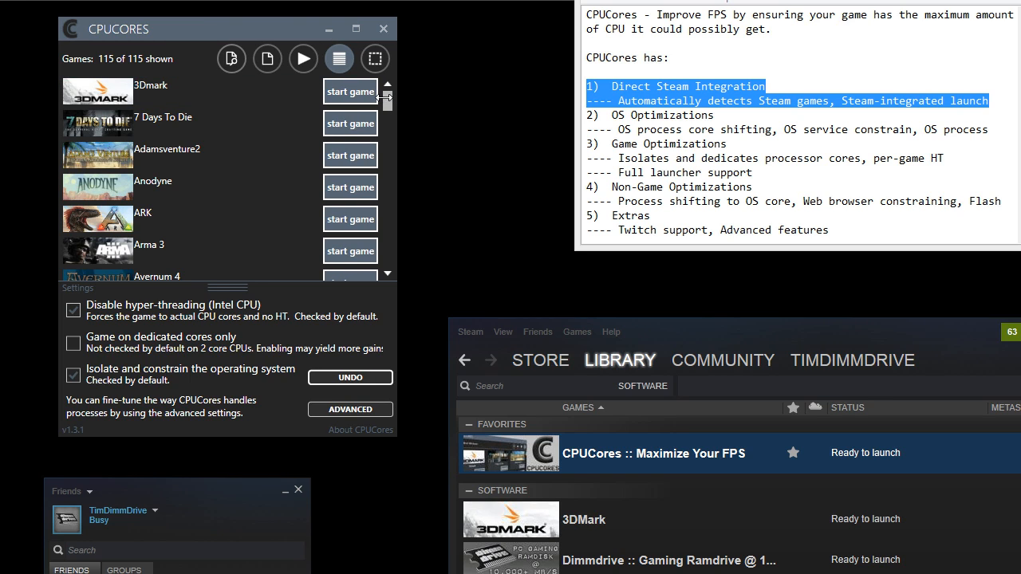
mouse_move(500, 130)
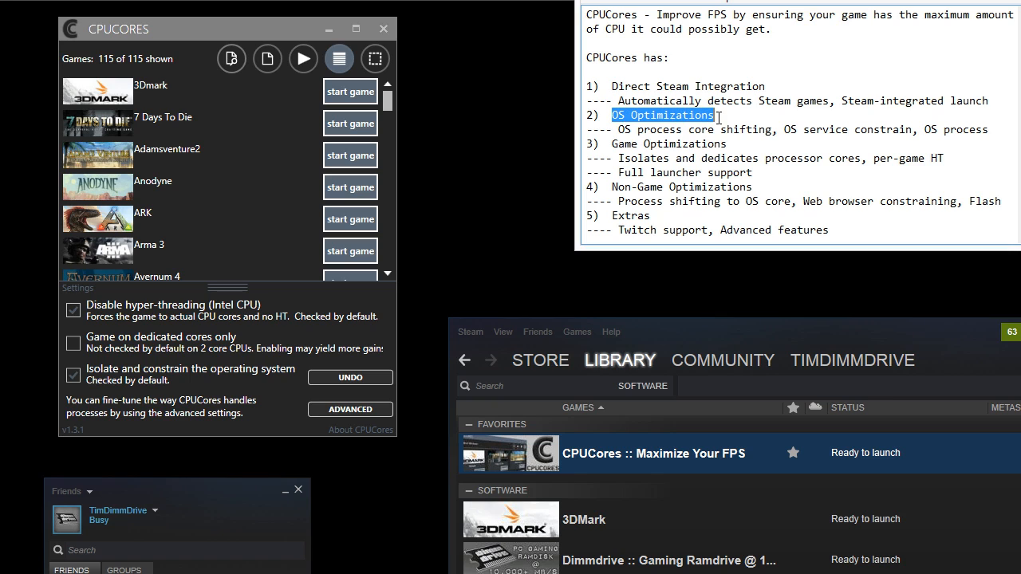
mouse_move(619, 129)
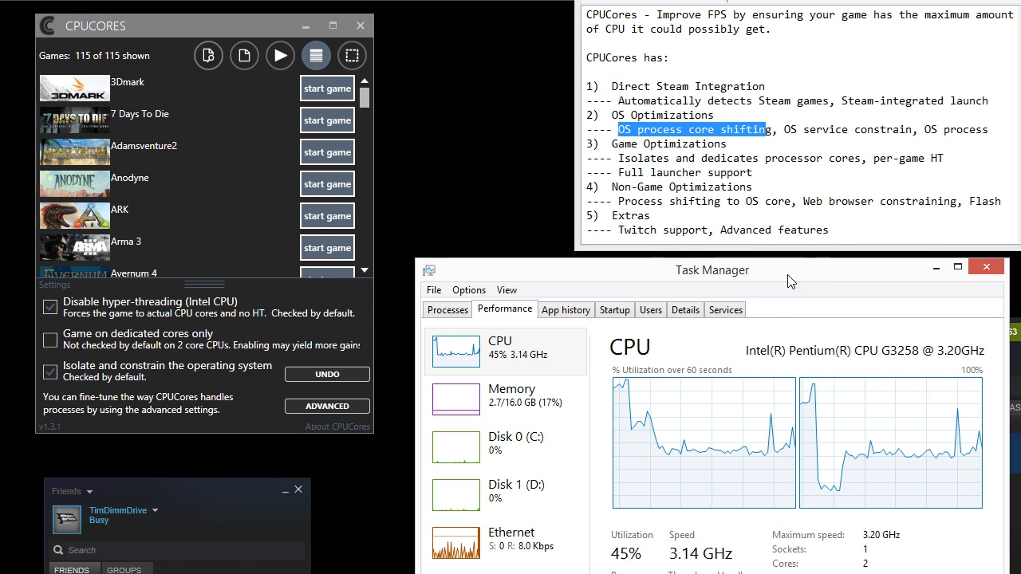
left_click_drag(711, 270, 693, 263)
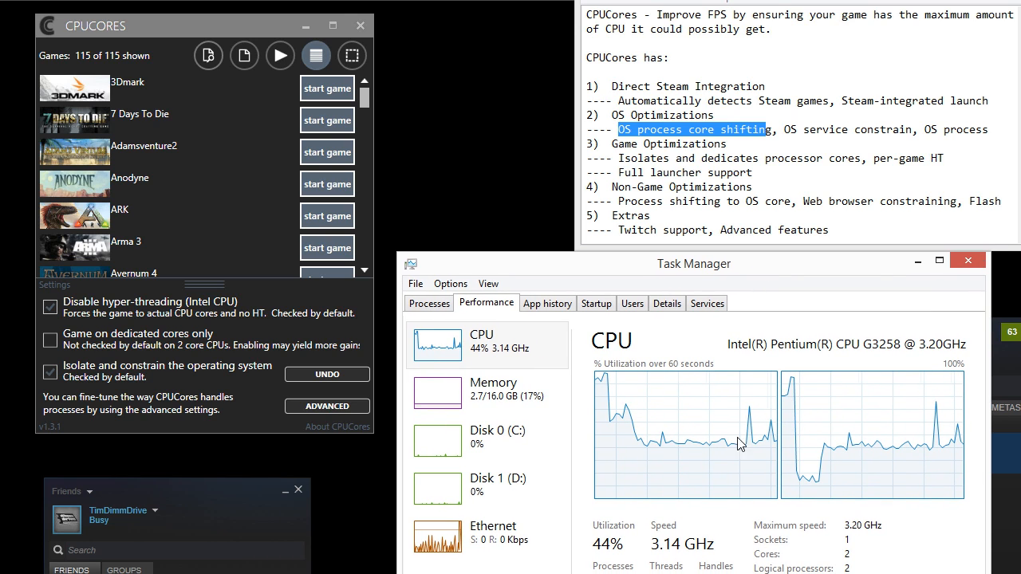
mouse_move(887, 398)
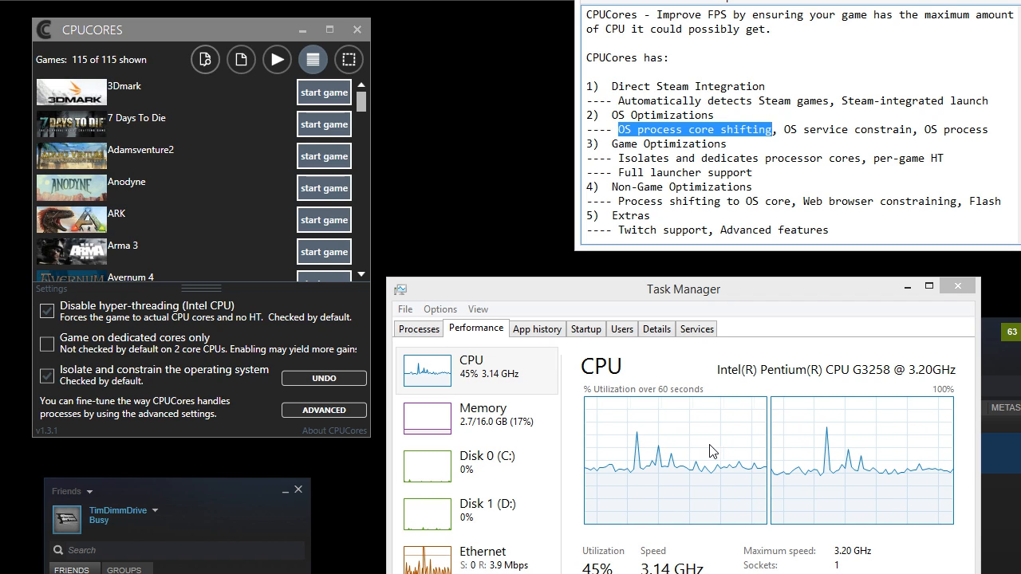
mouse_move(721, 454)
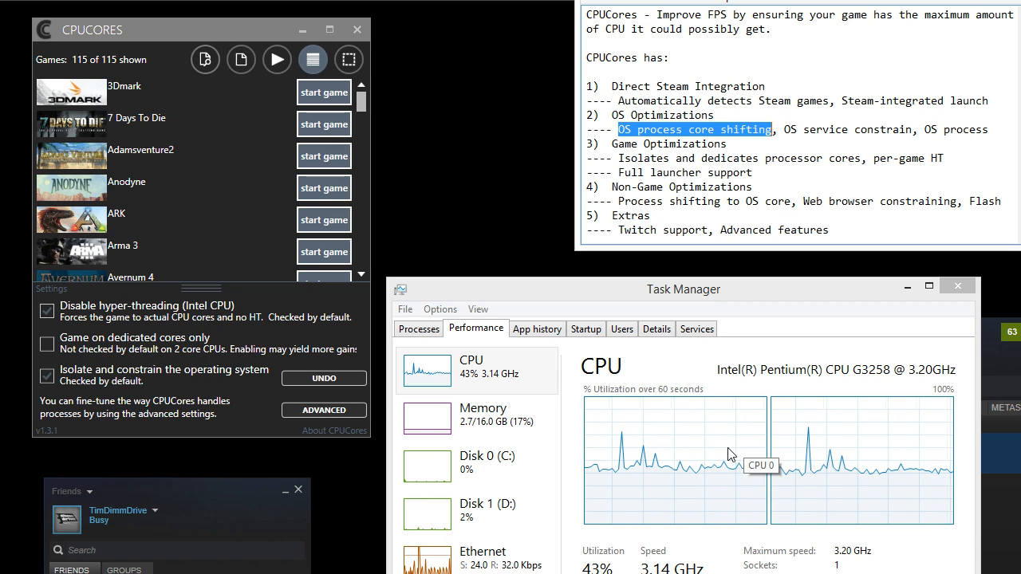
mouse_move(819, 431)
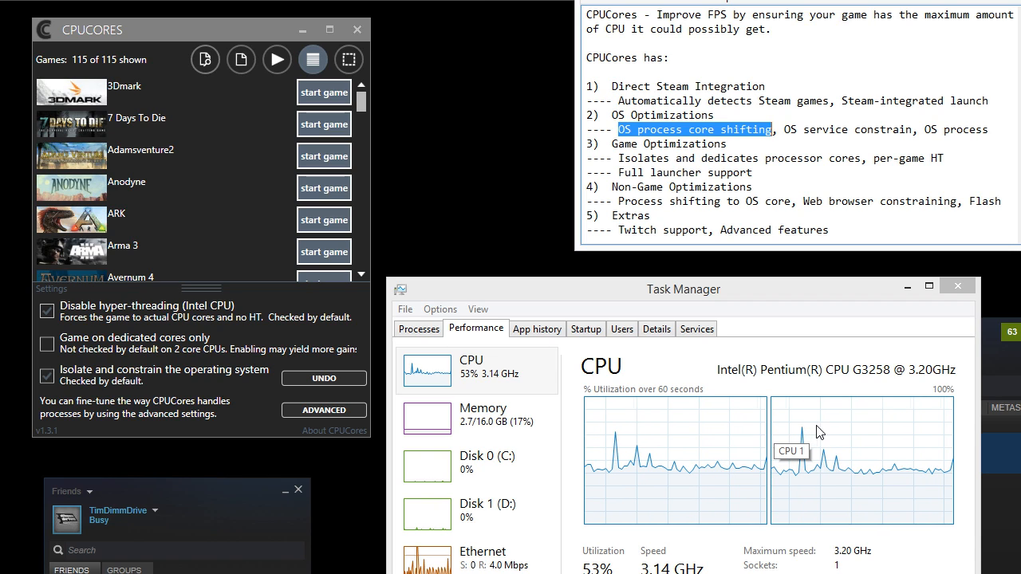
mouse_move(824, 432)
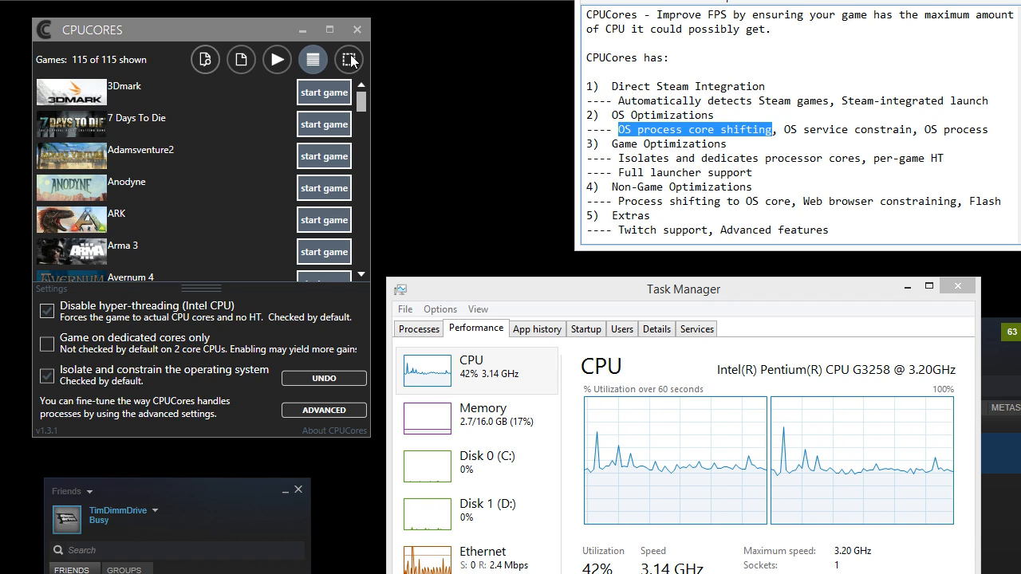
mouse_move(277, 60)
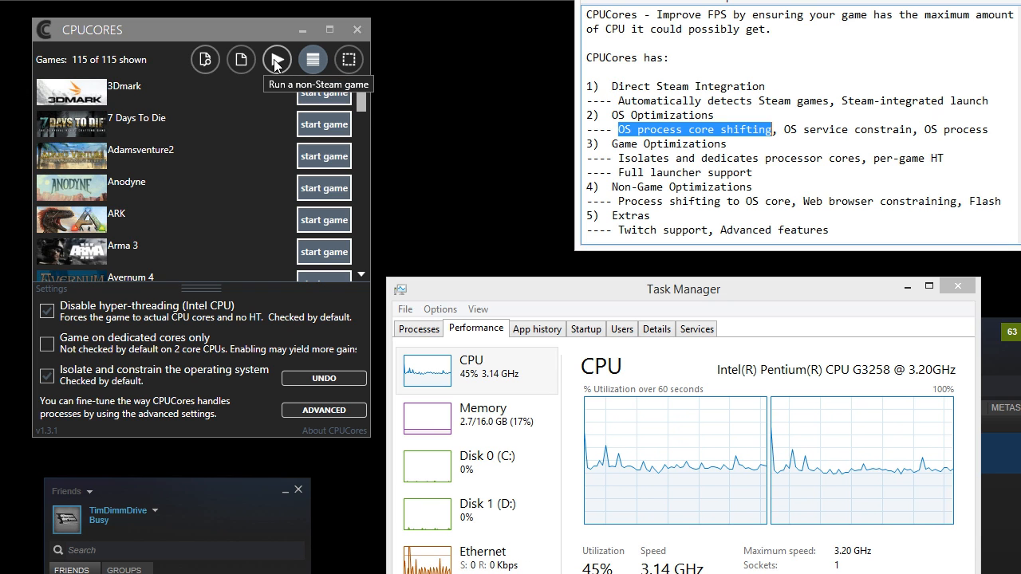
Step: Select mspaint as the non-Steam program to run from the file browser
left_click(276, 59)
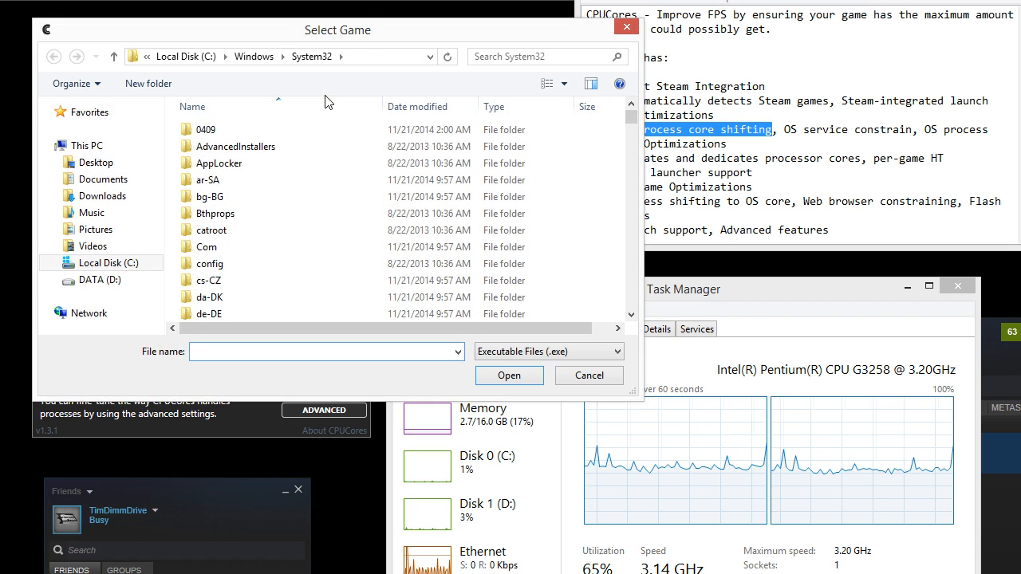
type("mspaint")
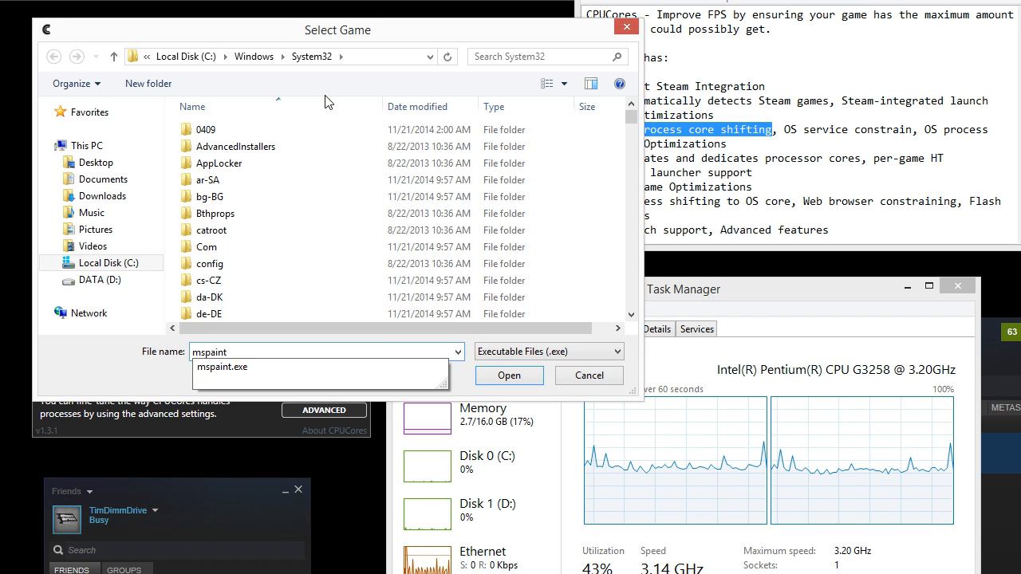
left_click(508, 376)
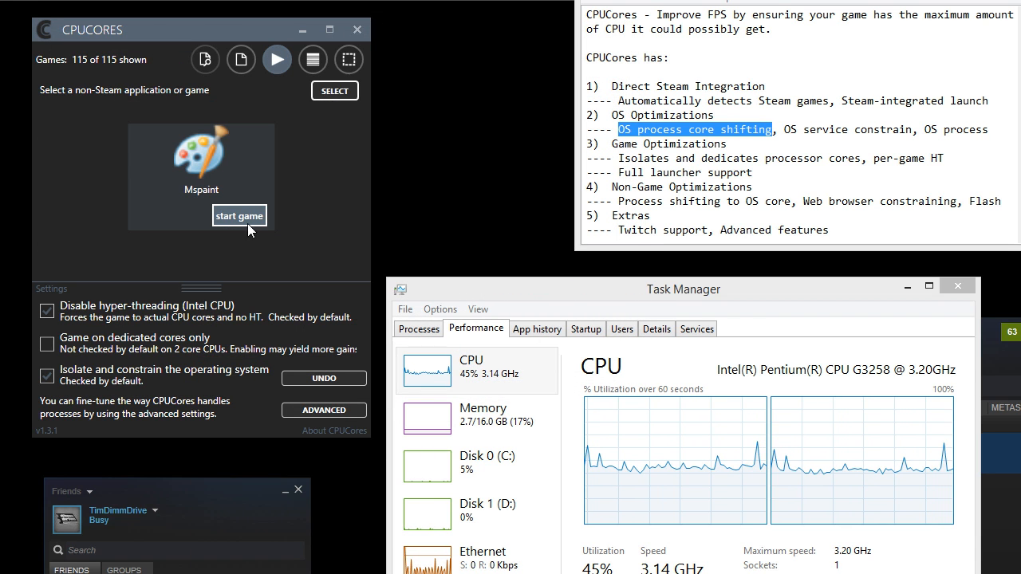
mouse_move(244, 228)
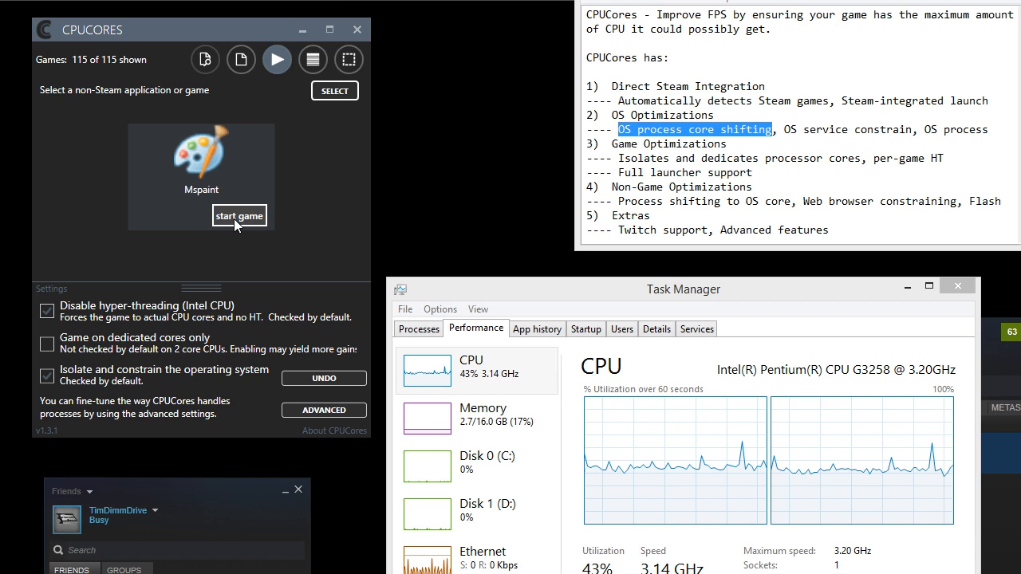
mouse_move(749, 434)
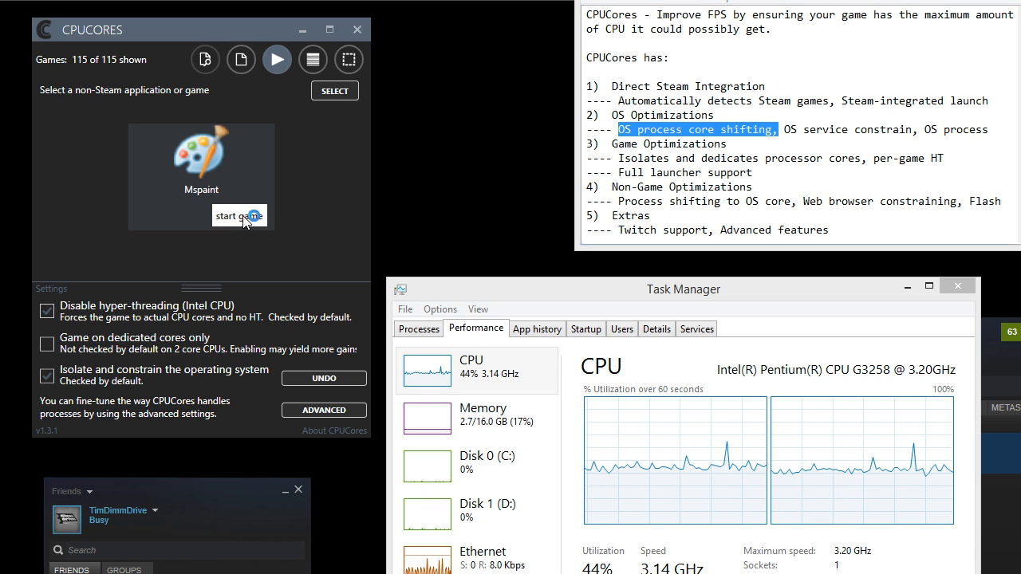
Step: Start Mspaint through CPUCores and watch the per-core CPU graphs shift
left_click(239, 216)
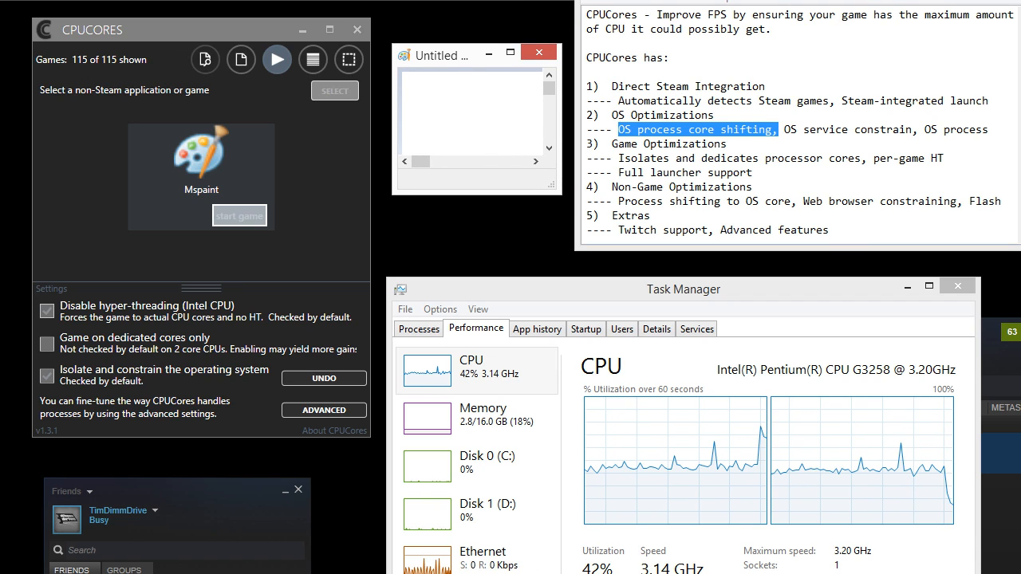
mouse_move(738, 476)
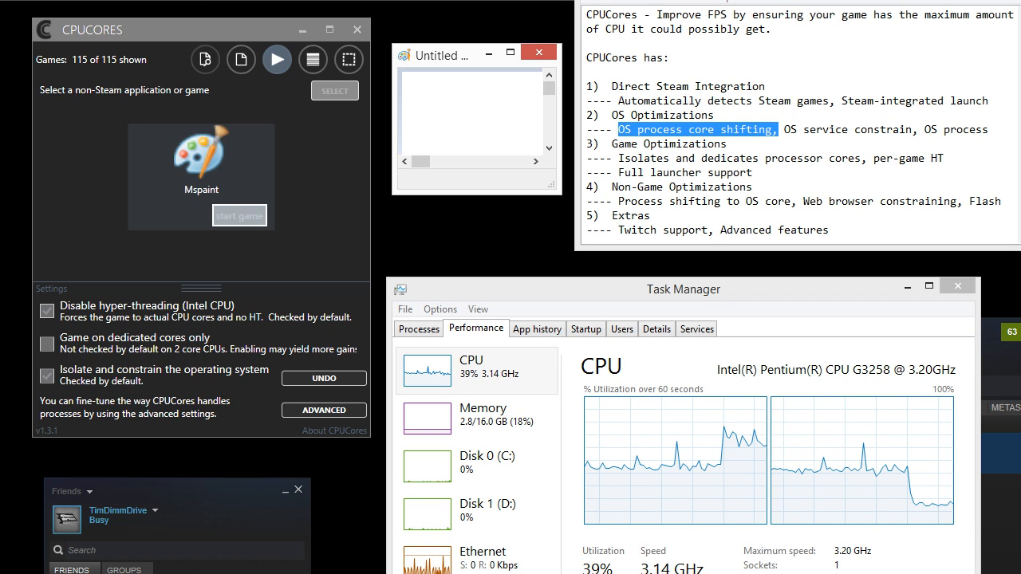
mouse_move(285, 148)
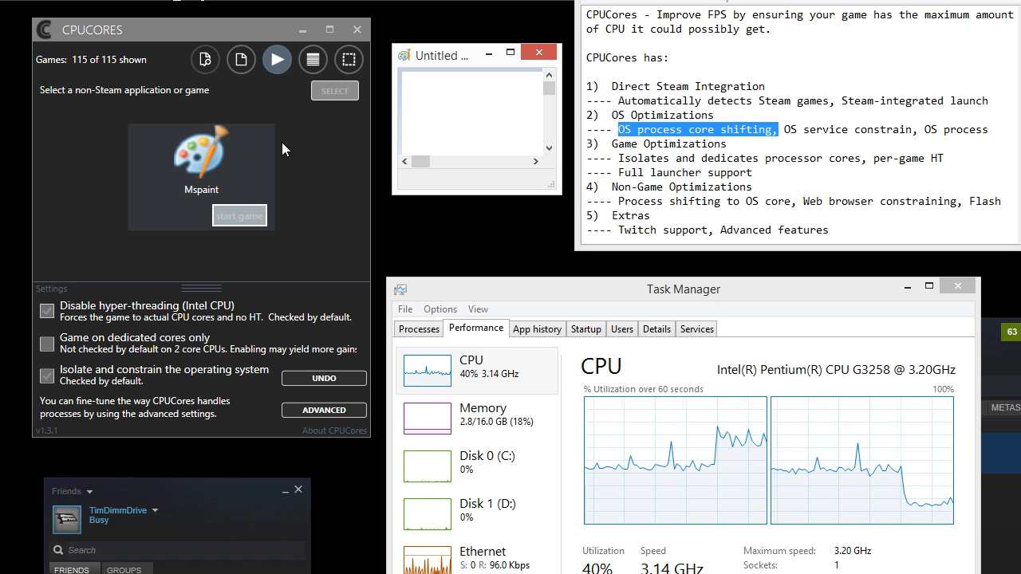
left_click(323, 410)
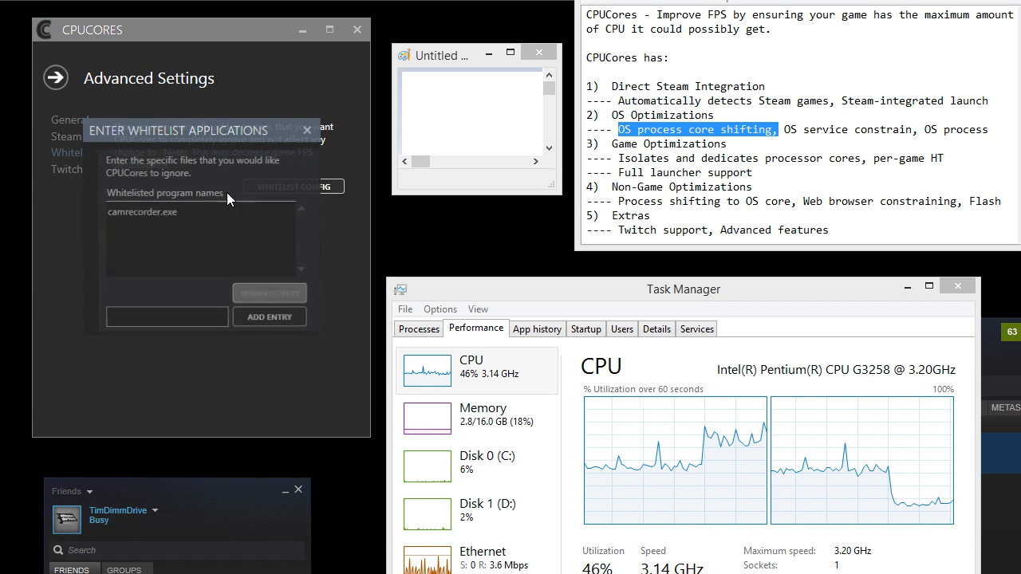
left_click(142, 212)
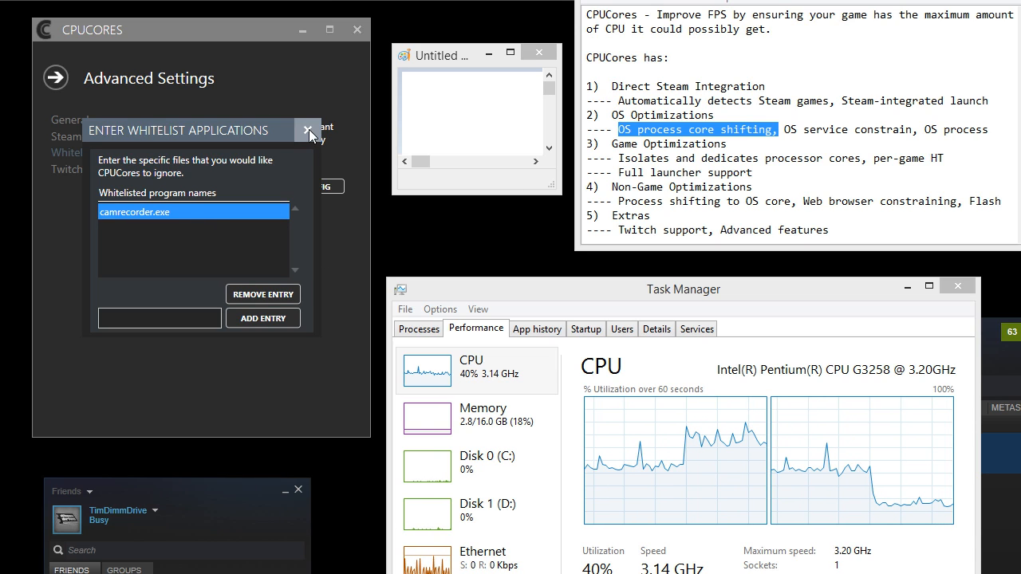
left_click(308, 130)
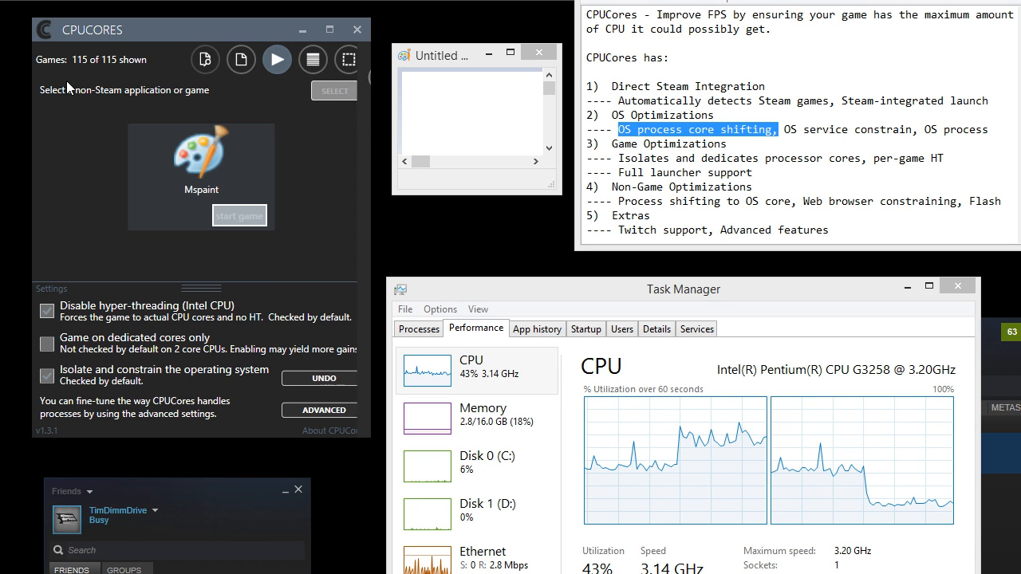
mouse_move(677, 462)
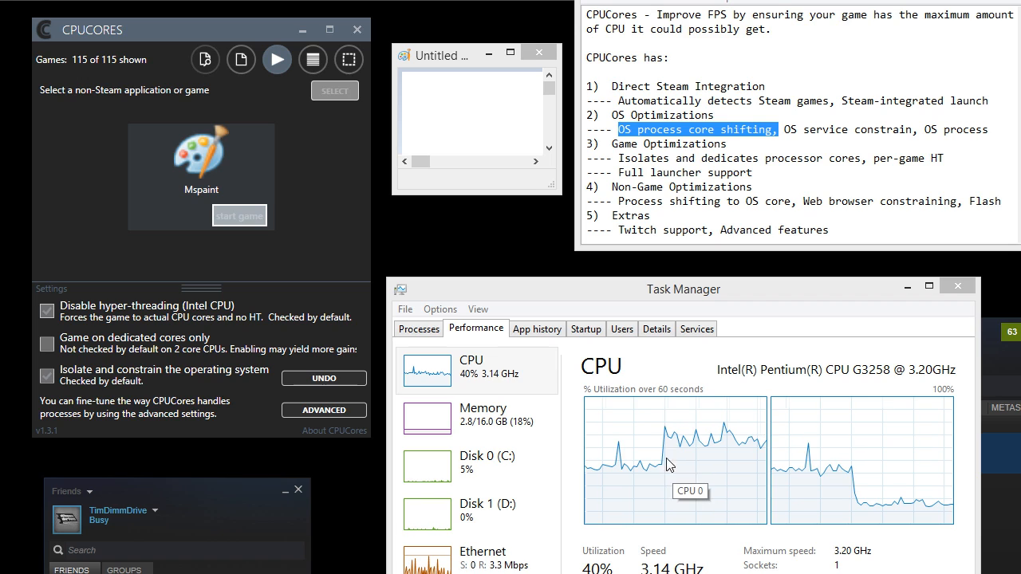
mouse_move(758, 490)
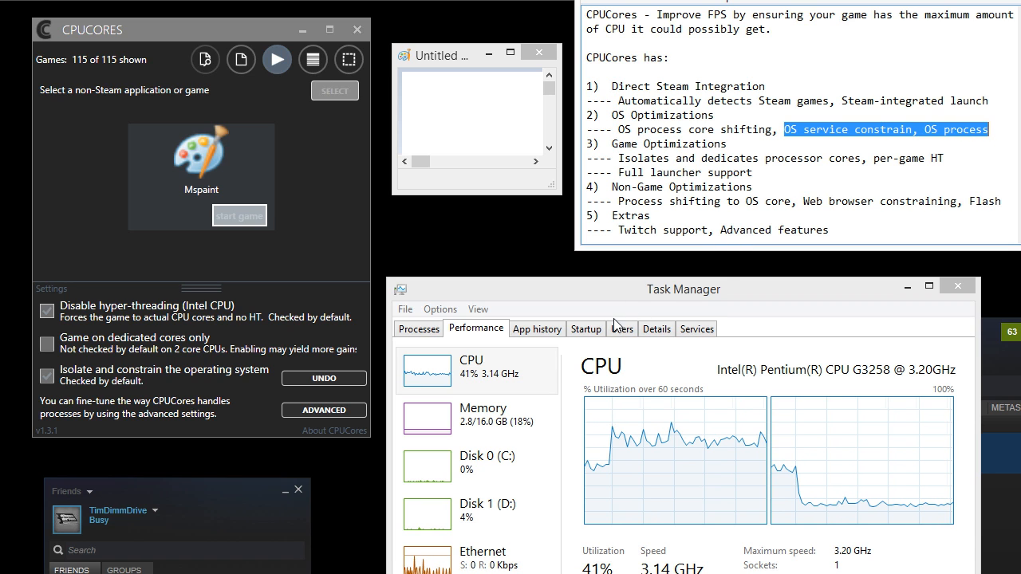
Step: Sort Details by CPU, view chrome.exe's CPU 0 affinity, then briefly visit CPUCores advanced settings
left_click(655, 329)
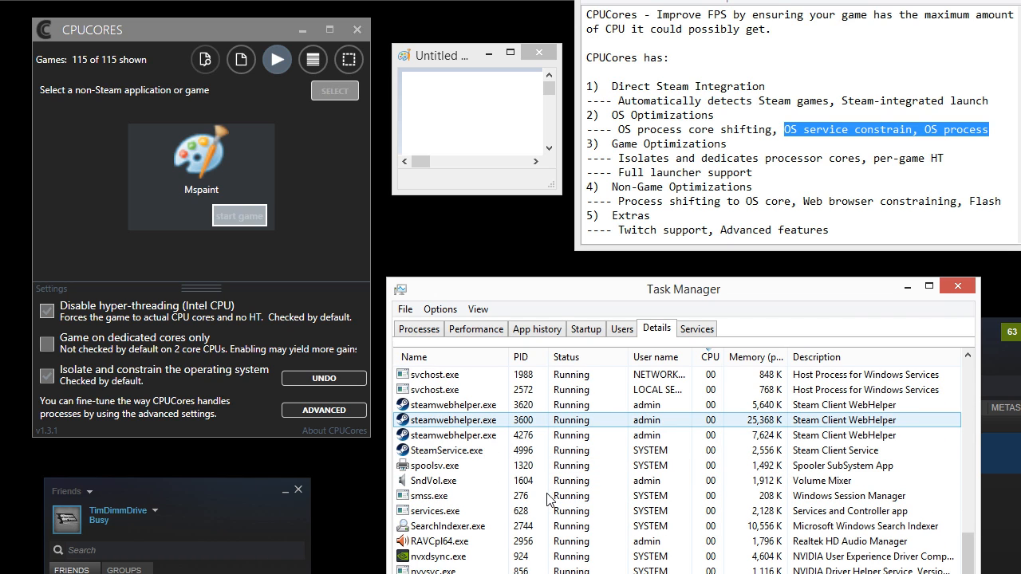
left_click(709, 356)
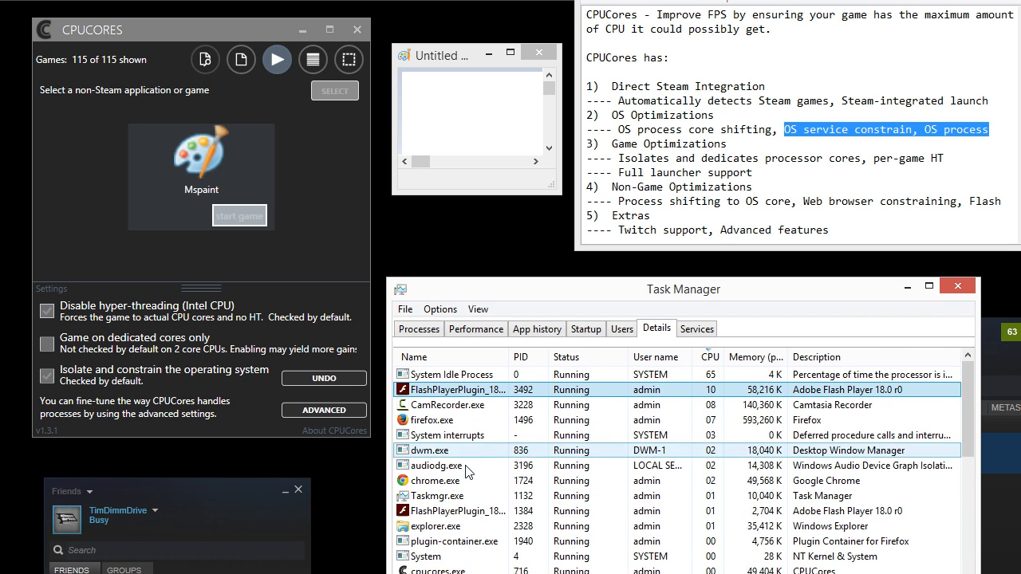
right_click(437, 465)
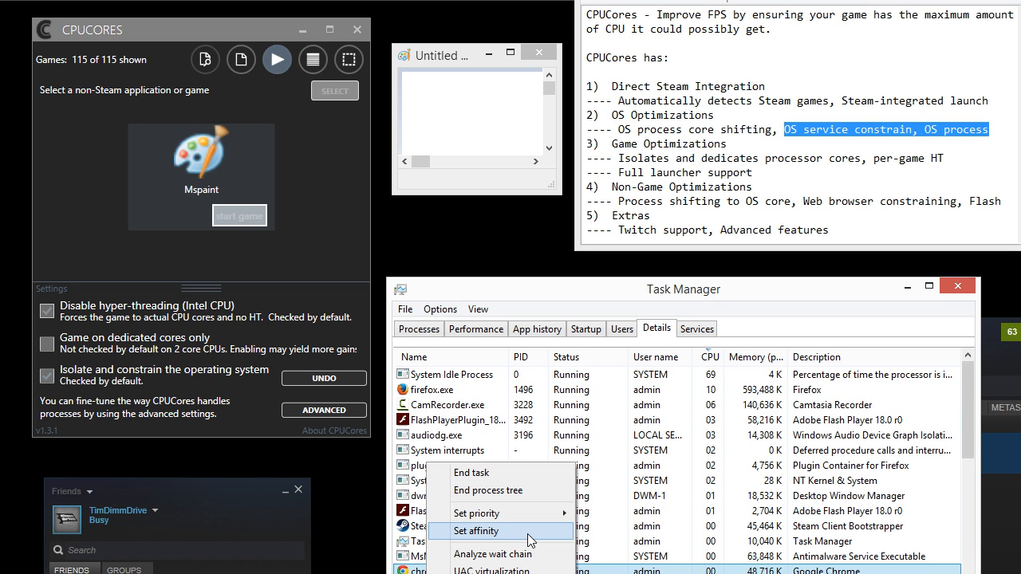
left_click(476, 530)
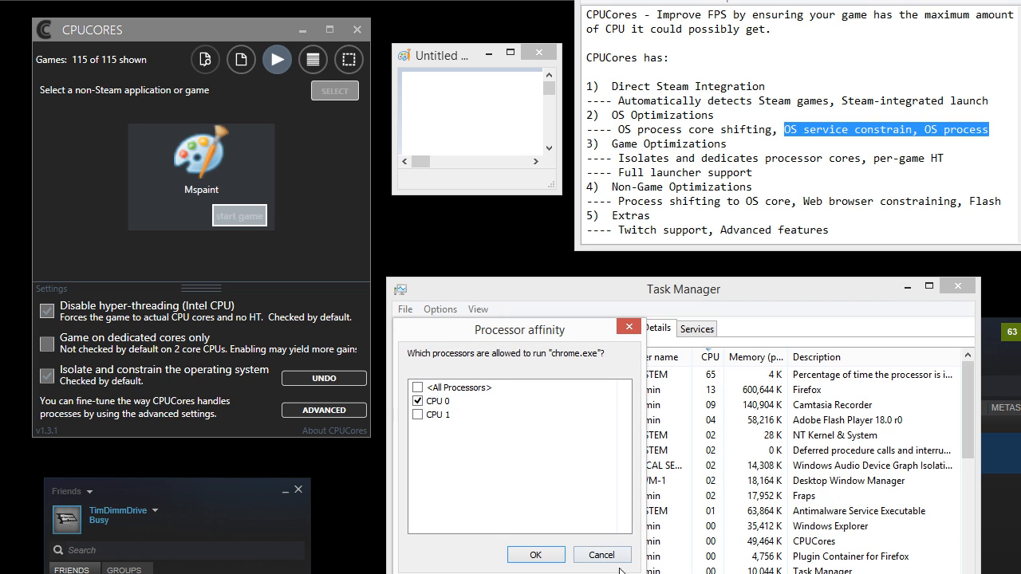
left_click(603, 555)
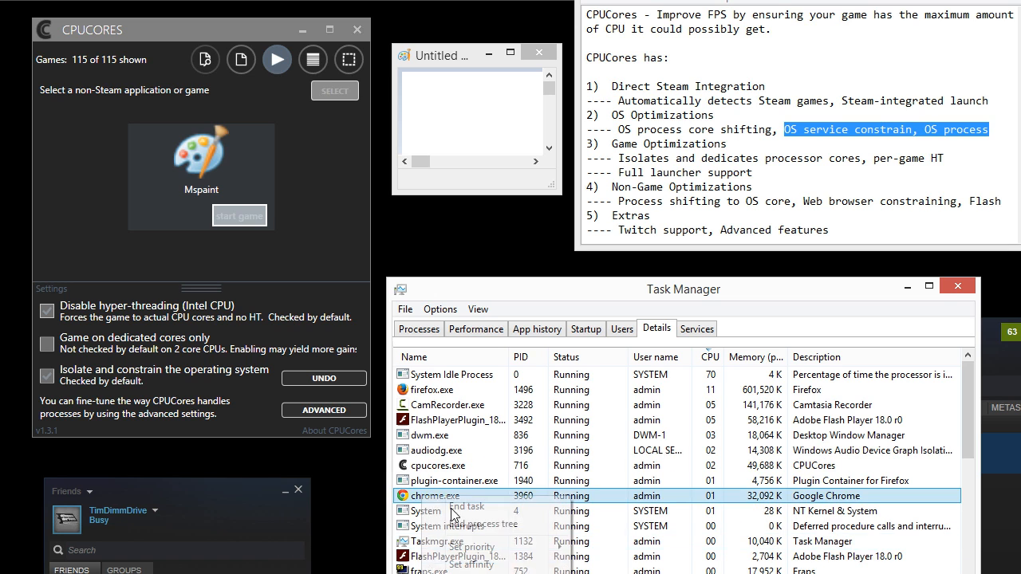
mouse_move(530, 548)
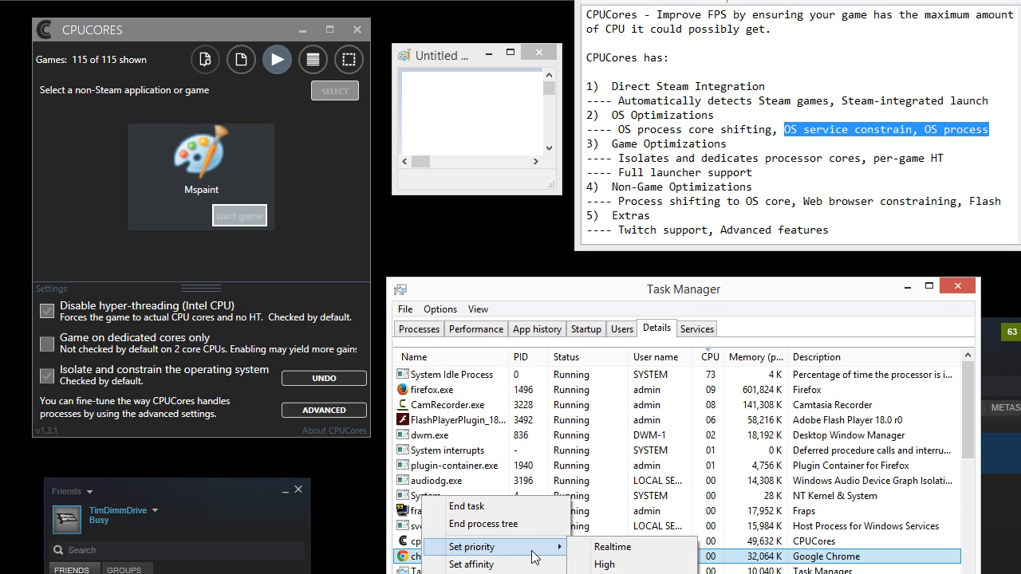
left_click(323, 410)
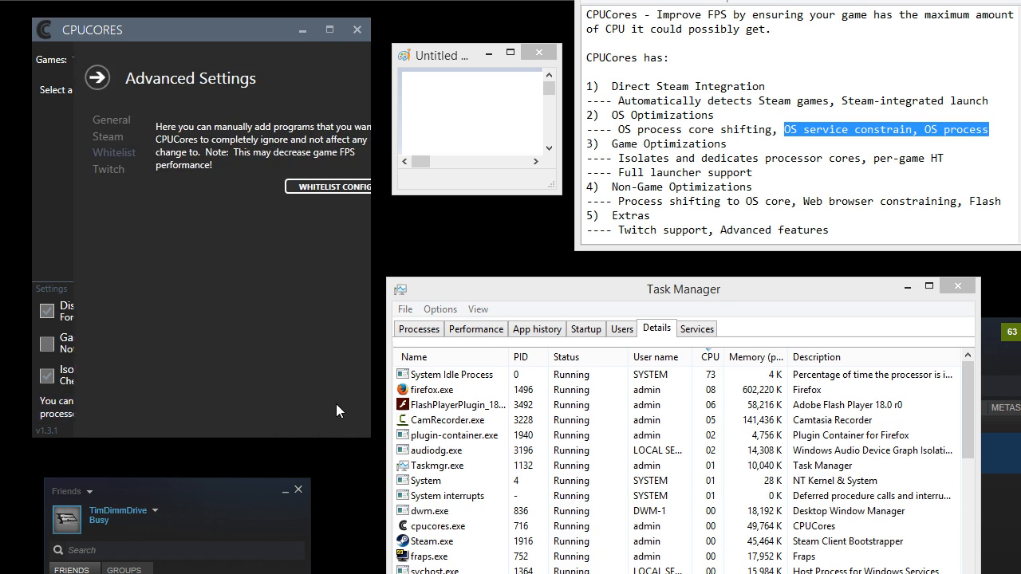
left_click(110, 119)
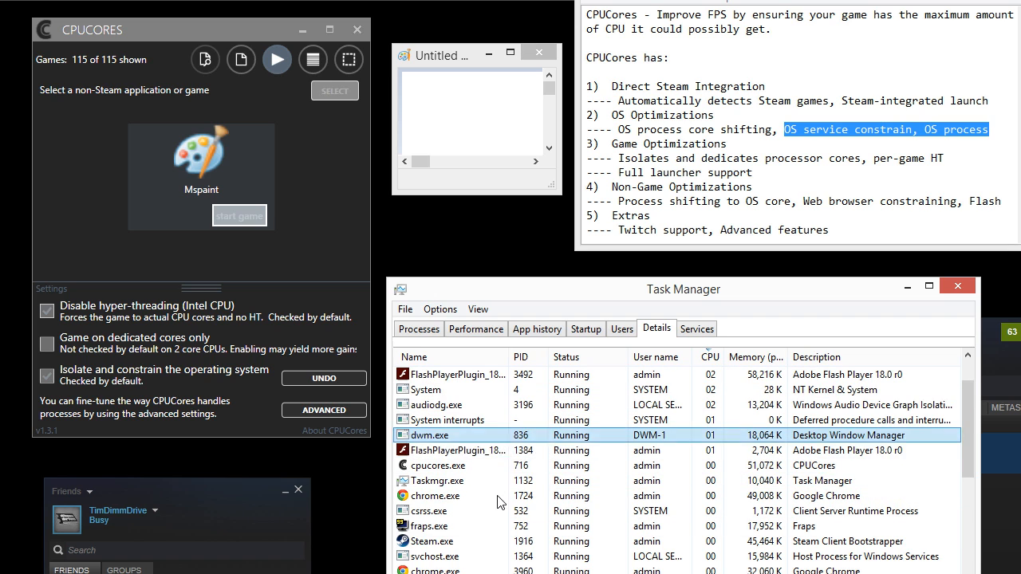
left_click(414, 356)
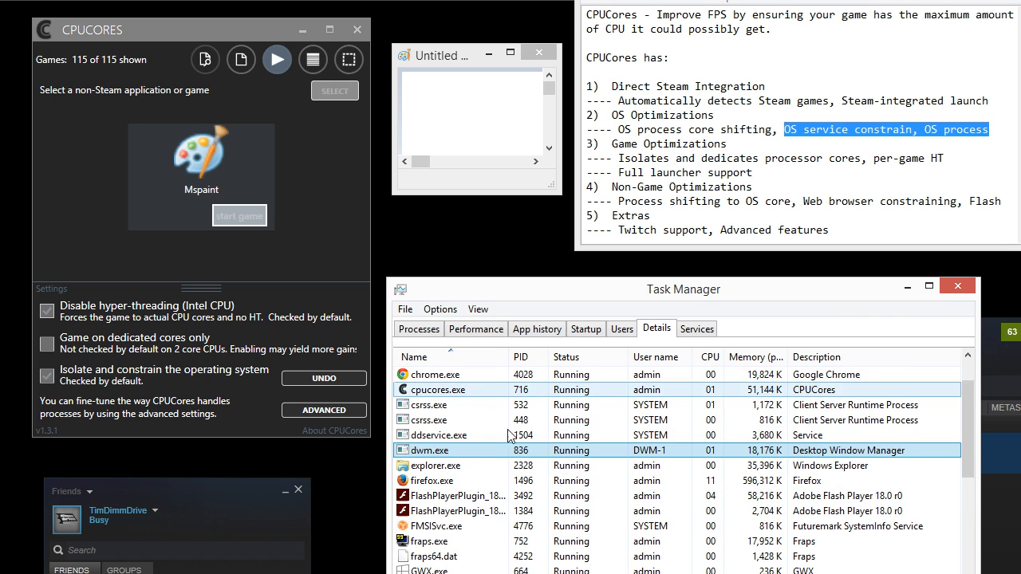
scroll("down", 3)
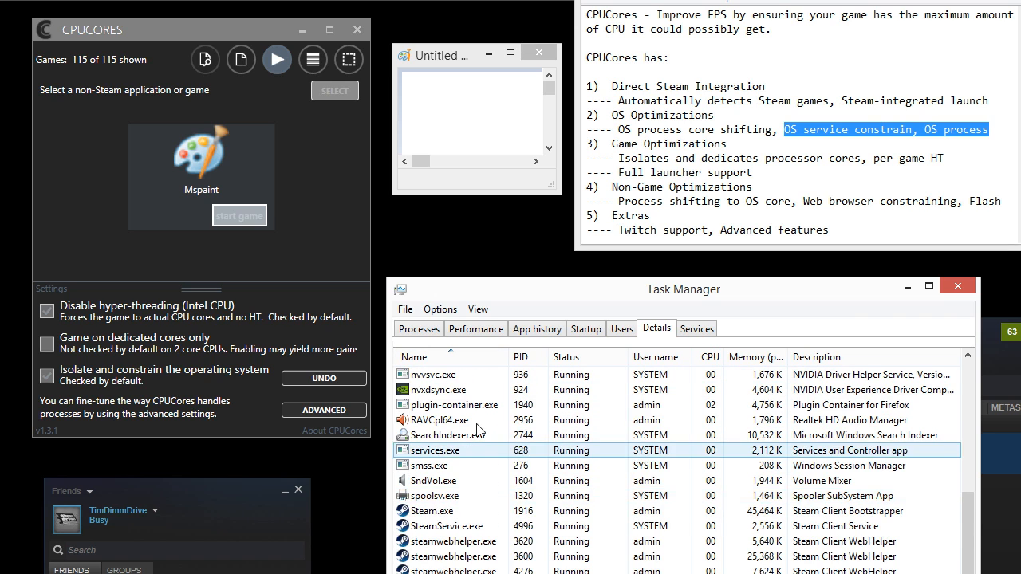
right_click(447, 434)
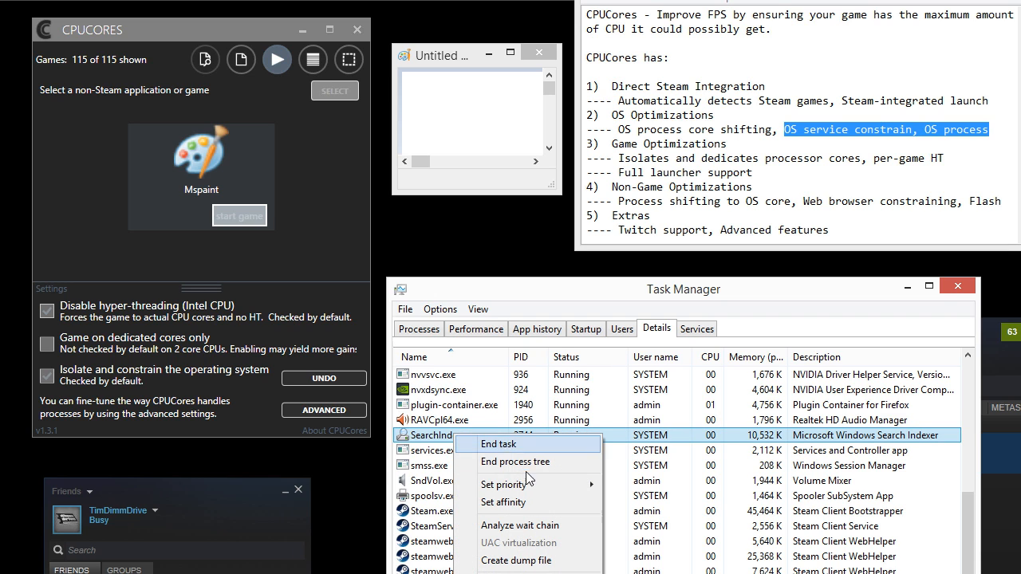
left_click(504, 503)
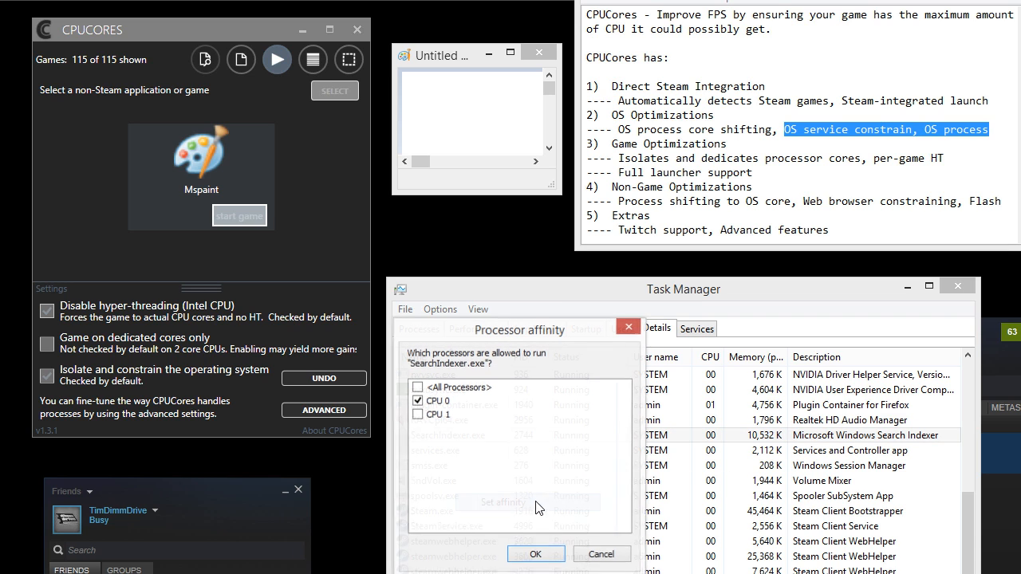
left_click(418, 415)
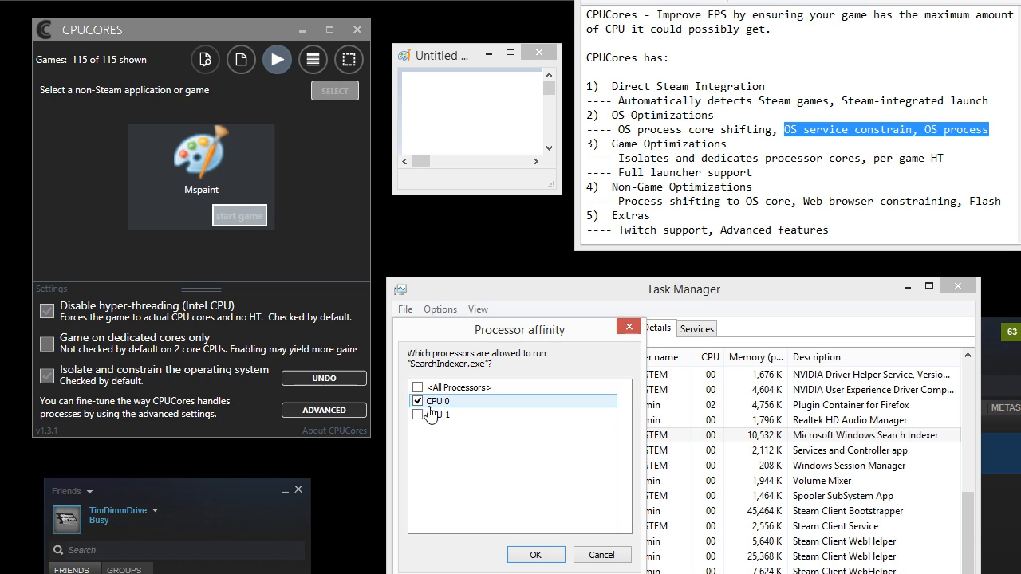
left_click(536, 554)
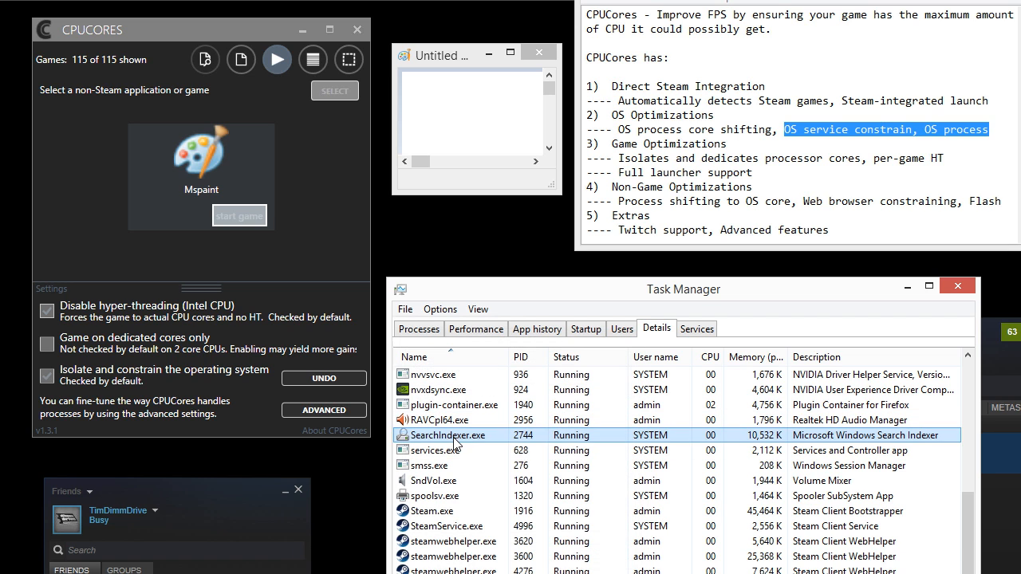
right_click(454, 435)
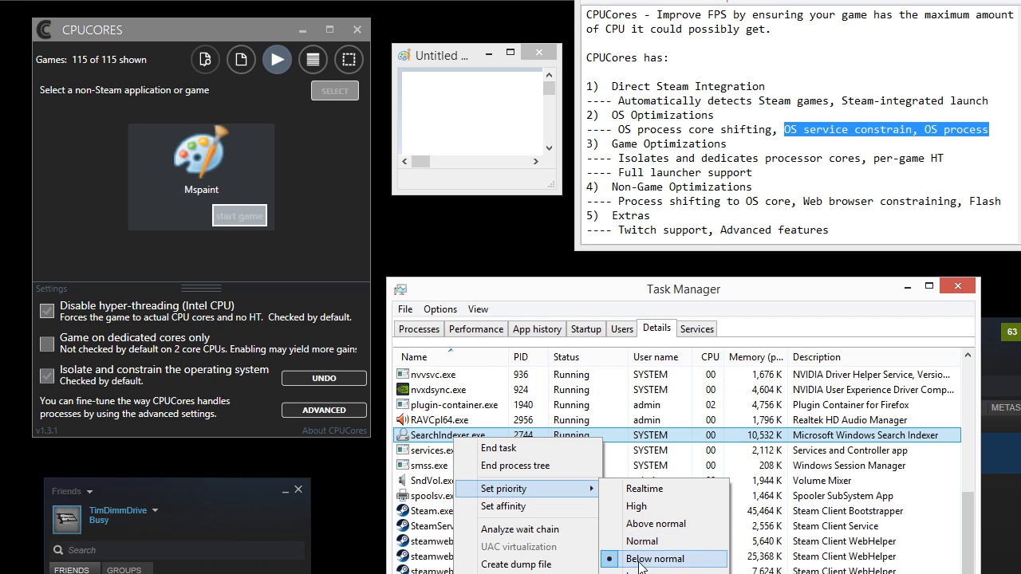
left_click(659, 557)
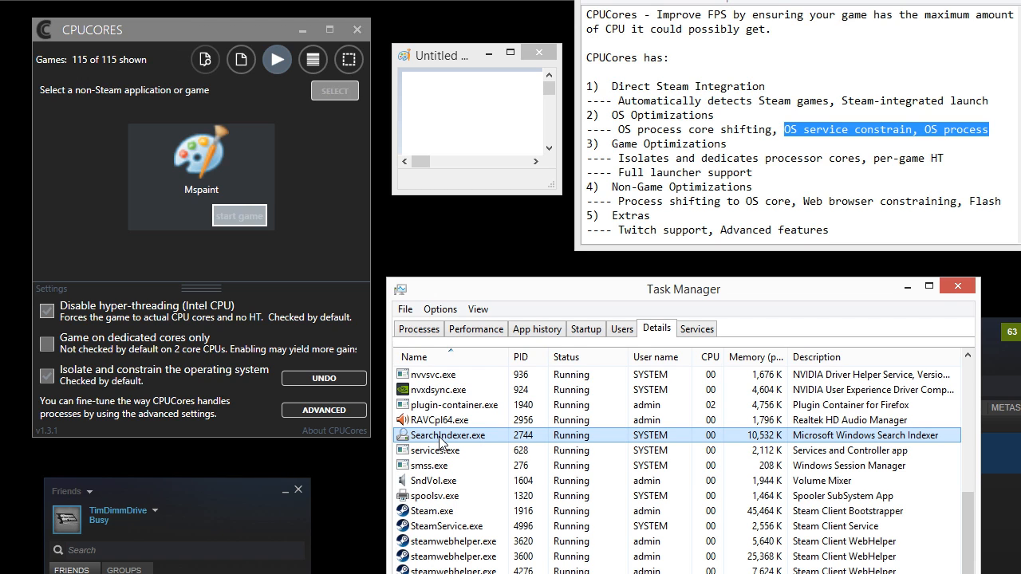
Step: Switch Task Manager to the Performance tab showing CPU graphs at 36%
left_click(475, 329)
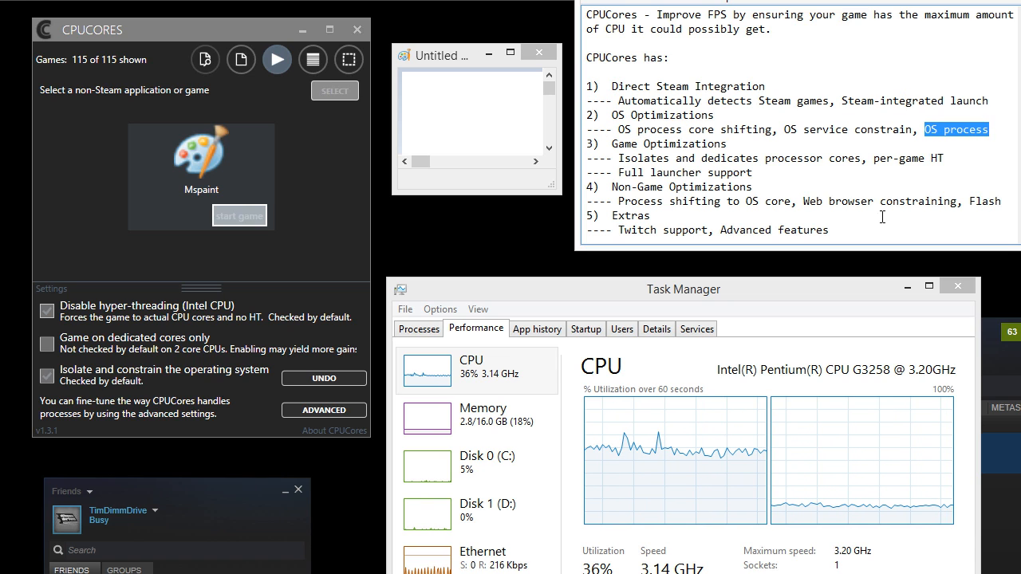
mouse_move(751, 415)
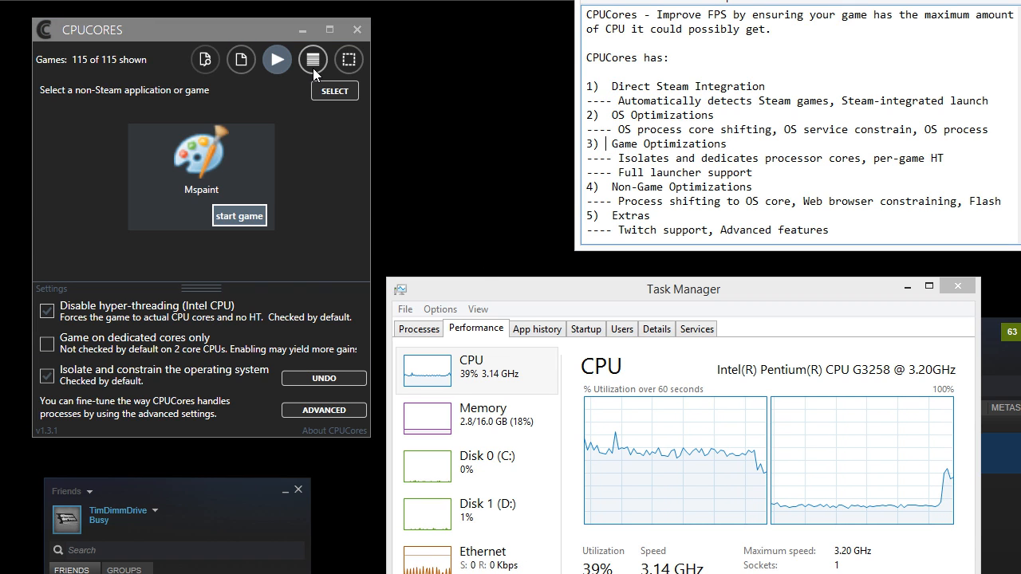
Step: Show the Steam games list and filter it with 'duke' down to Duke Nukem 3D
left_click(311, 60)
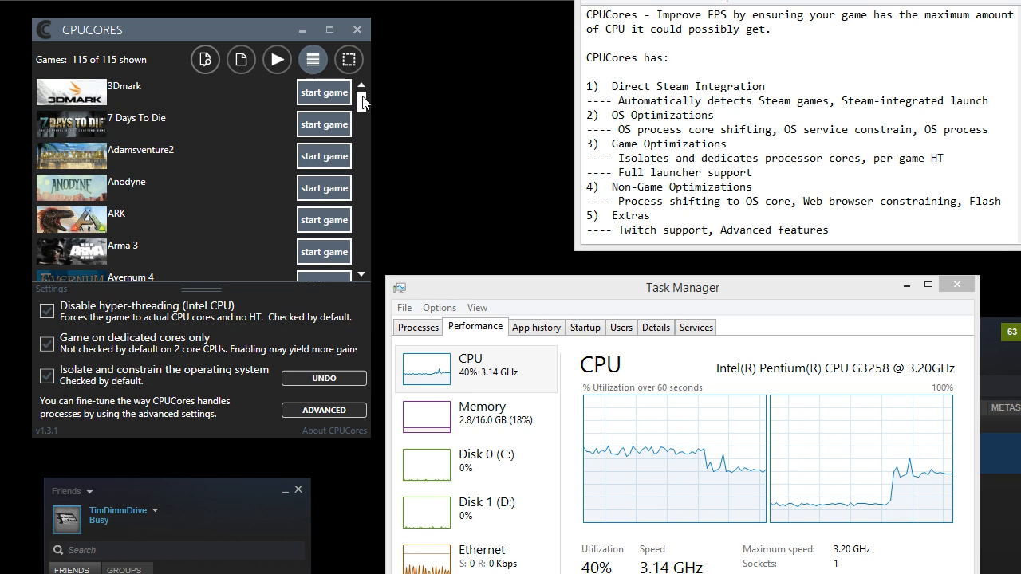
left_click(206, 59)
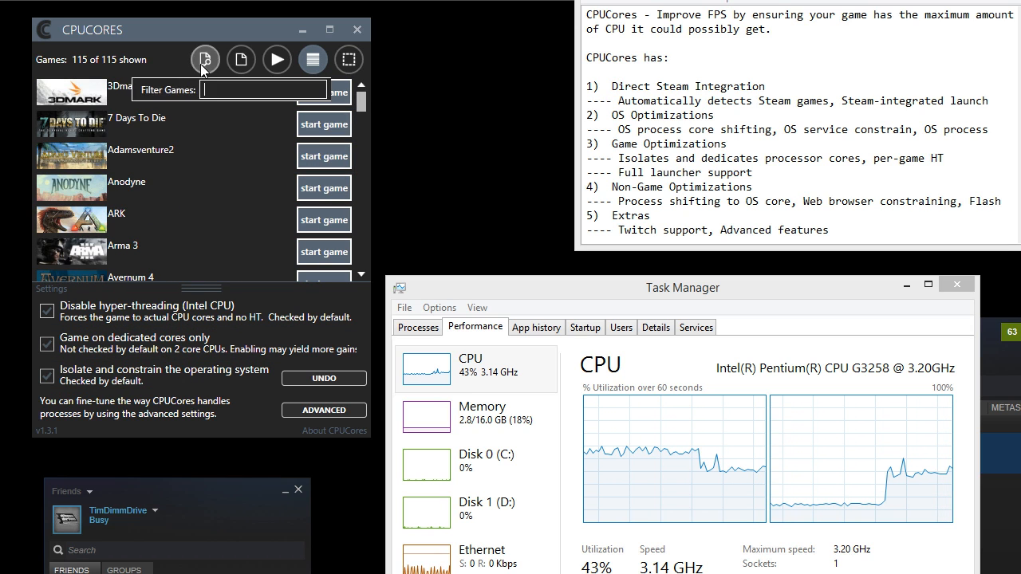
type("suk")
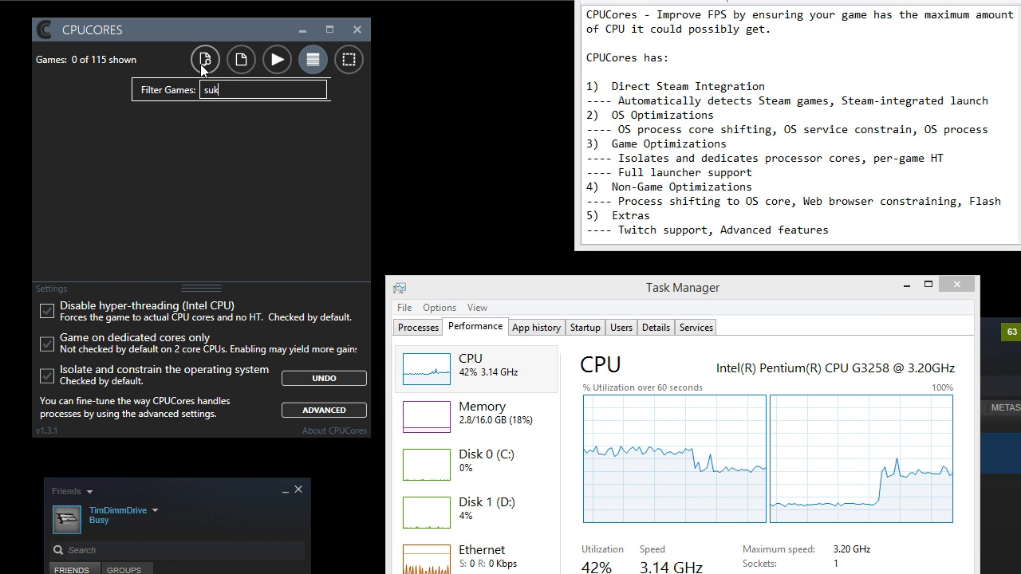
type("duke")
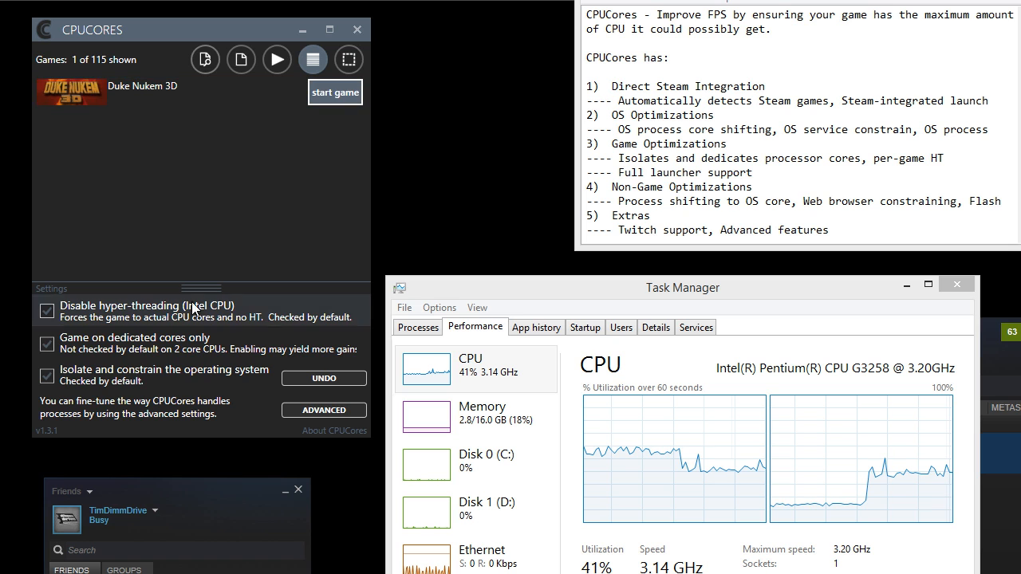
Step: Launch Duke Nukem 3D, check its CPU 1 affinity in Details, then end duke3d.exe
left_click(335, 92)
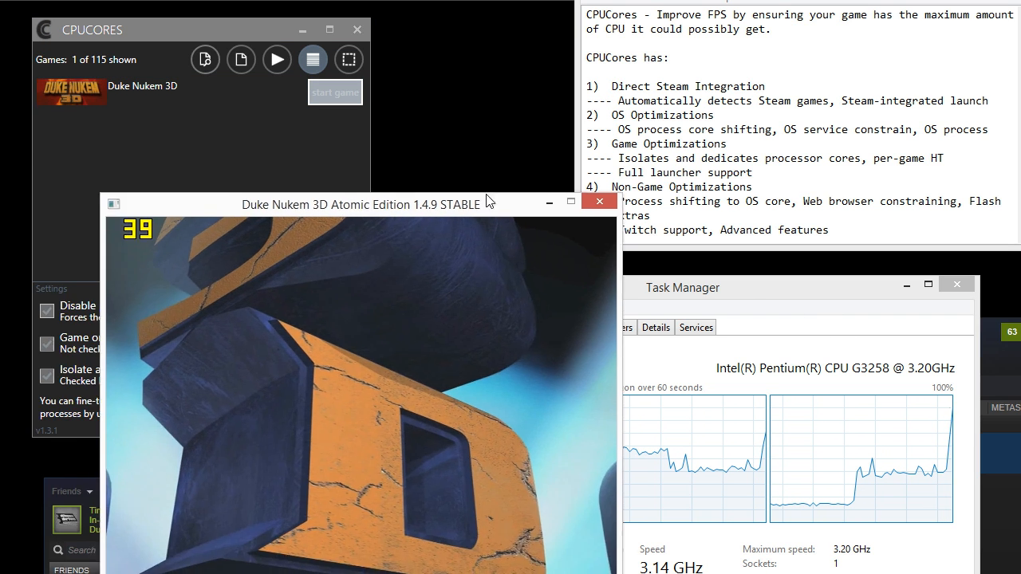
left_click_drag(362, 204, 524, 151)
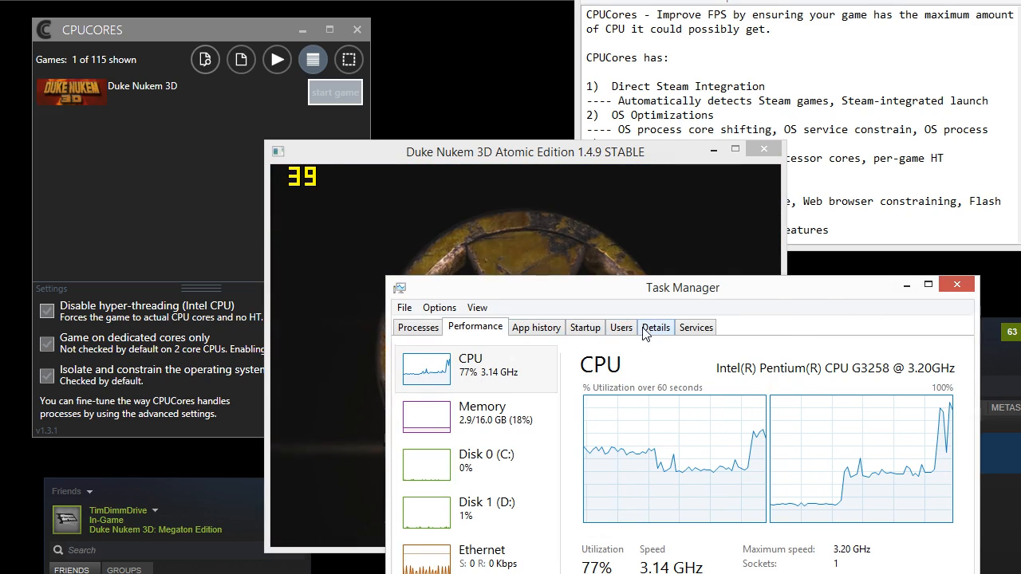
left_click(656, 327)
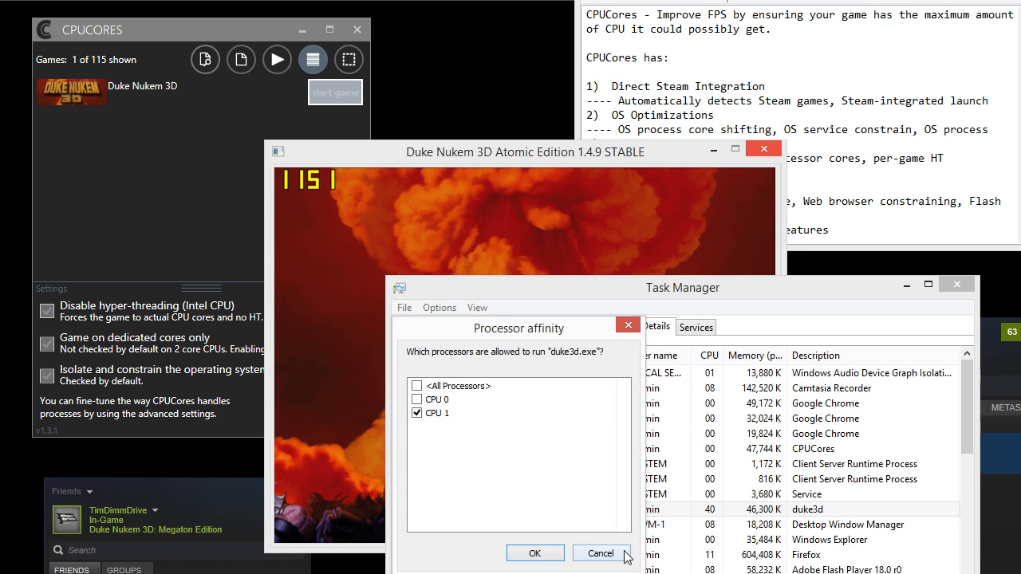
left_click(600, 553)
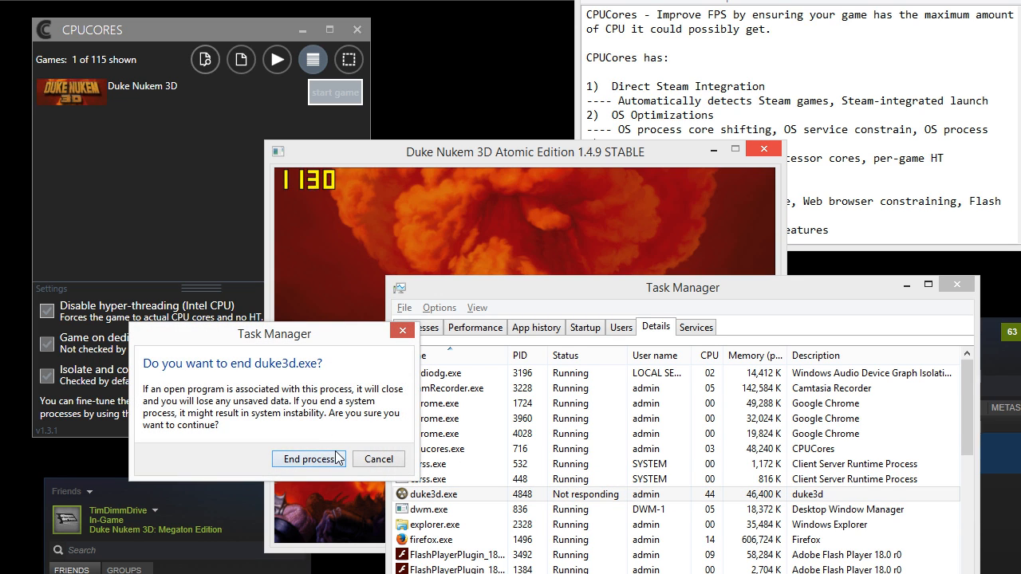
left_click(309, 458)
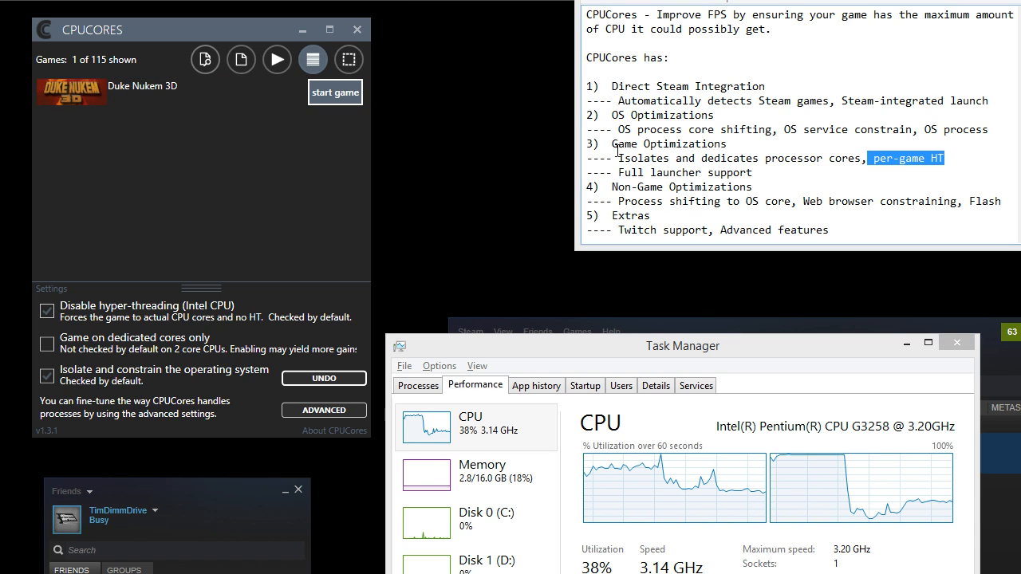
mouse_move(277, 60)
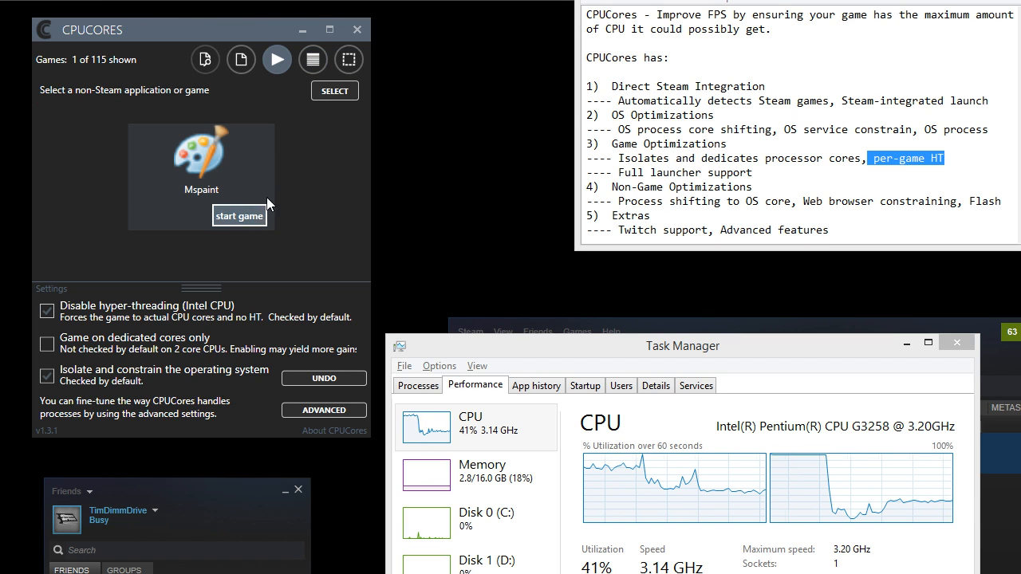
mouse_move(287, 193)
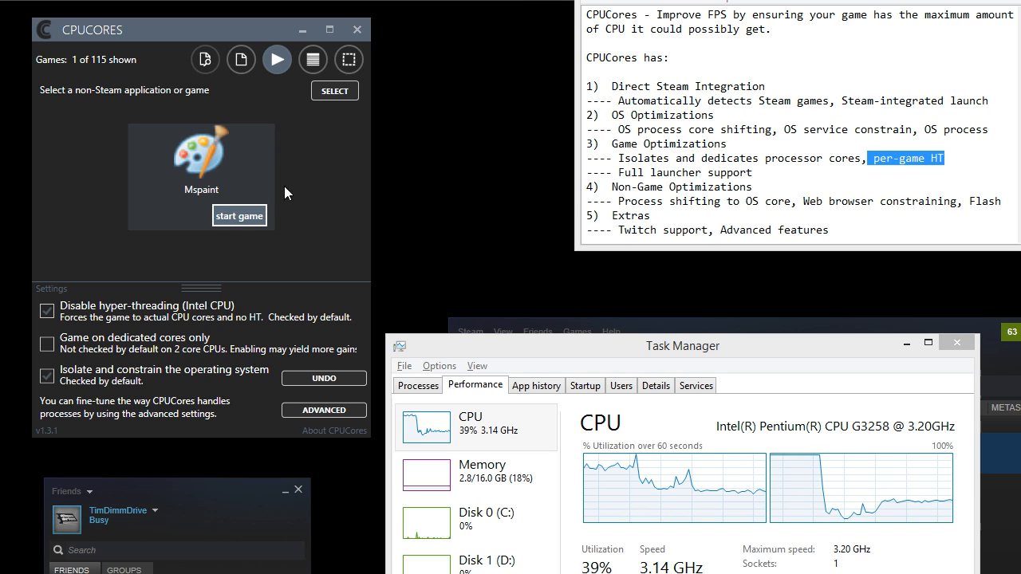
mouse_move(242, 224)
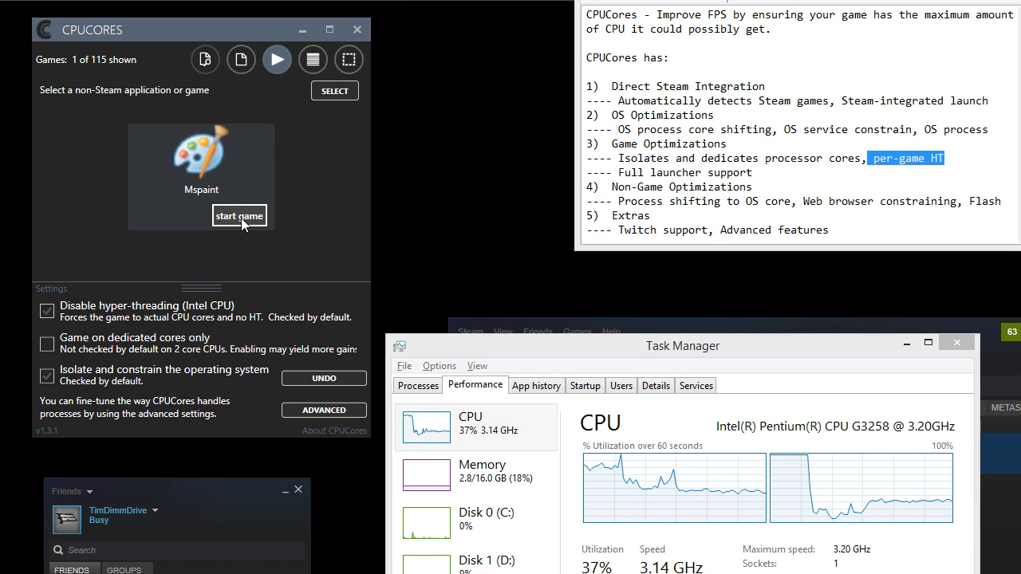
mouse_move(230, 69)
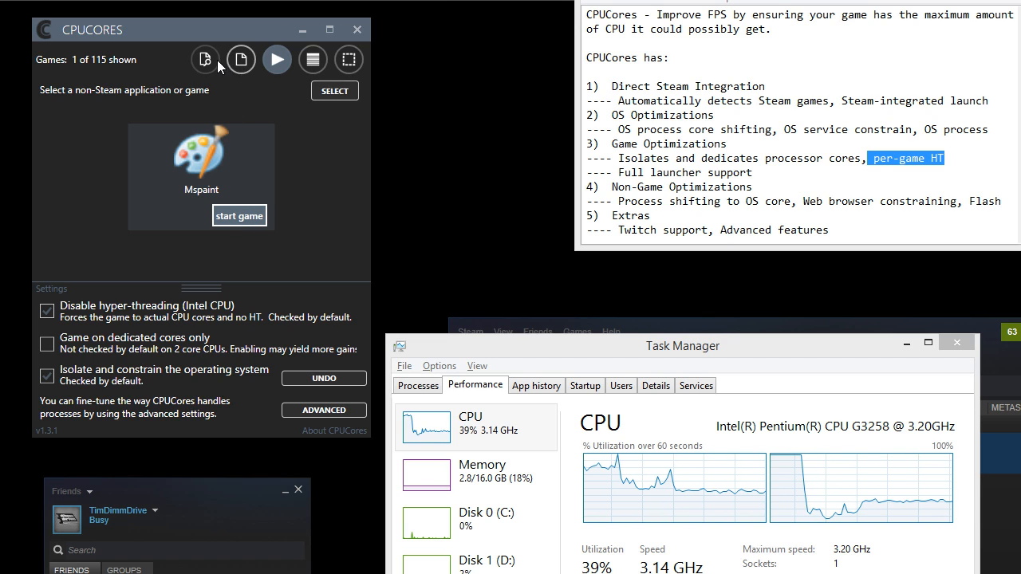
mouse_move(241, 60)
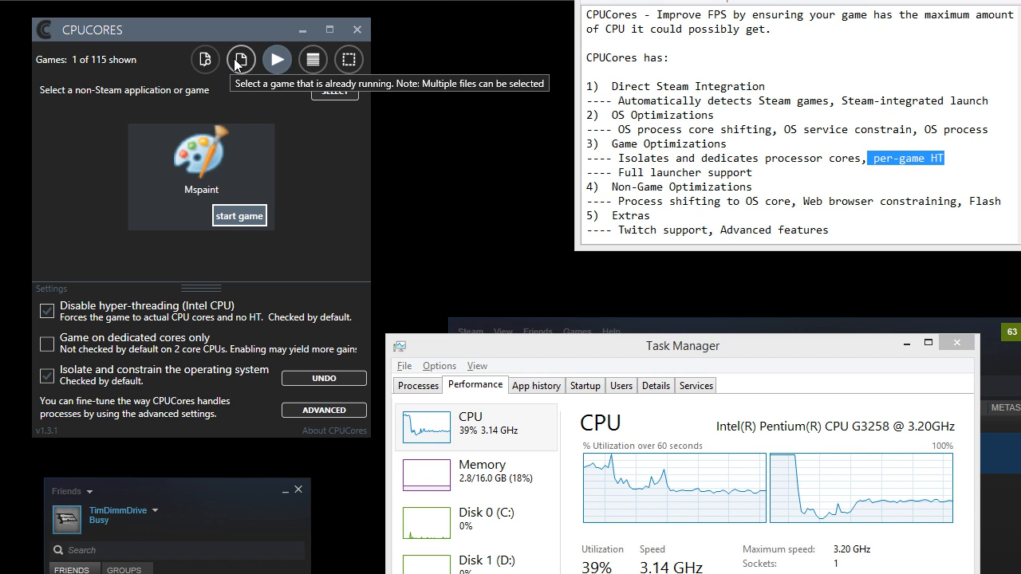
Step: From the running-processes list, select both fraps and fraps64.dat for optimization
left_click(240, 60)
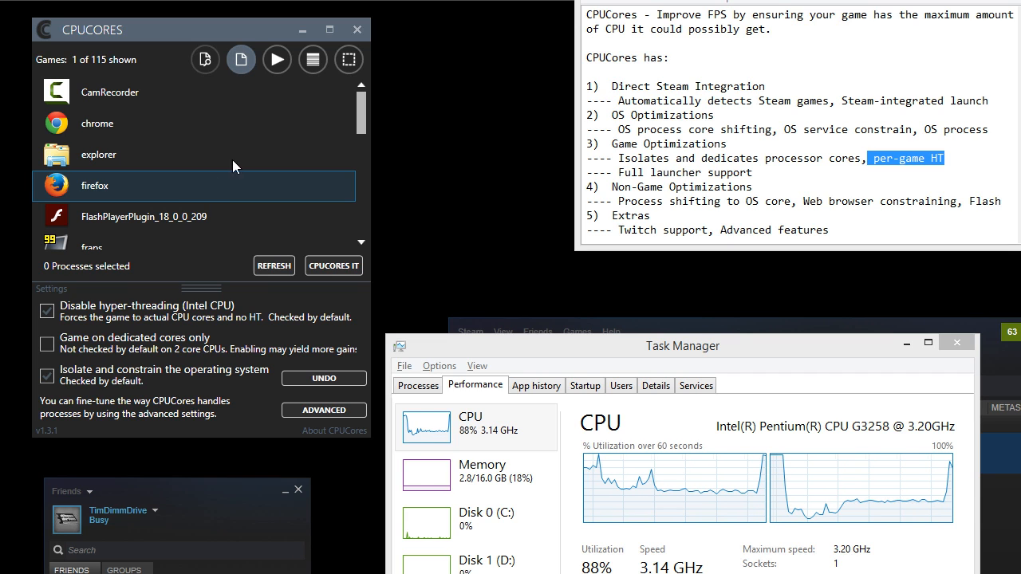
scroll("down", 3)
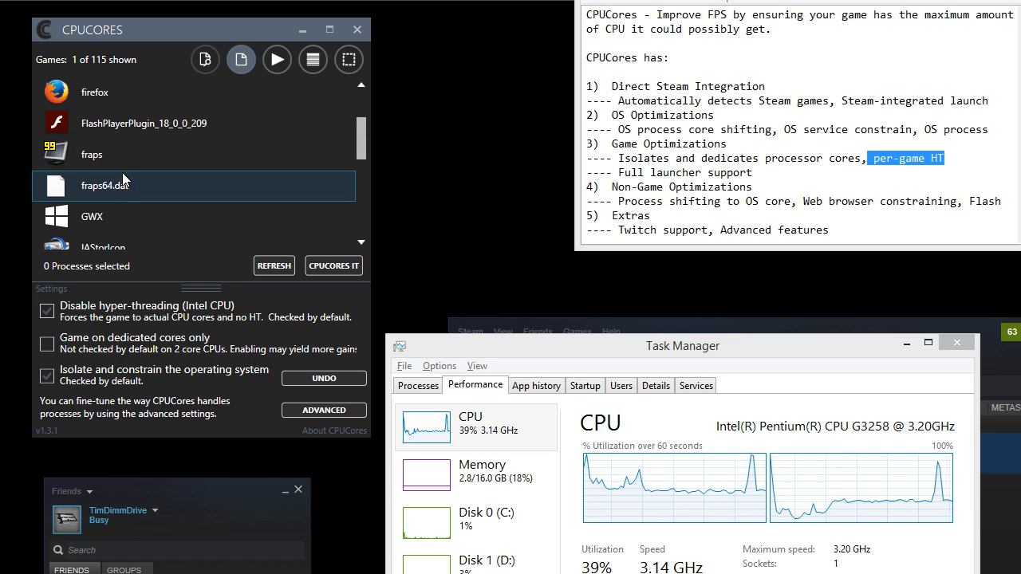
left_click(91, 154)
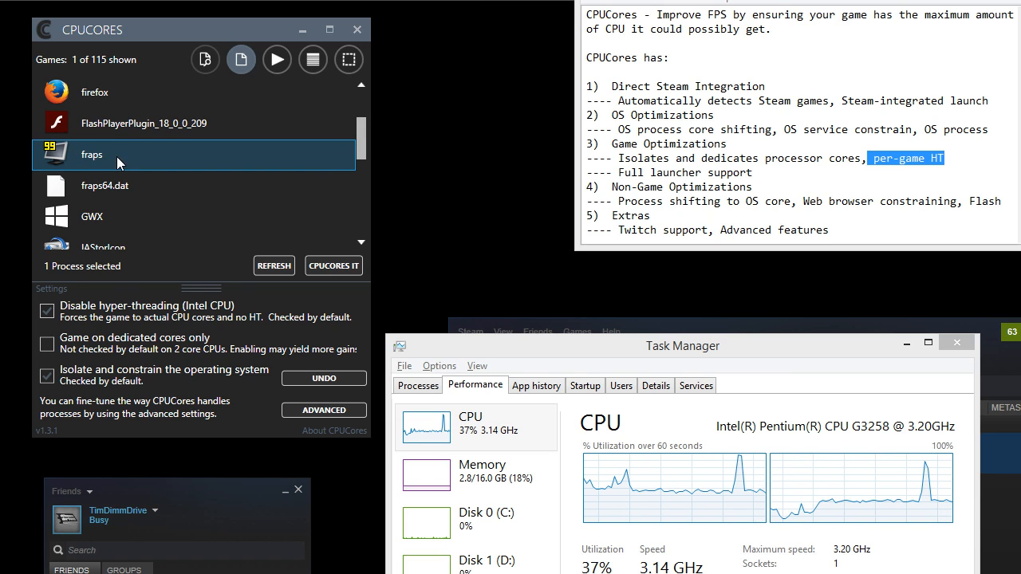
mouse_move(104, 161)
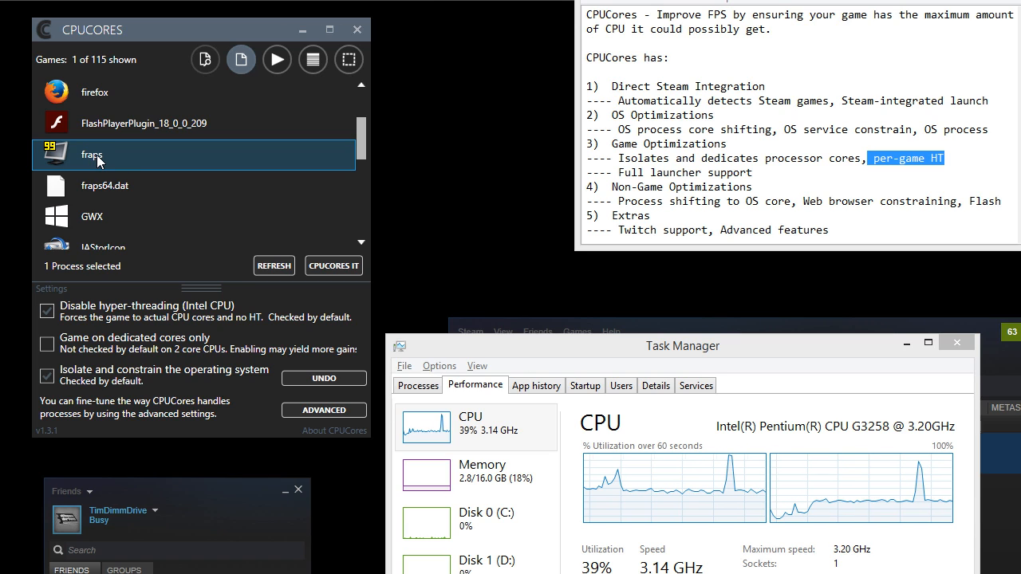
left_click(104, 185)
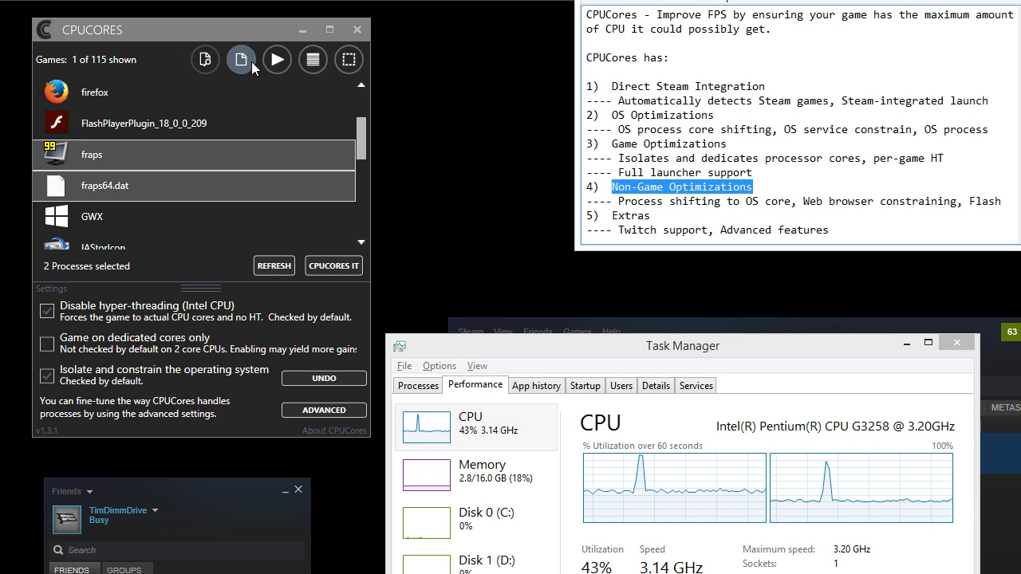
left_click(312, 59)
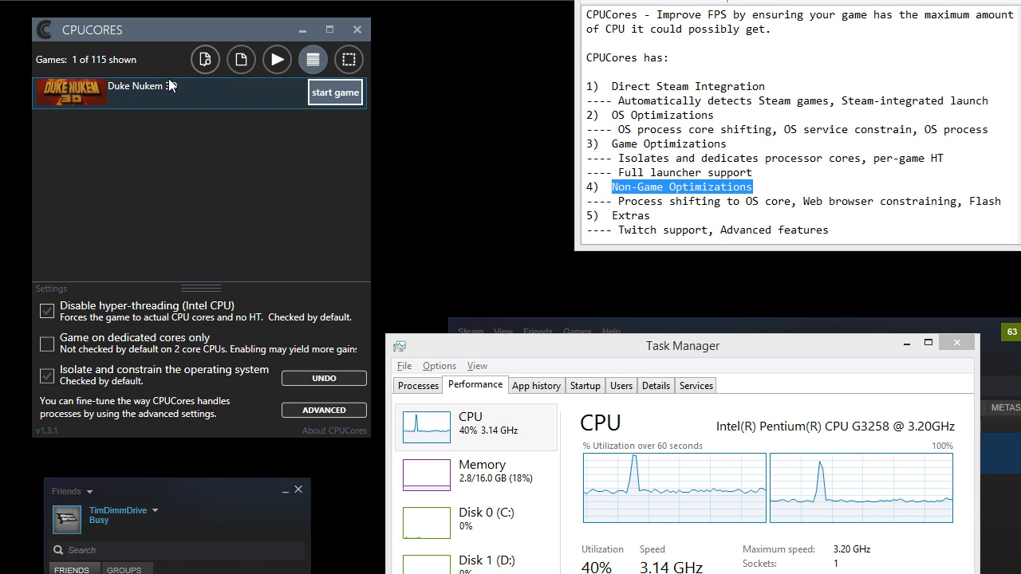
type("duke")
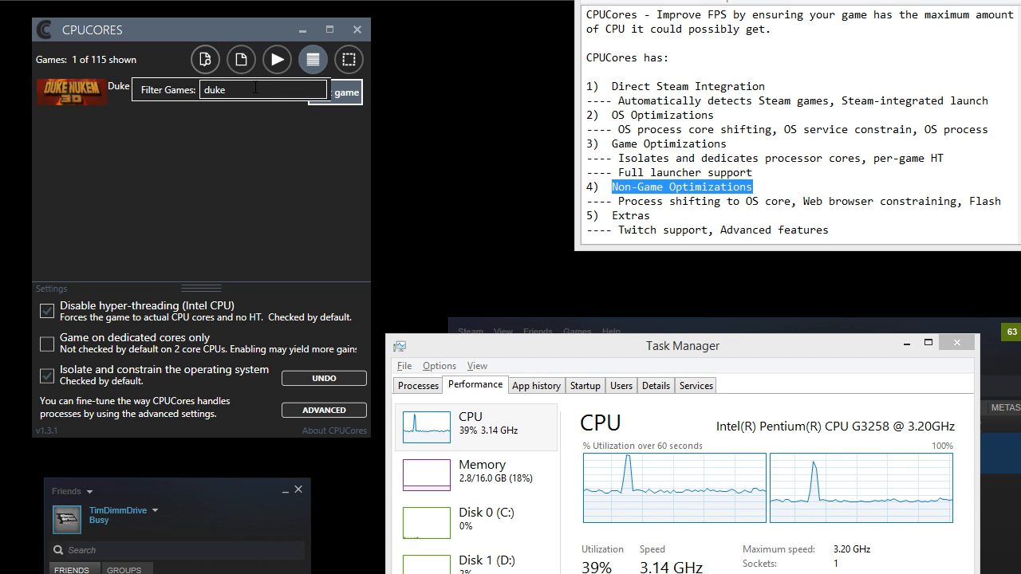
left_click(206, 59)
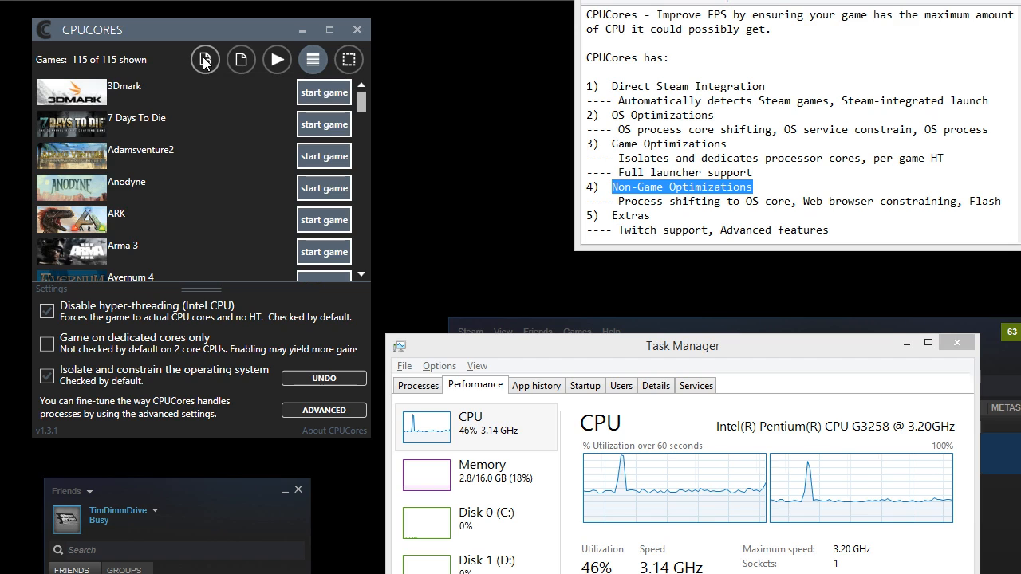
mouse_move(199, 145)
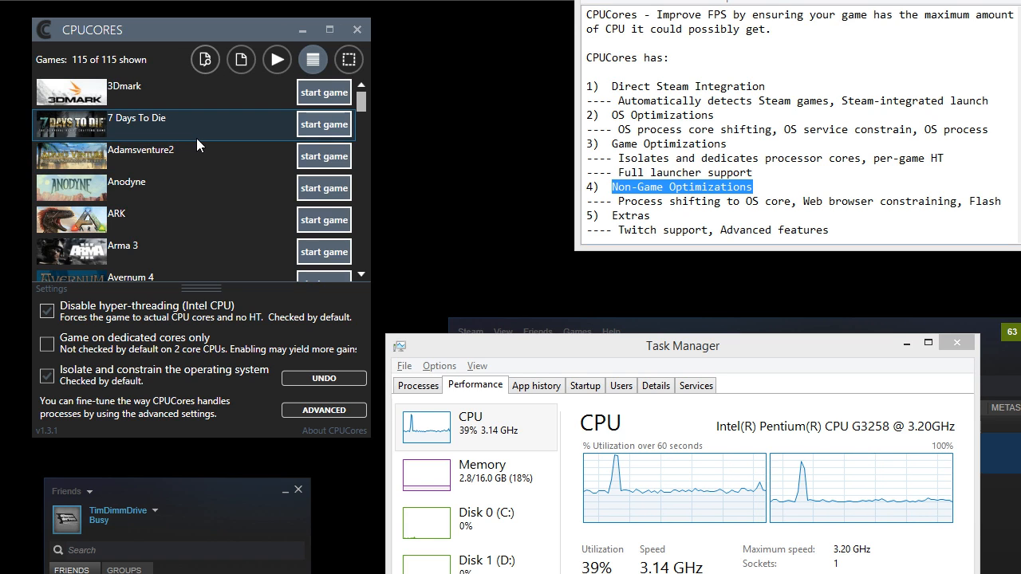
mouse_move(215, 186)
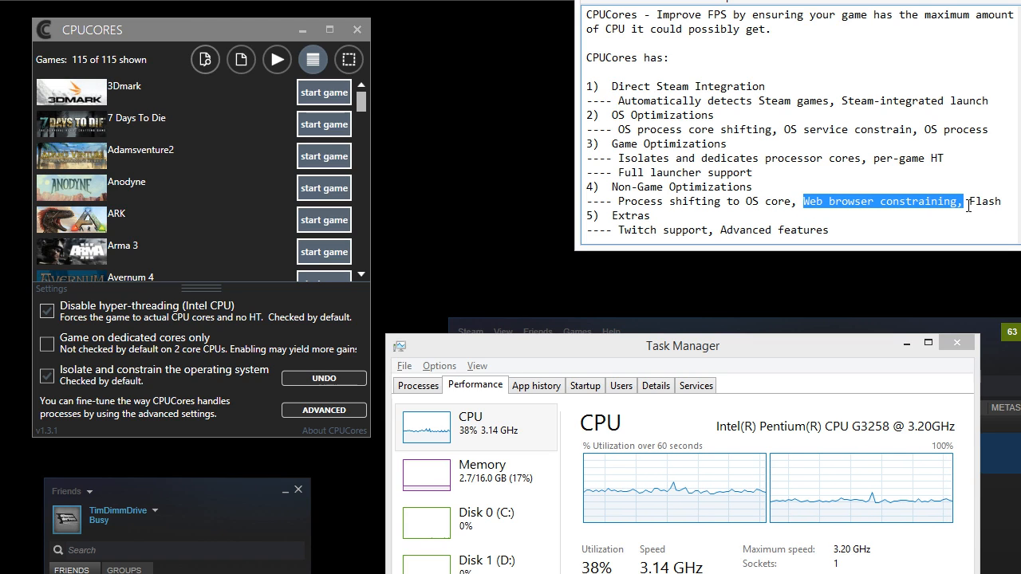
mouse_move(959, 213)
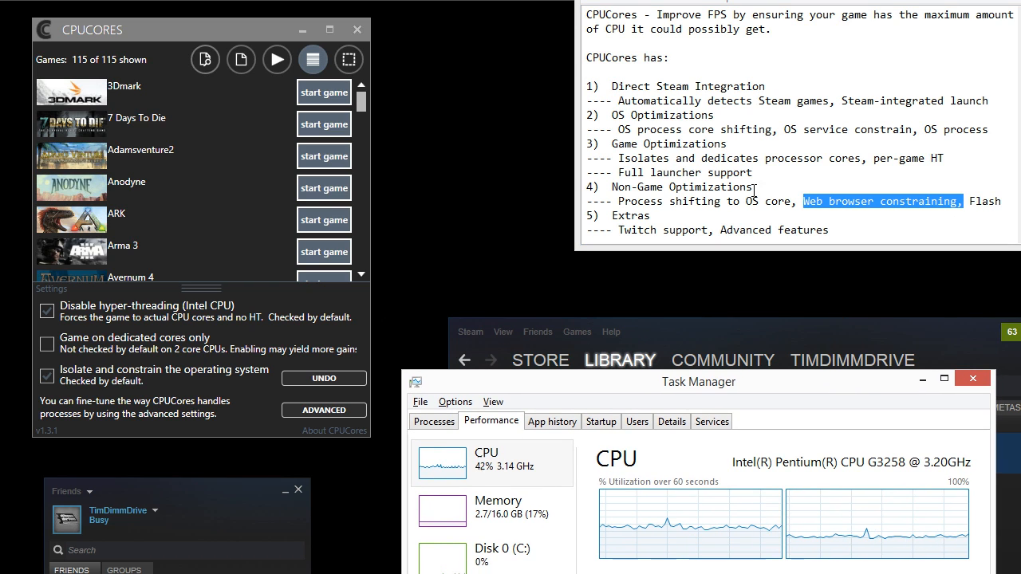
left_click(613, 187)
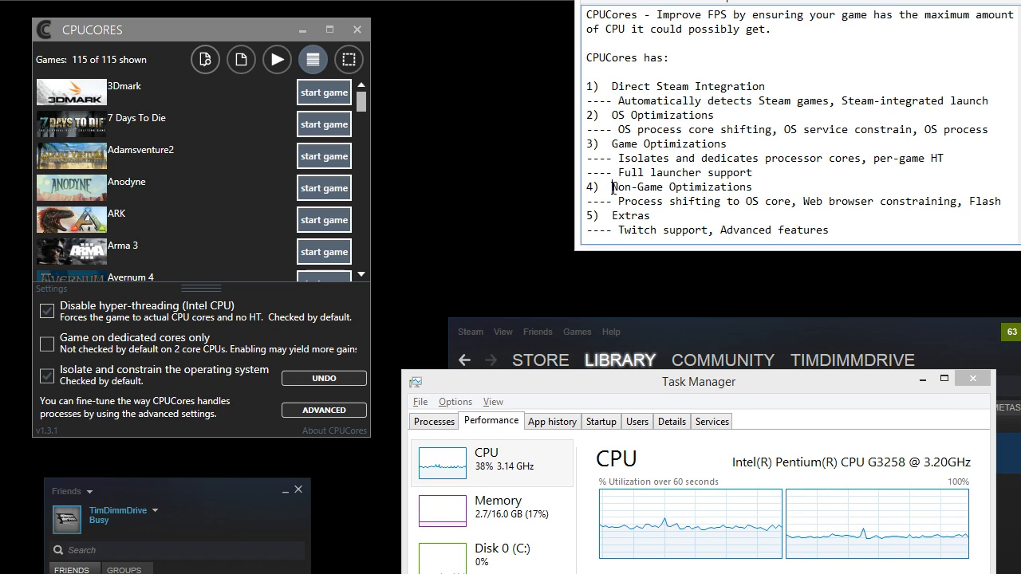
left_click_drag(618, 201, 953, 215)
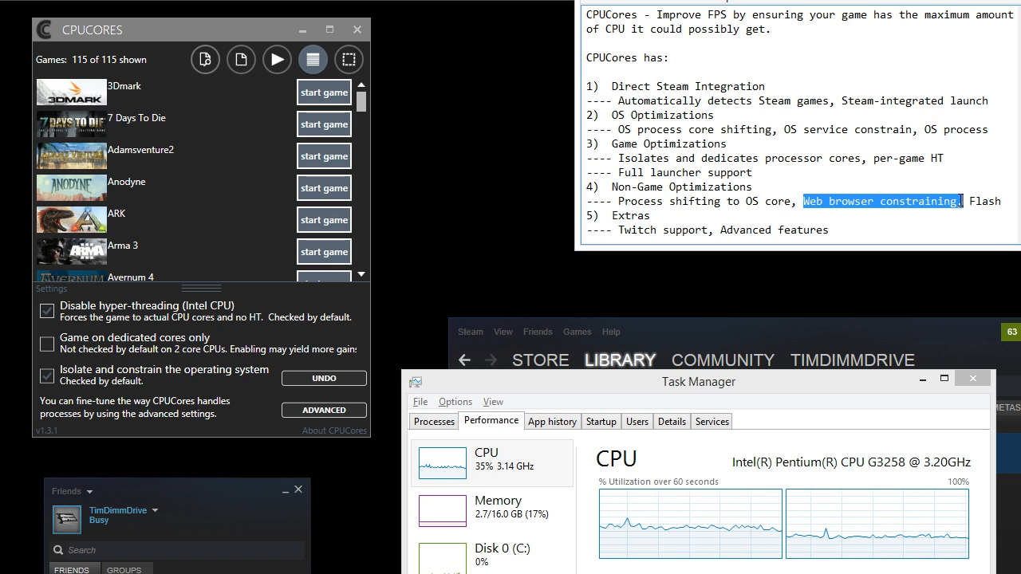
mouse_move(957, 200)
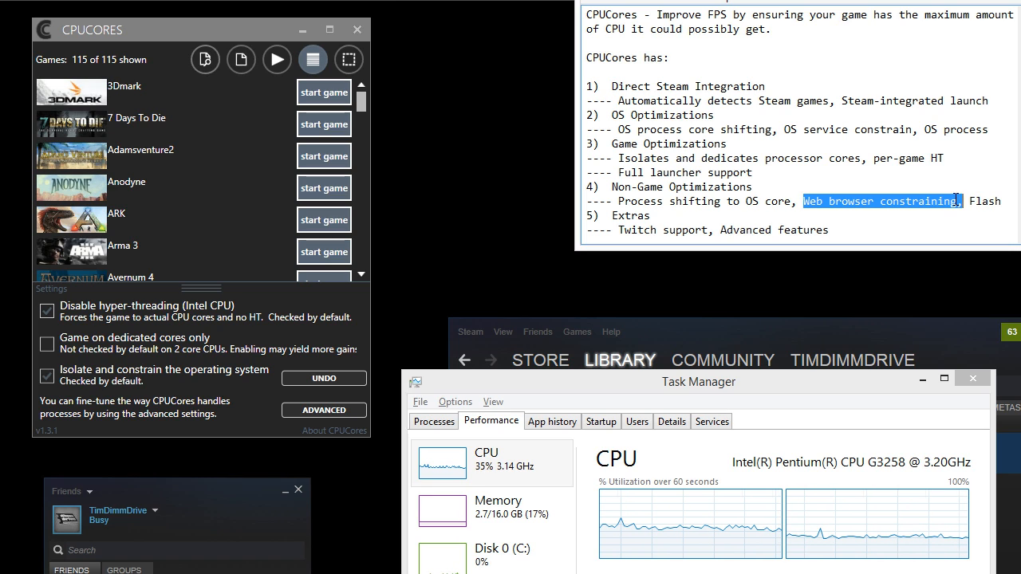
mouse_move(810, 198)
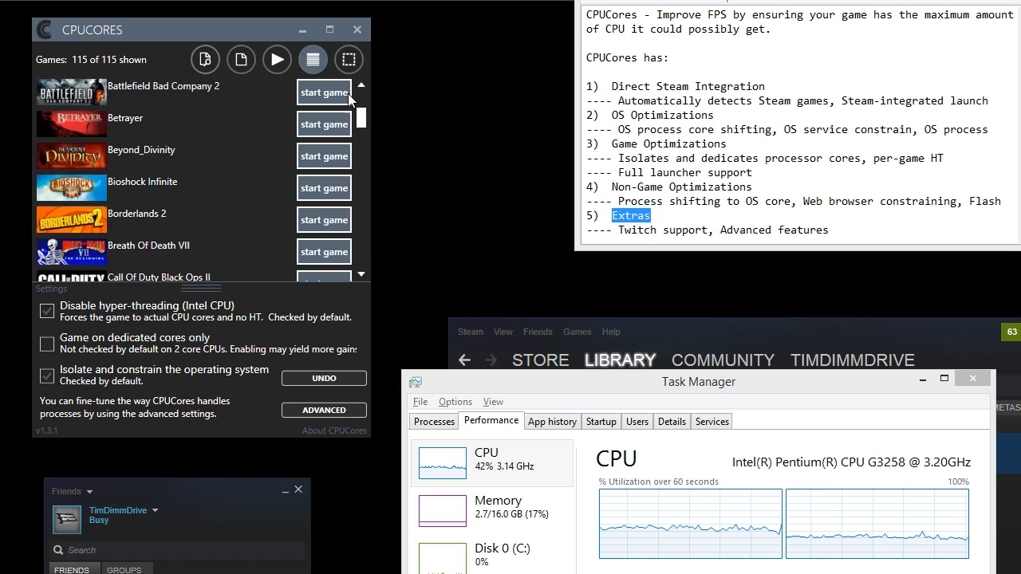
left_click(347, 59)
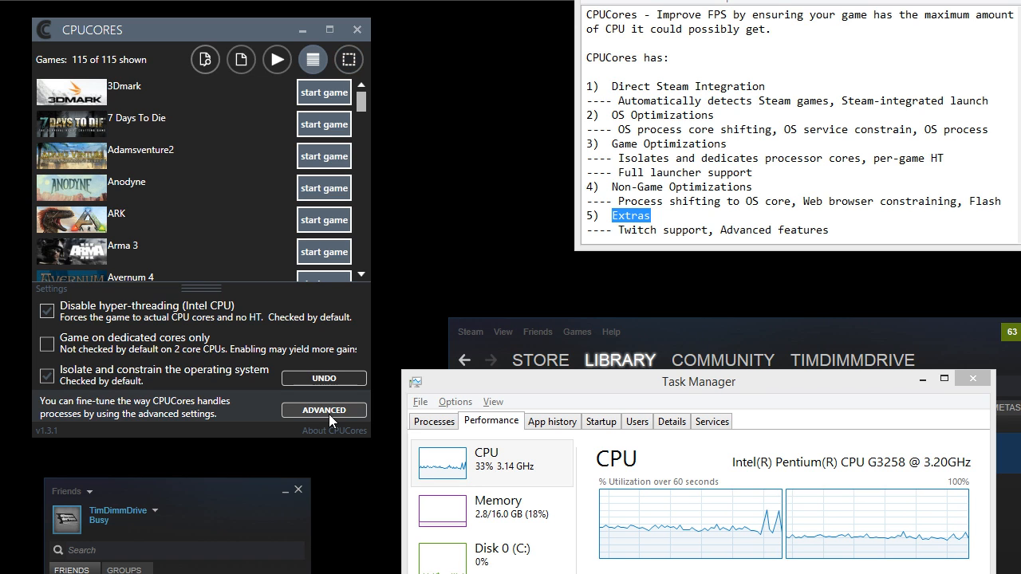
Step: Open Advanced Settings and toggle 'Override game specific core settings' on, then back off
left_click(323, 410)
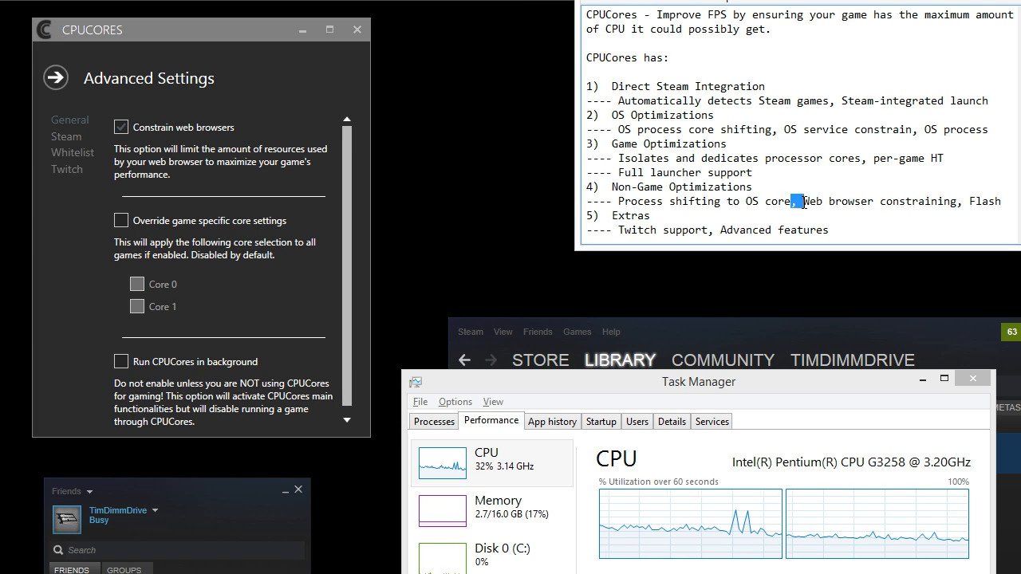
left_click_drag(797, 201, 957, 201)
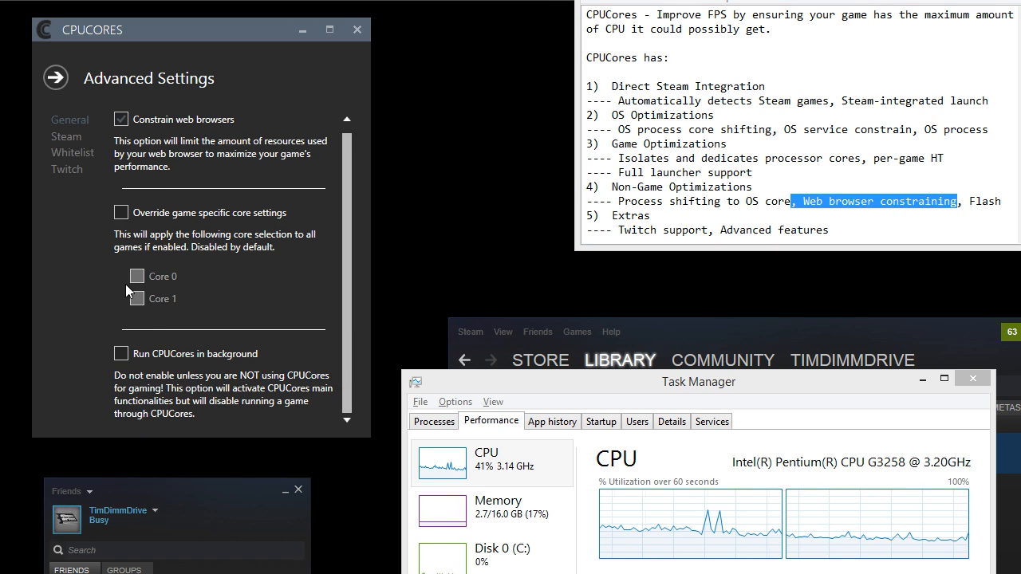
mouse_move(88, 295)
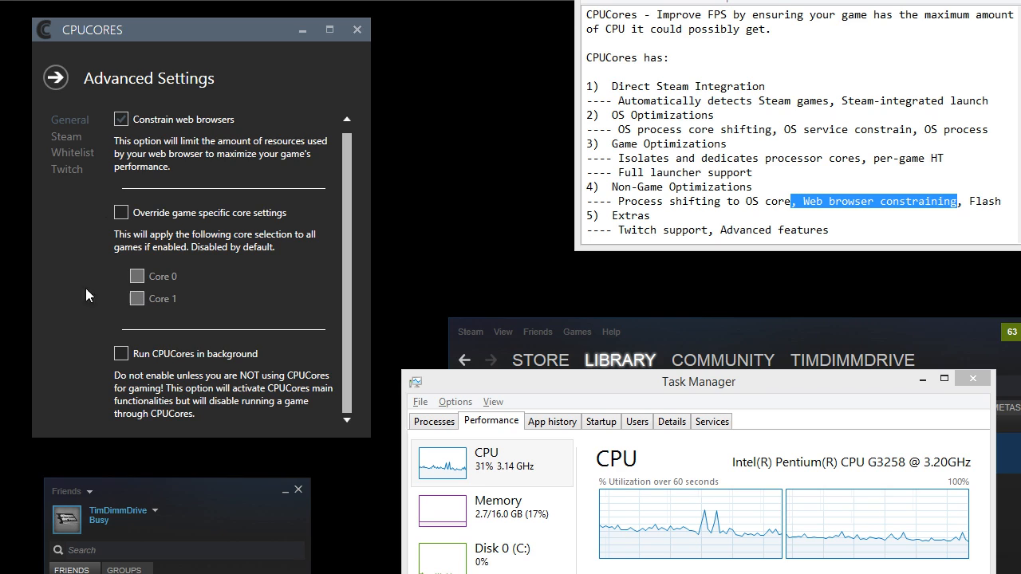
left_click(121, 212)
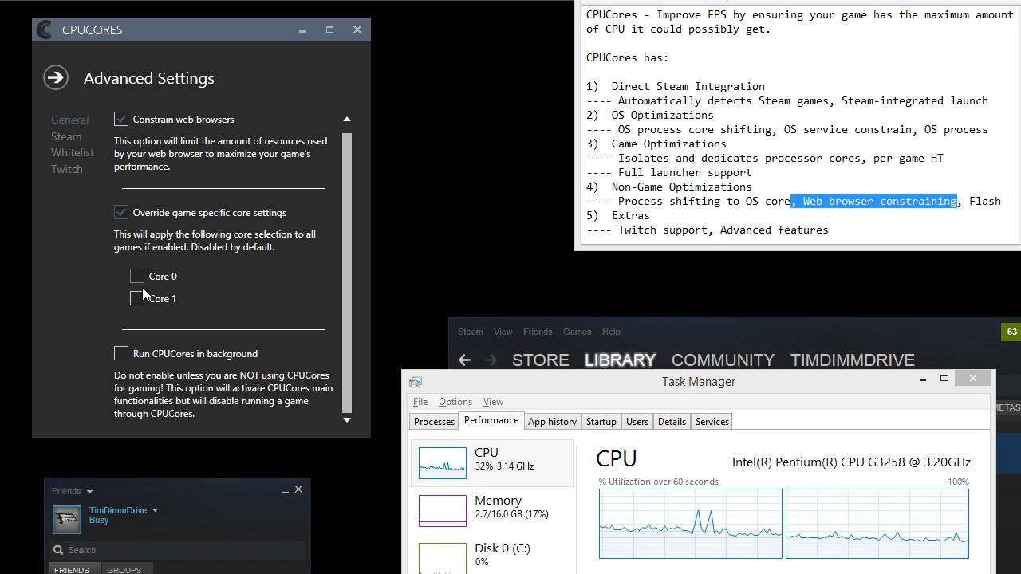
mouse_move(141, 311)
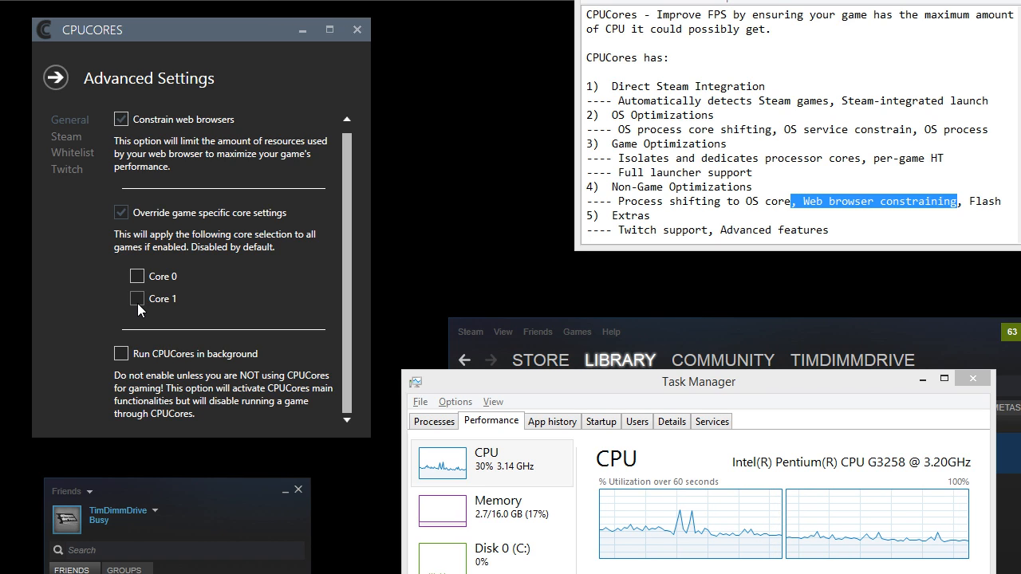
left_click(121, 299)
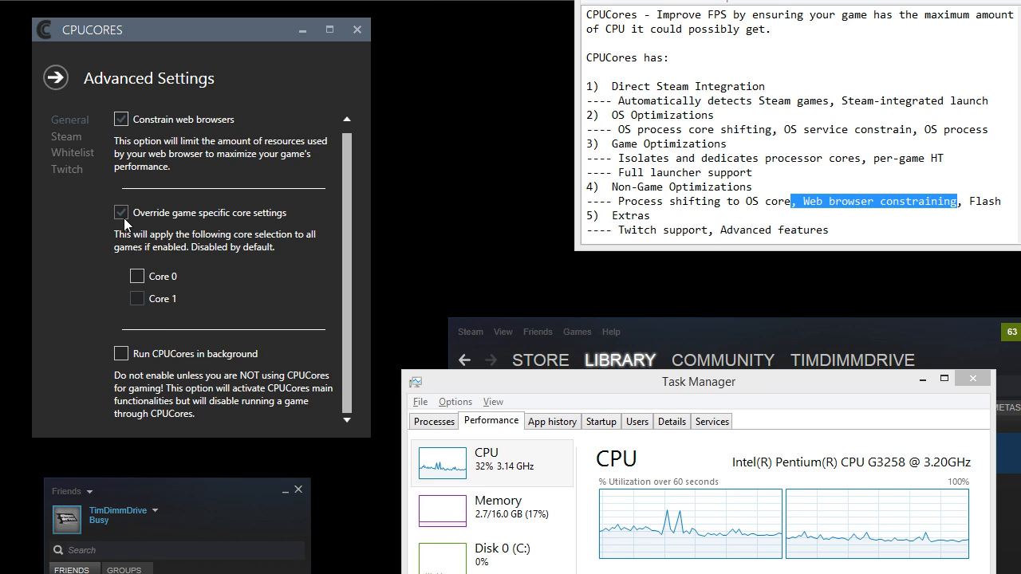
left_click(120, 212)
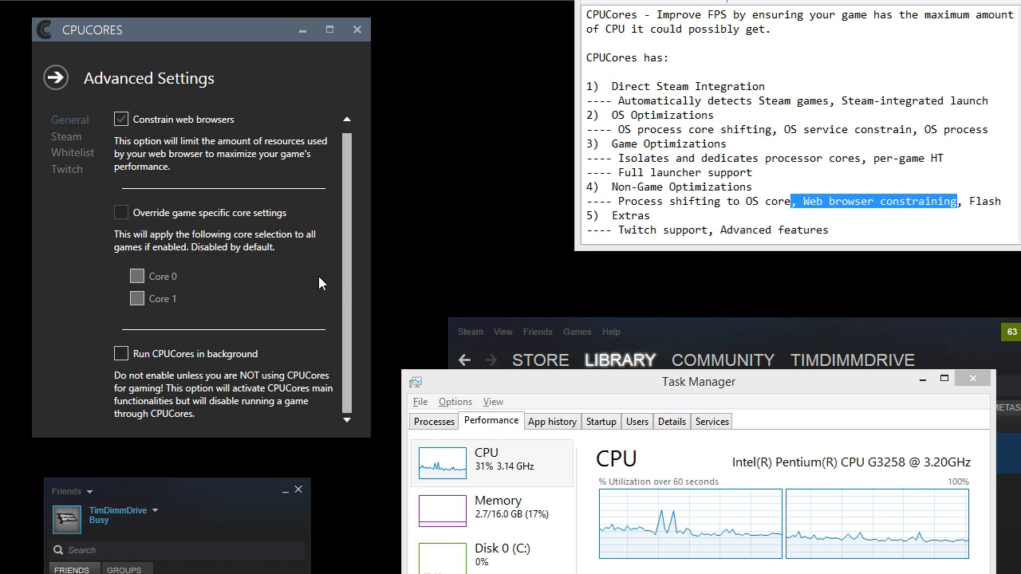
mouse_move(121, 353)
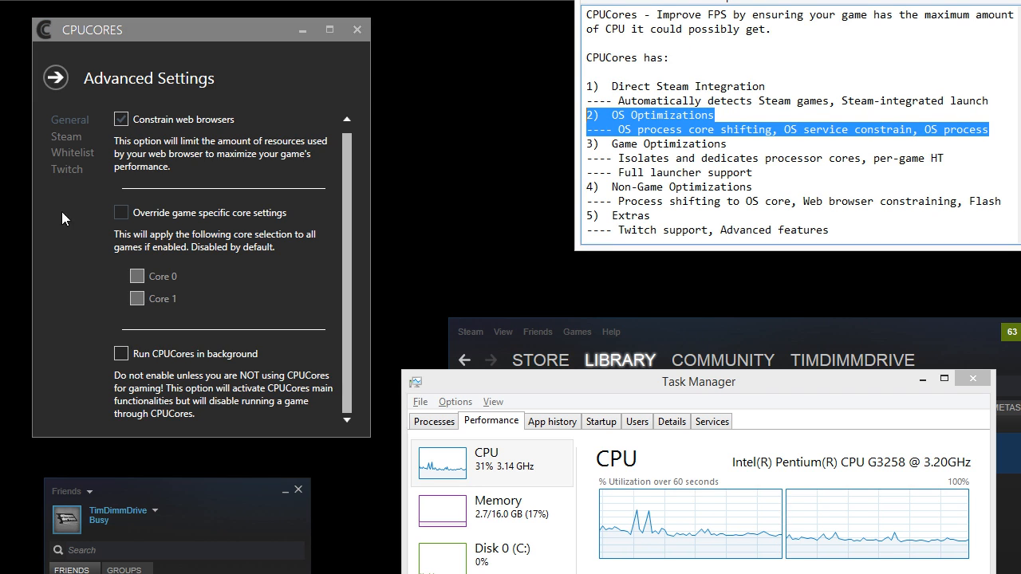
left_click(66, 136)
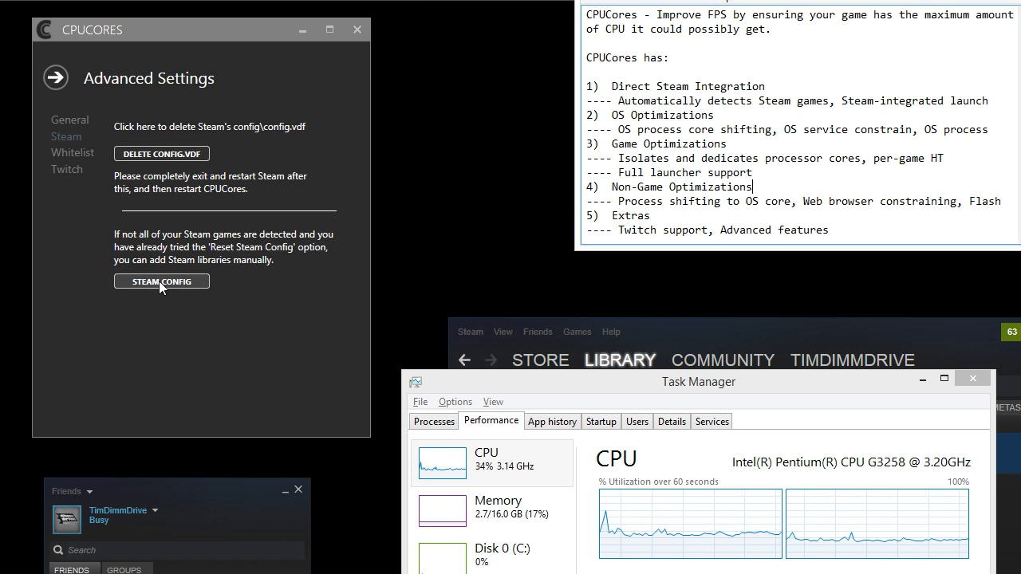
Step: Open and close the Manage Steam Config dialog, then view the Whitelist page
left_click(161, 281)
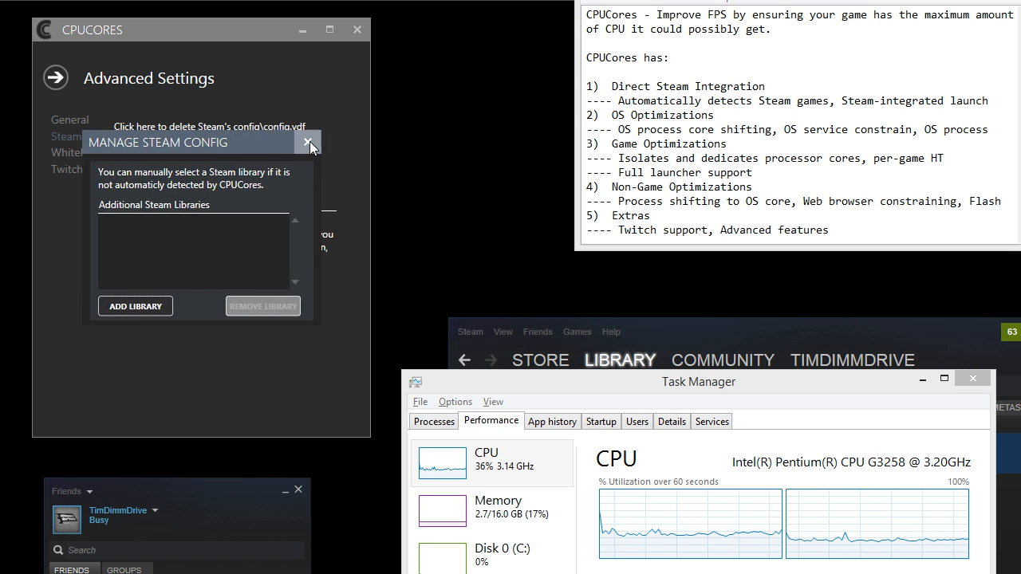
left_click(309, 142)
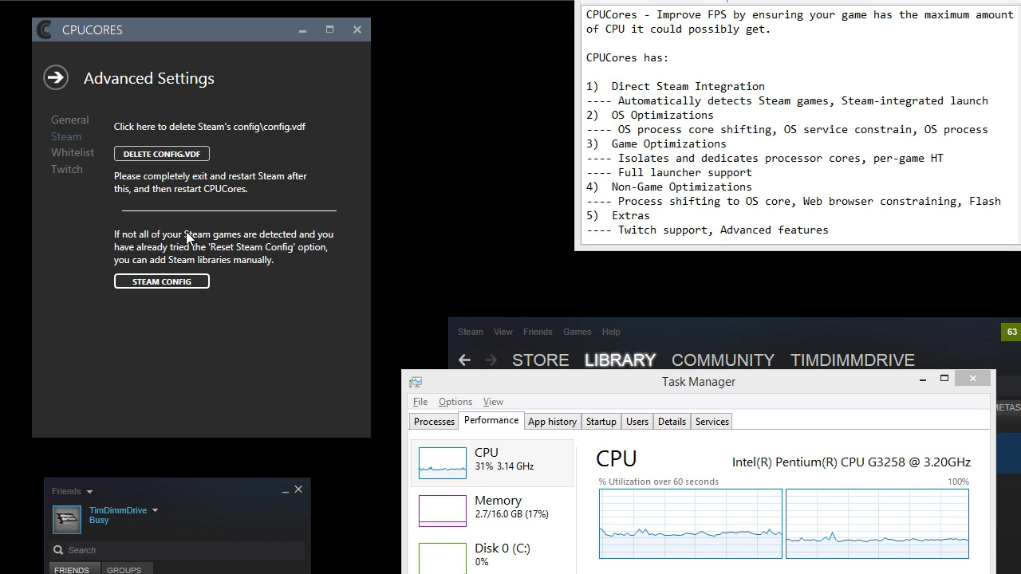
left_click(73, 152)
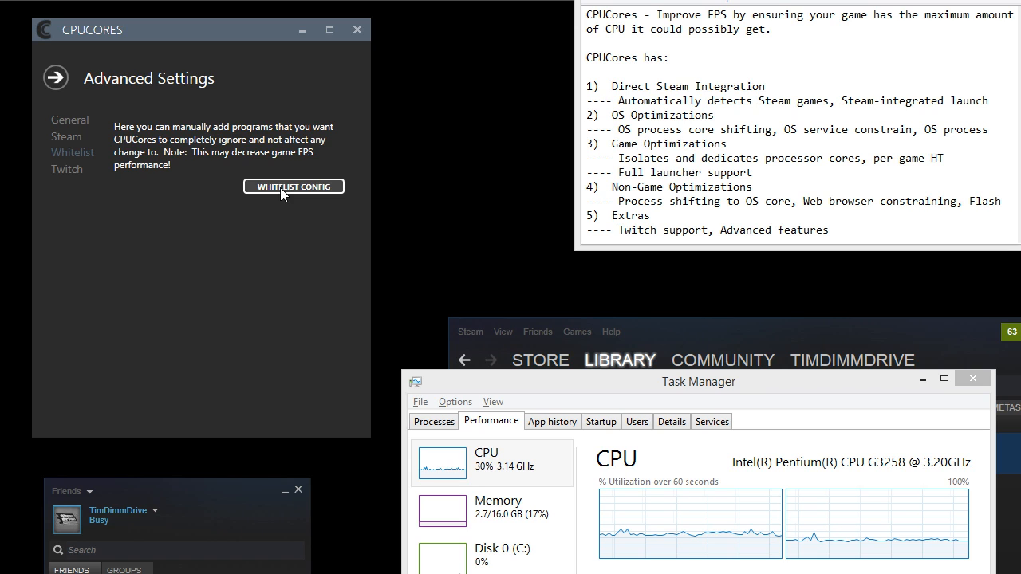
left_click(294, 186)
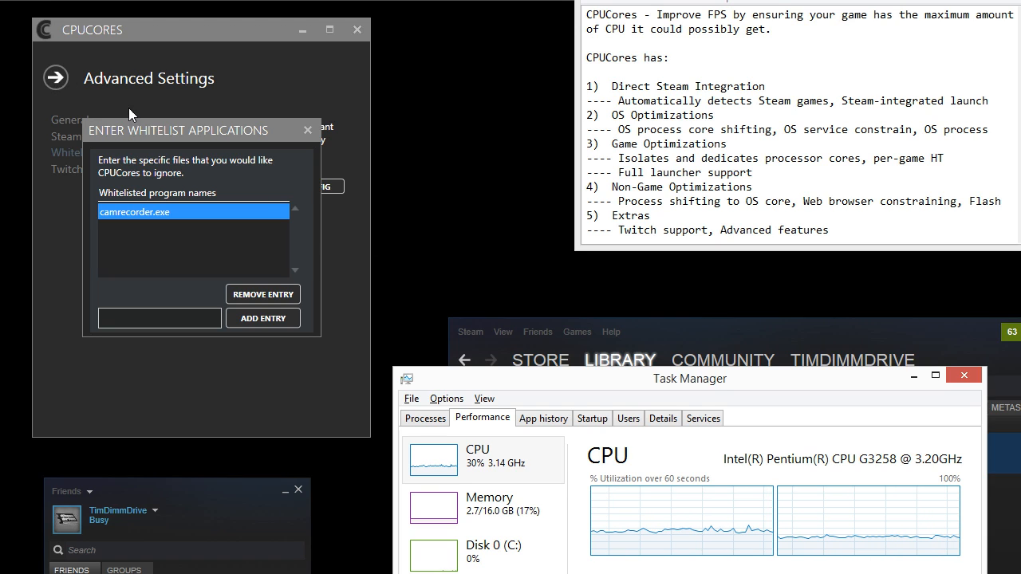
mouse_move(307, 129)
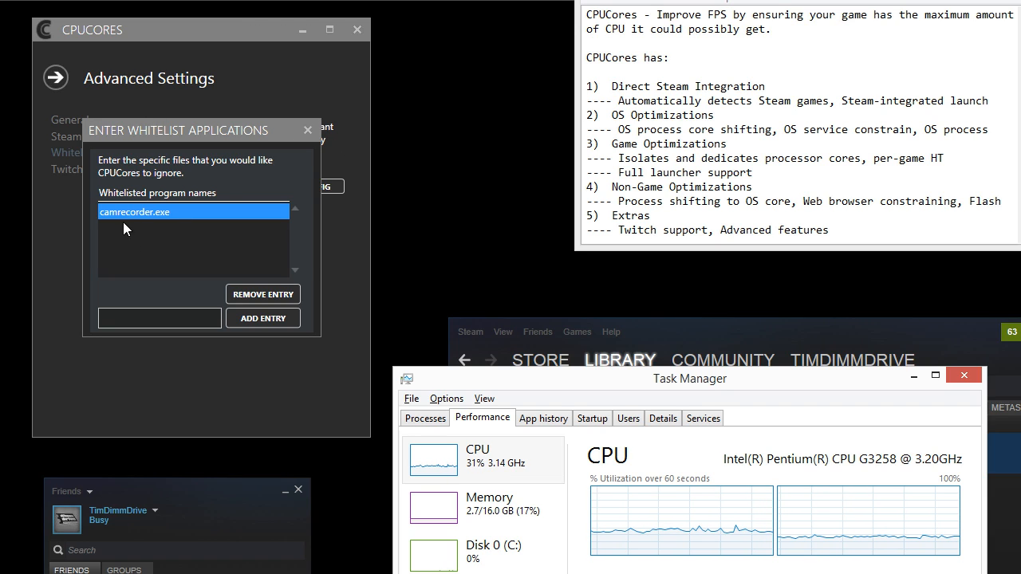
mouse_move(308, 131)
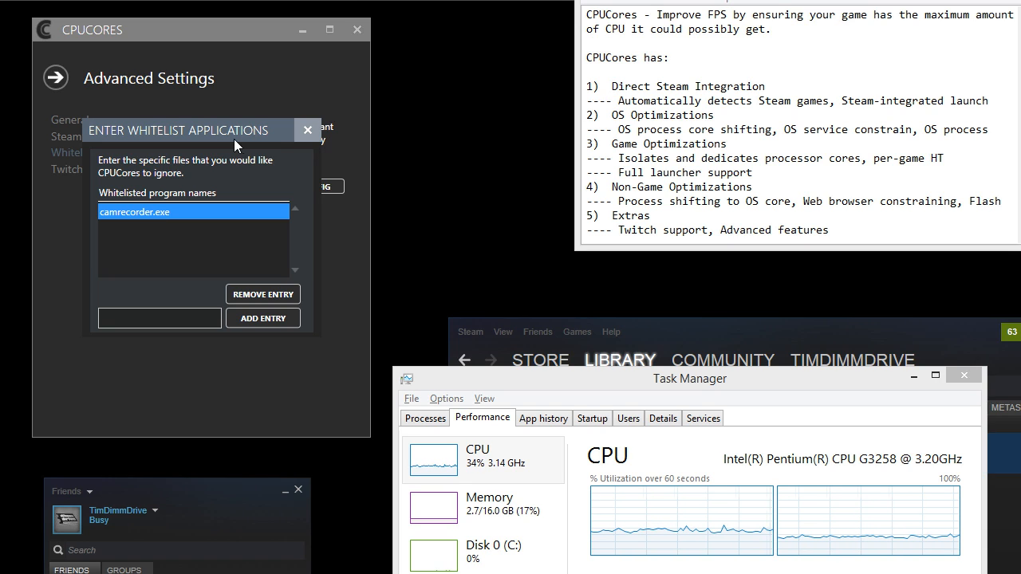
mouse_move(307, 130)
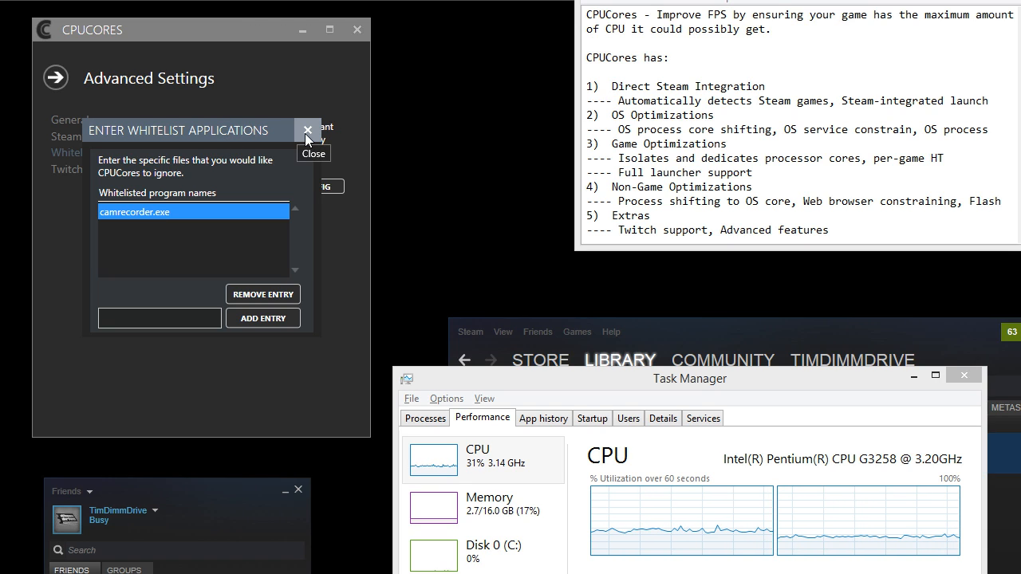
left_click(307, 130)
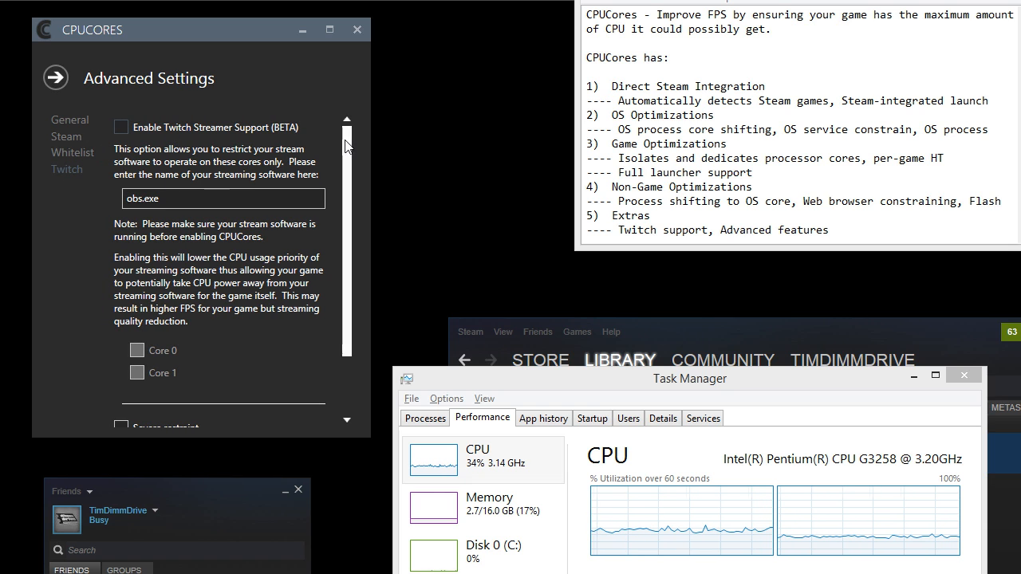
Step: Return Advanced Settings to the General page
scroll("down", 3)
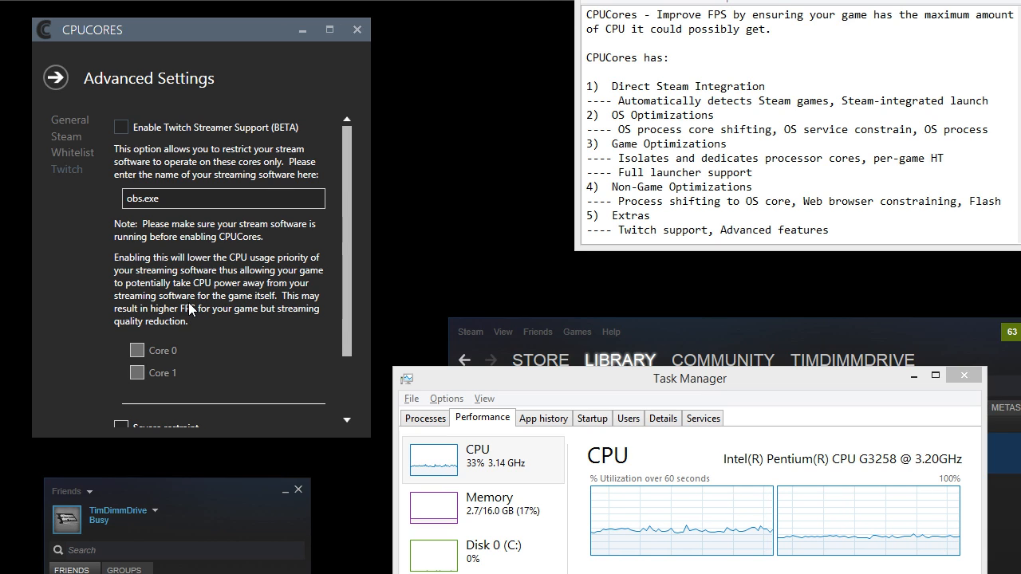
mouse_move(185, 301)
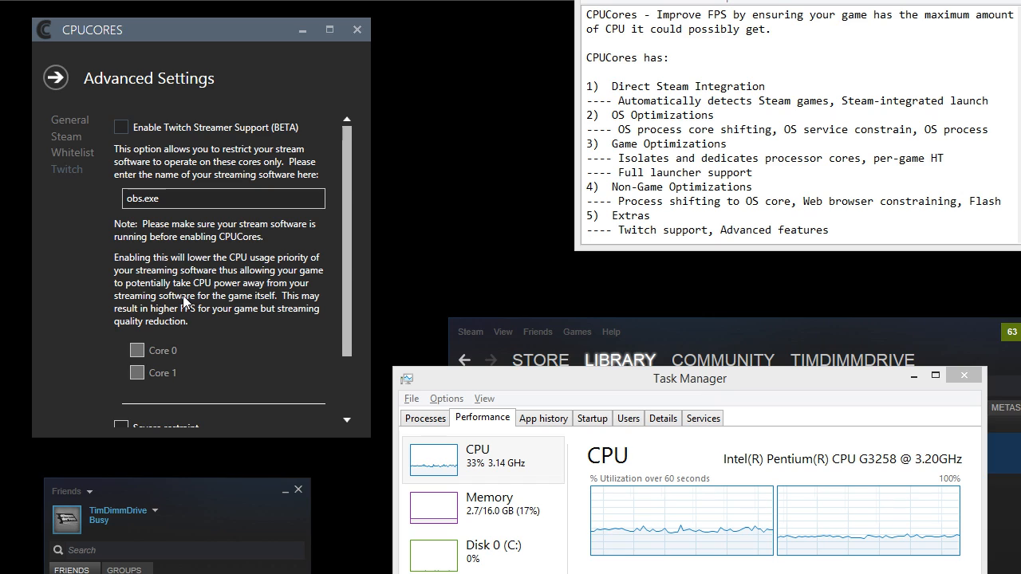
mouse_move(191, 309)
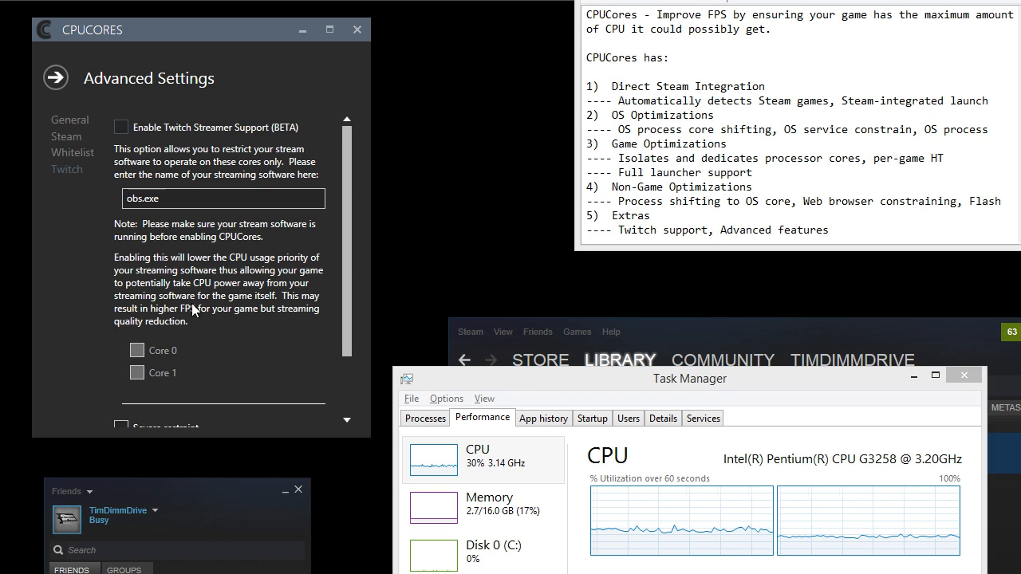
left_click(121, 127)
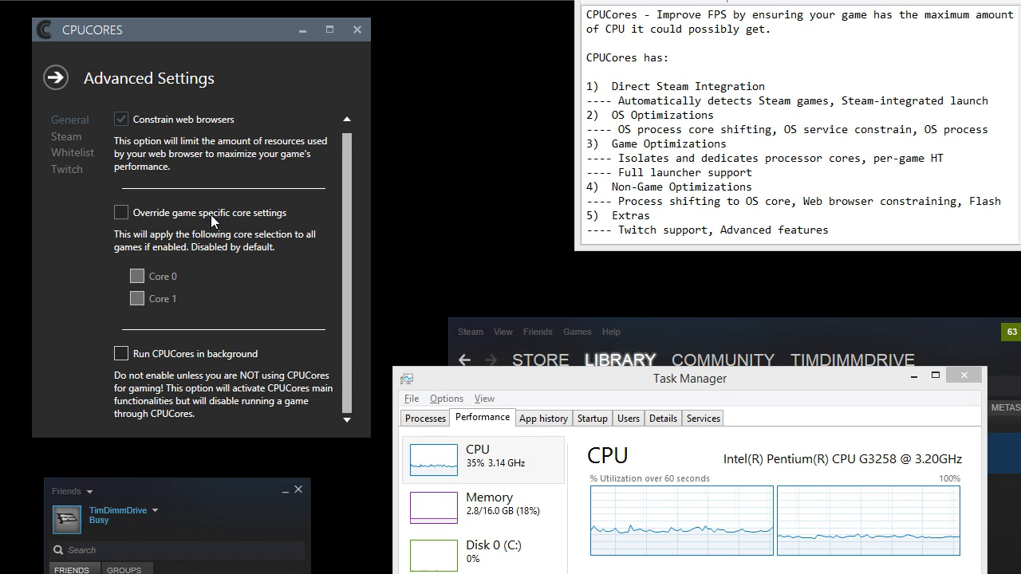
Step: Enable Twitch streamer support with obs.exe as the streaming software, then scroll to Severe restraint
left_click(67, 169)
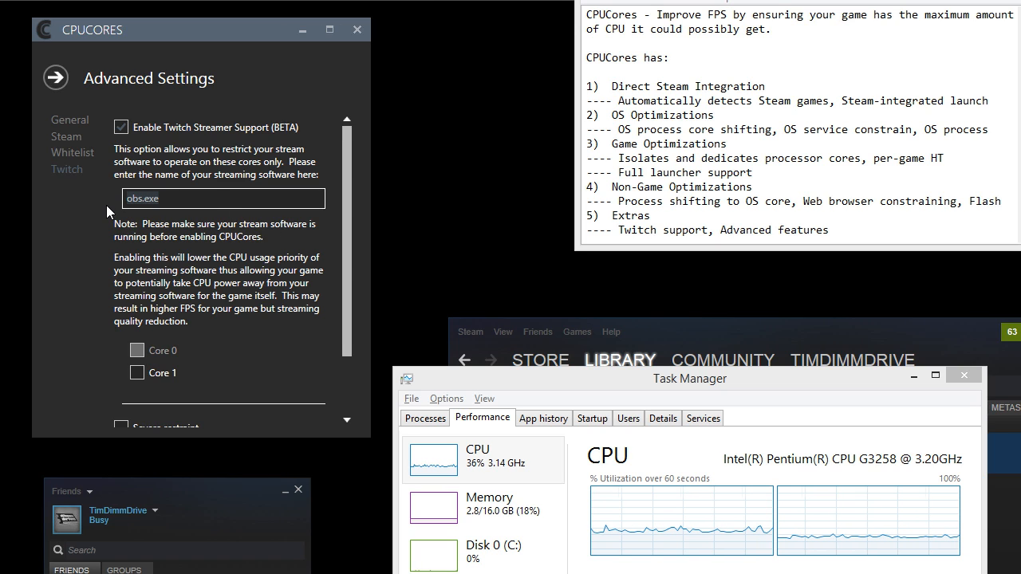
left_click_drag(630, 115, 726, 143)
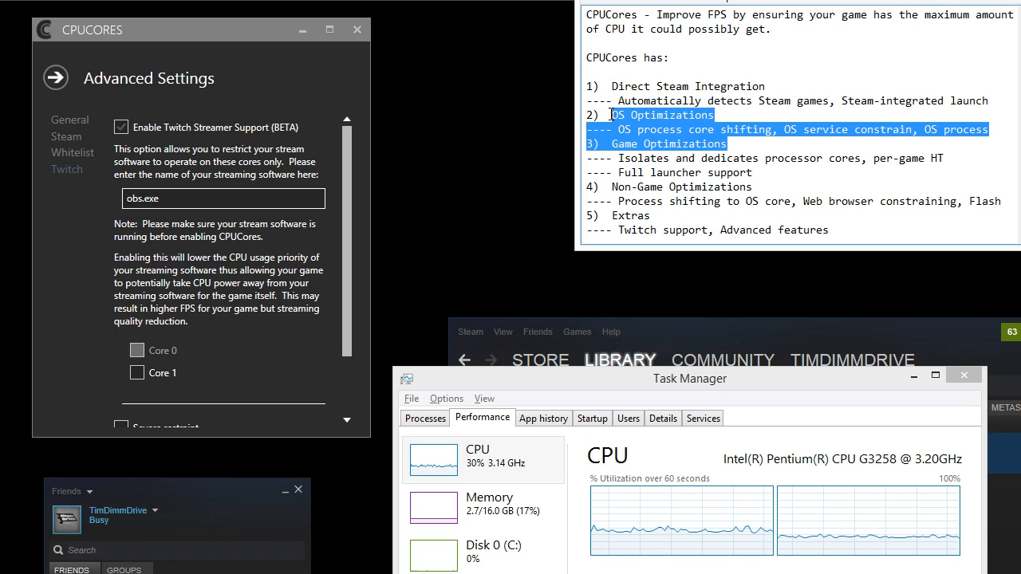
left_click(221, 198)
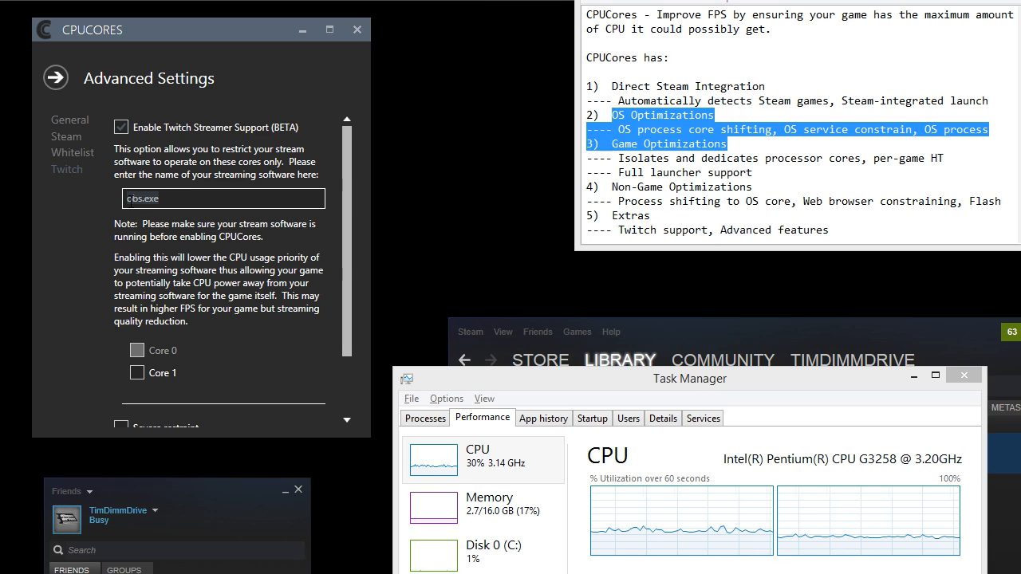
type("obs.exe")
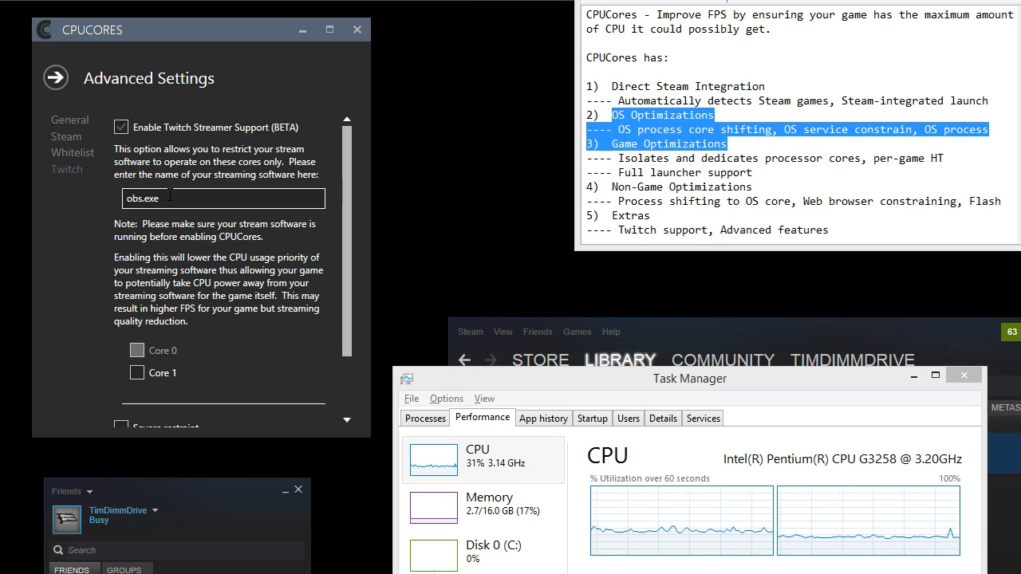
mouse_move(425, 226)
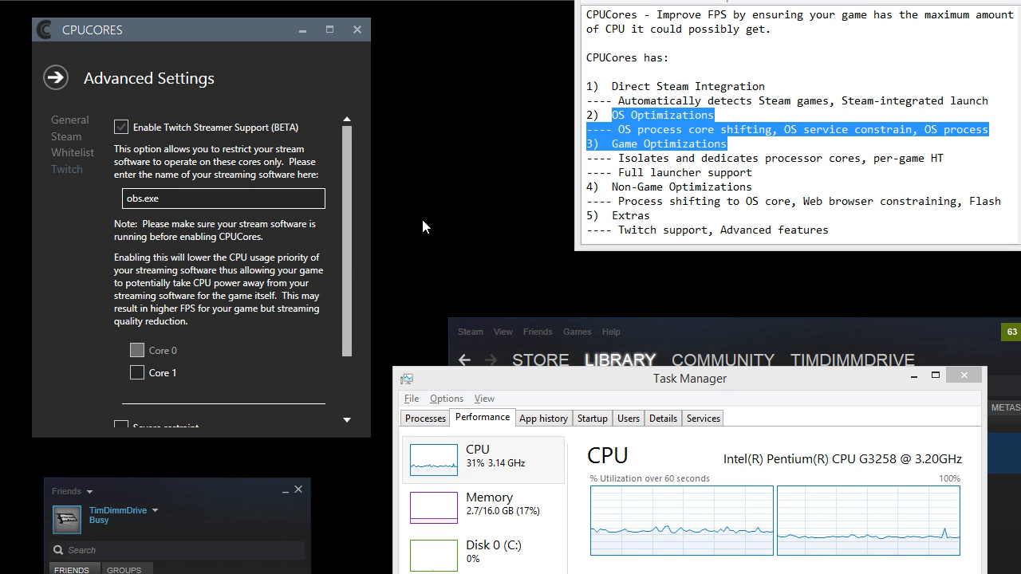
scroll("down", 3)
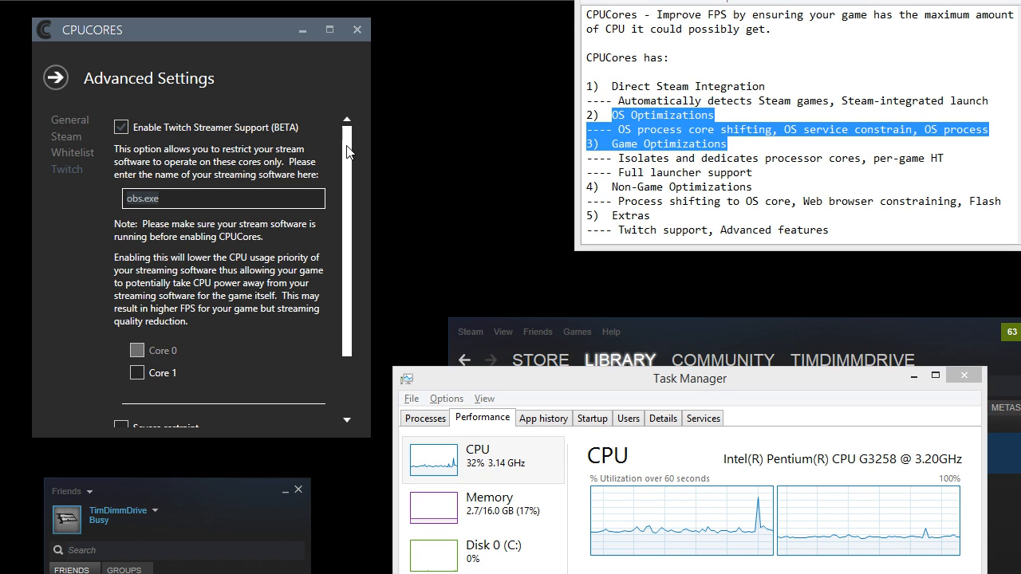
scroll("down", 3)
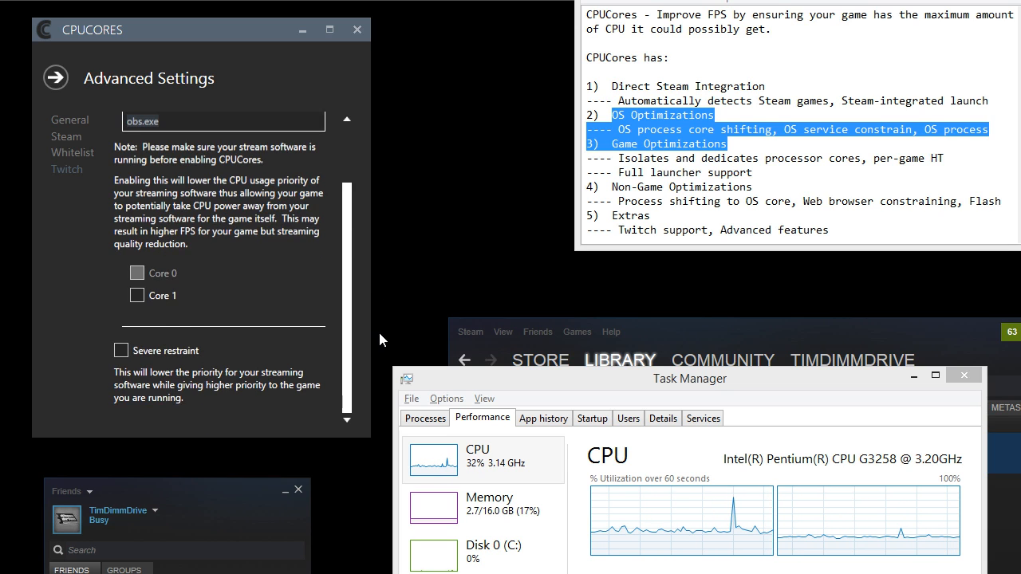
mouse_move(232, 238)
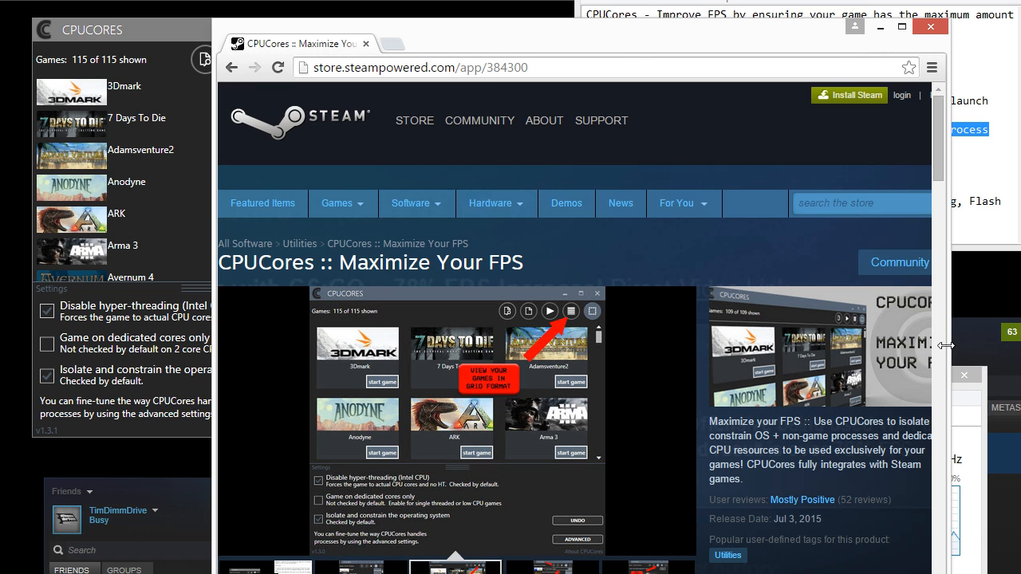
Step: Scroll the CPUCores Steam store page toward its Community Hub discussions
scroll("down", 3)
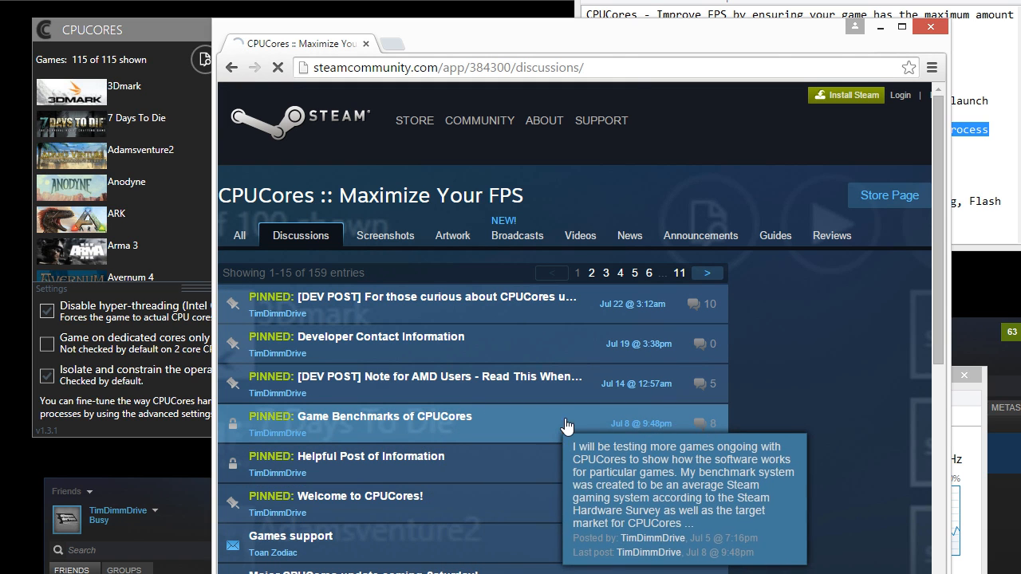
Step: Open the pinned 'Game Benchmarks of CPUCores' thread and scroll through the FPS results
left_click(385, 416)
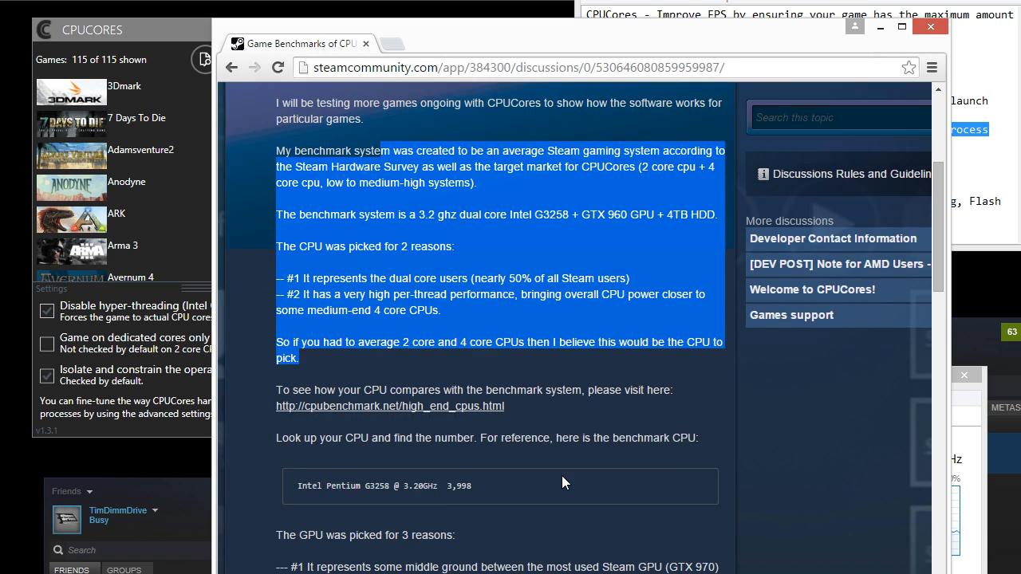
scroll("down", 3)
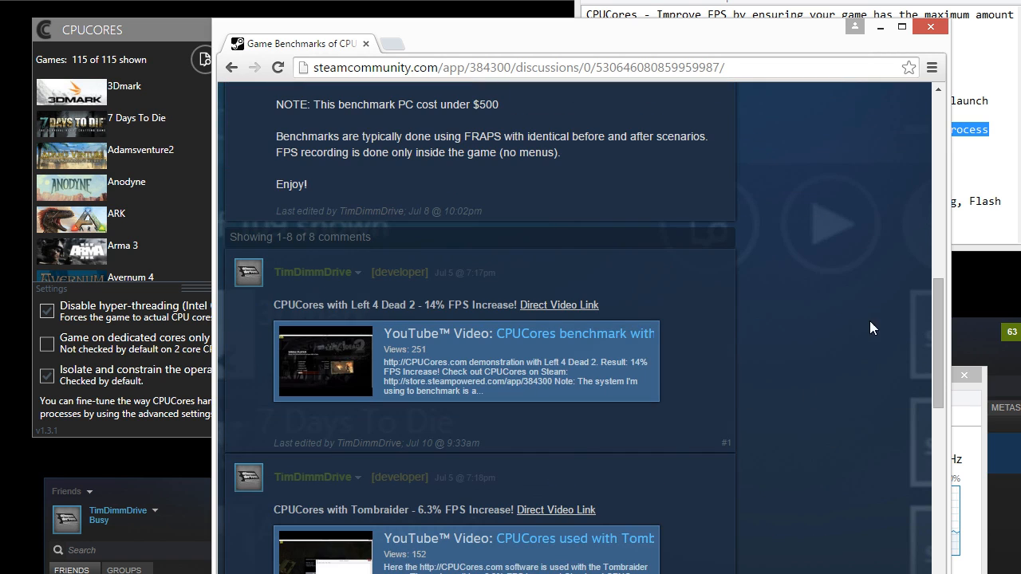
scroll("down", 3)
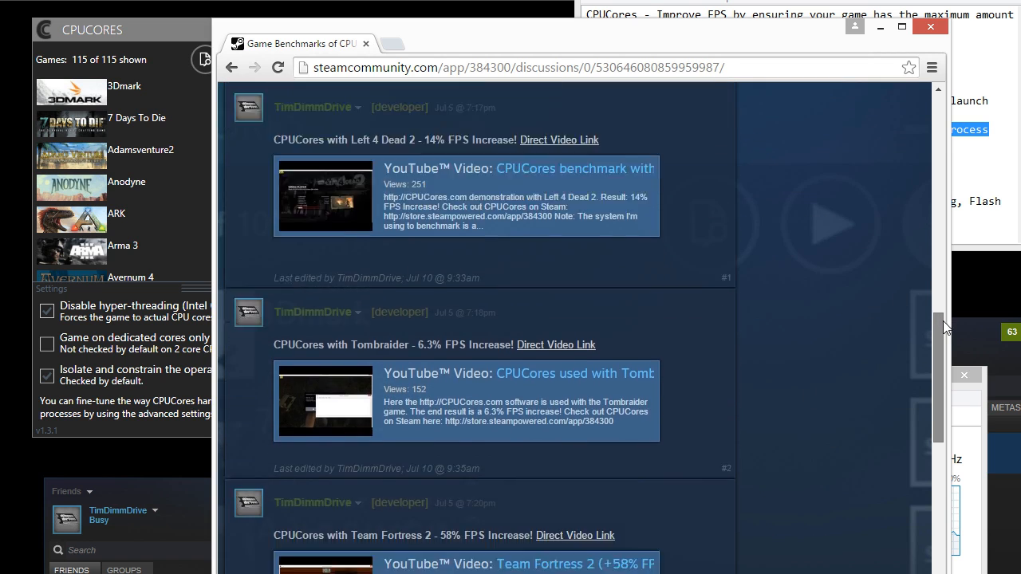
scroll("down", 3)
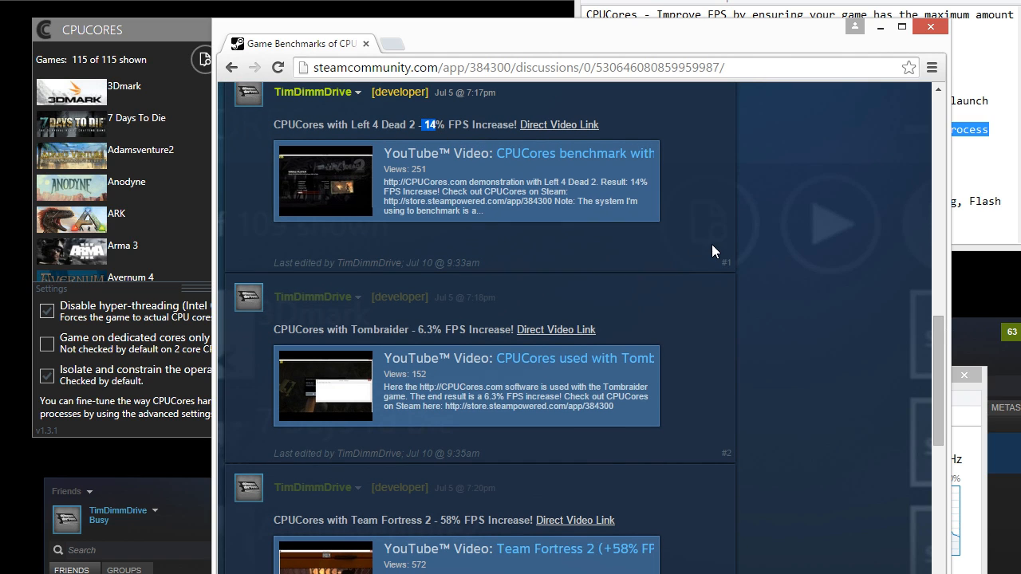
scroll("down", 3)
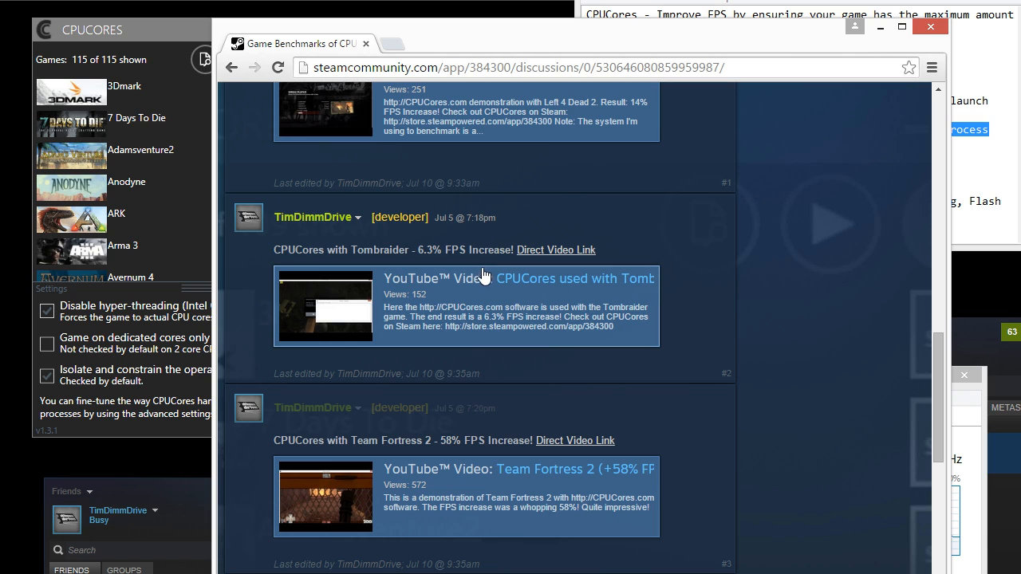
scroll("down", 3)
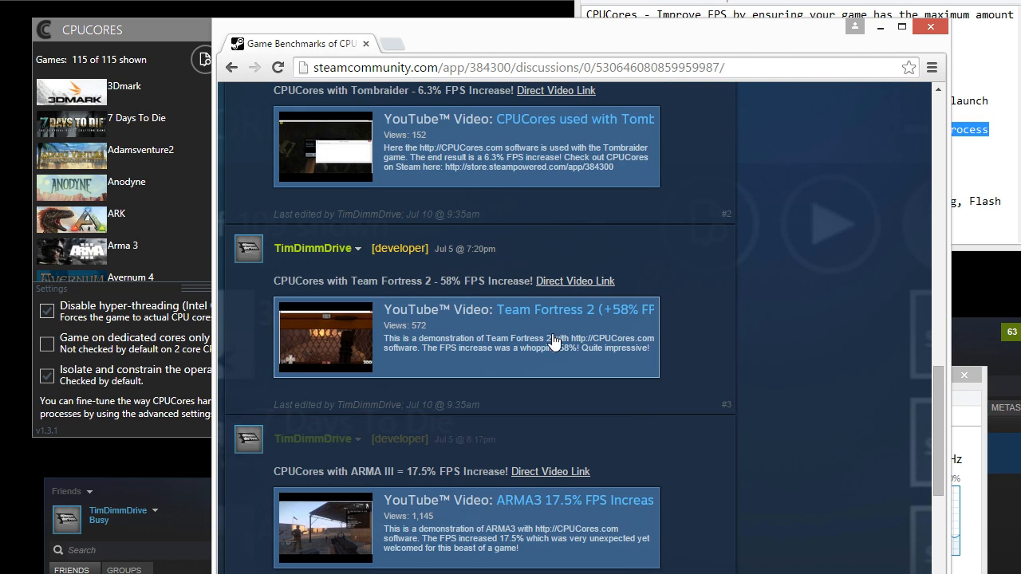
scroll("down", 3)
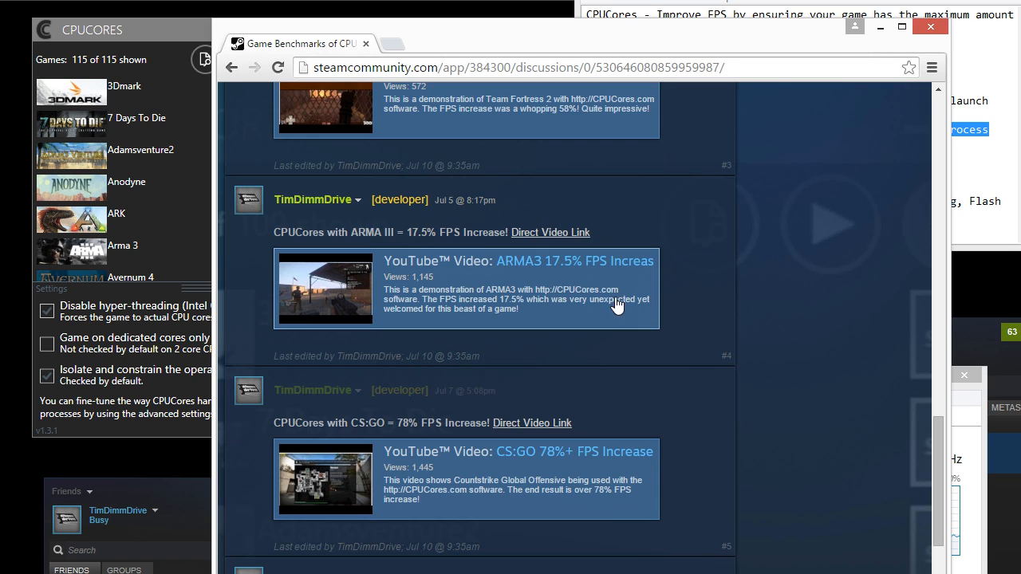
scroll("down", 3)
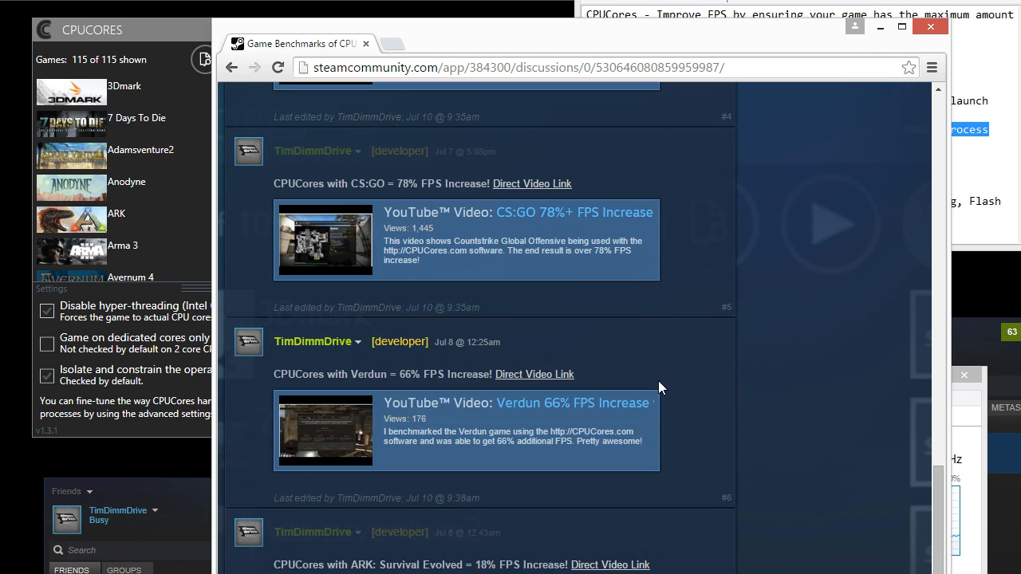
scroll("down", 3)
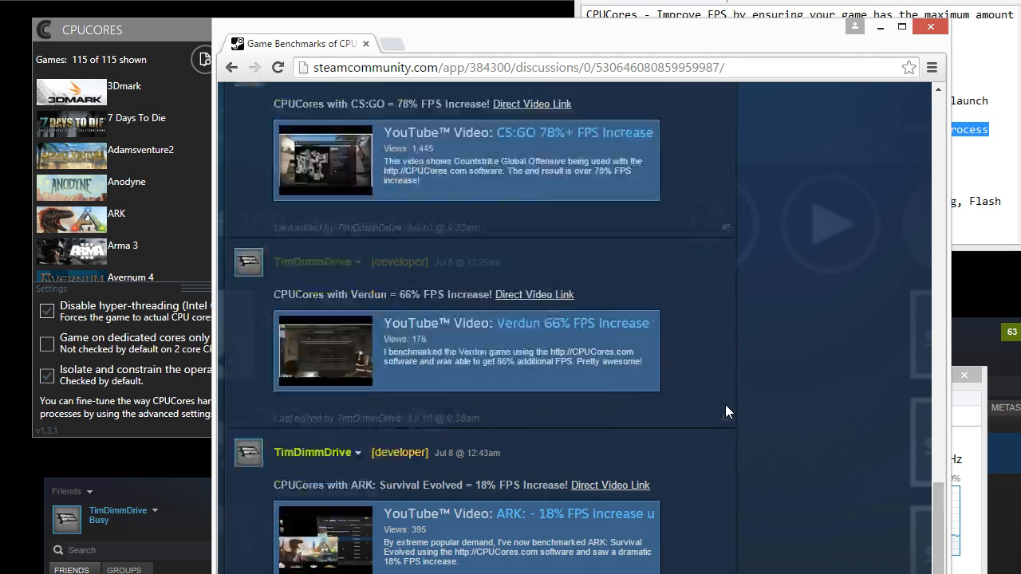
scroll("up", 3)
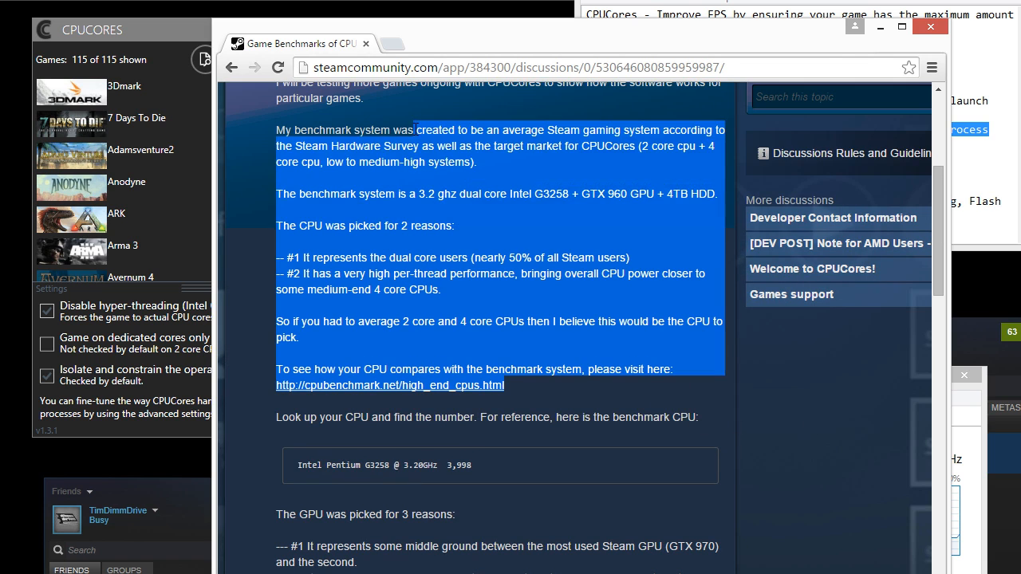
scroll("down", 3)
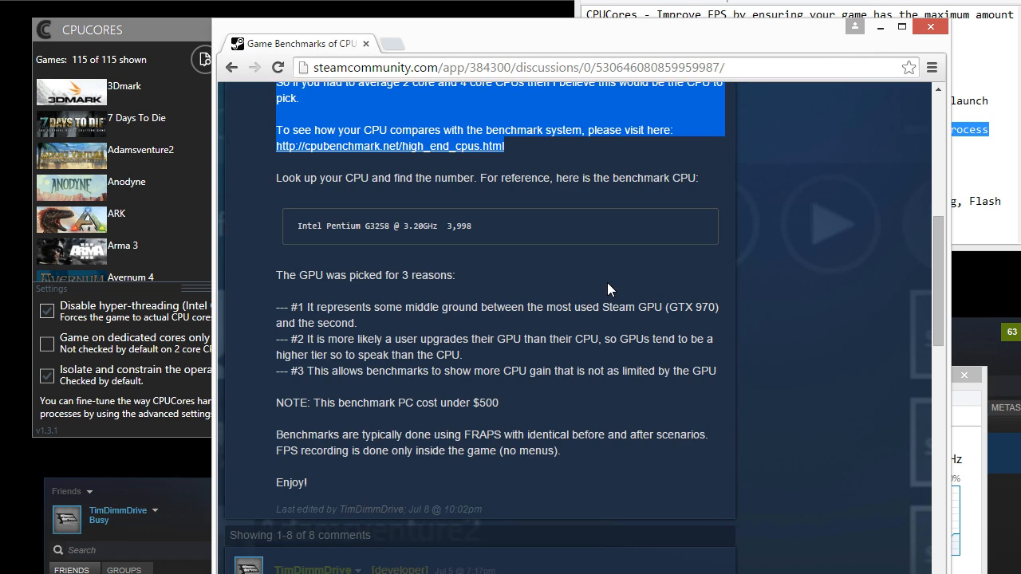
scroll("down", 3)
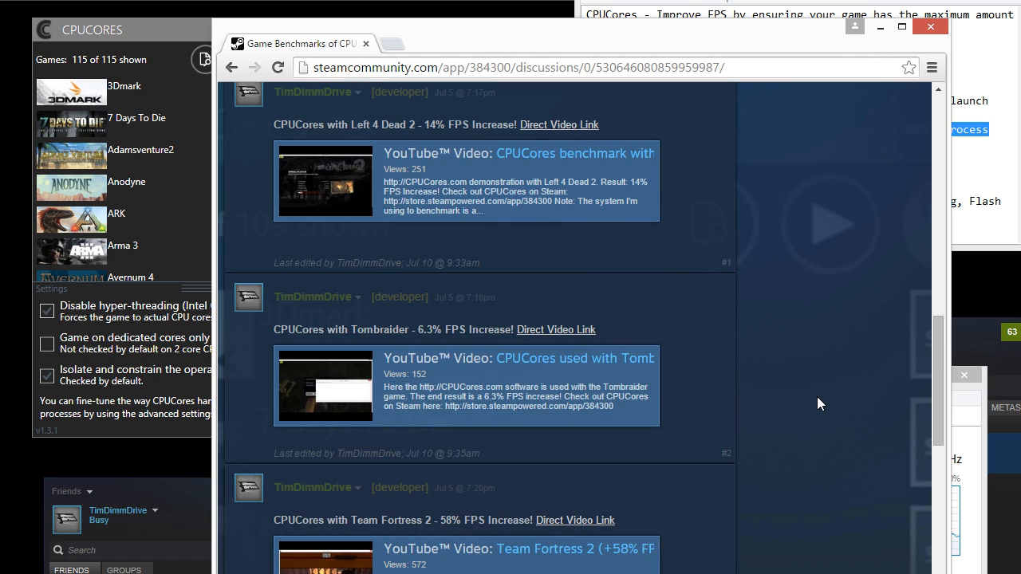
mouse_move(881, 30)
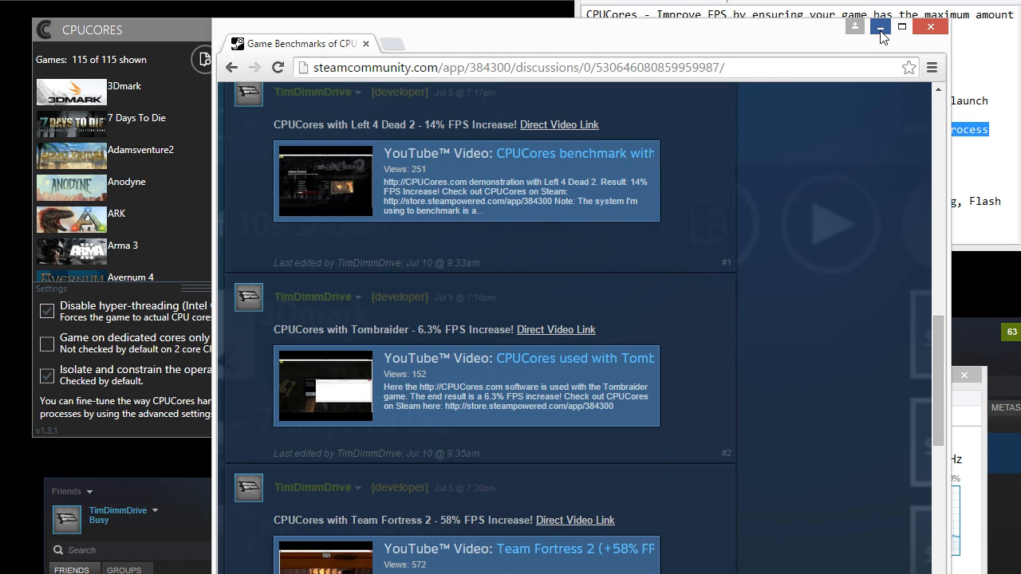